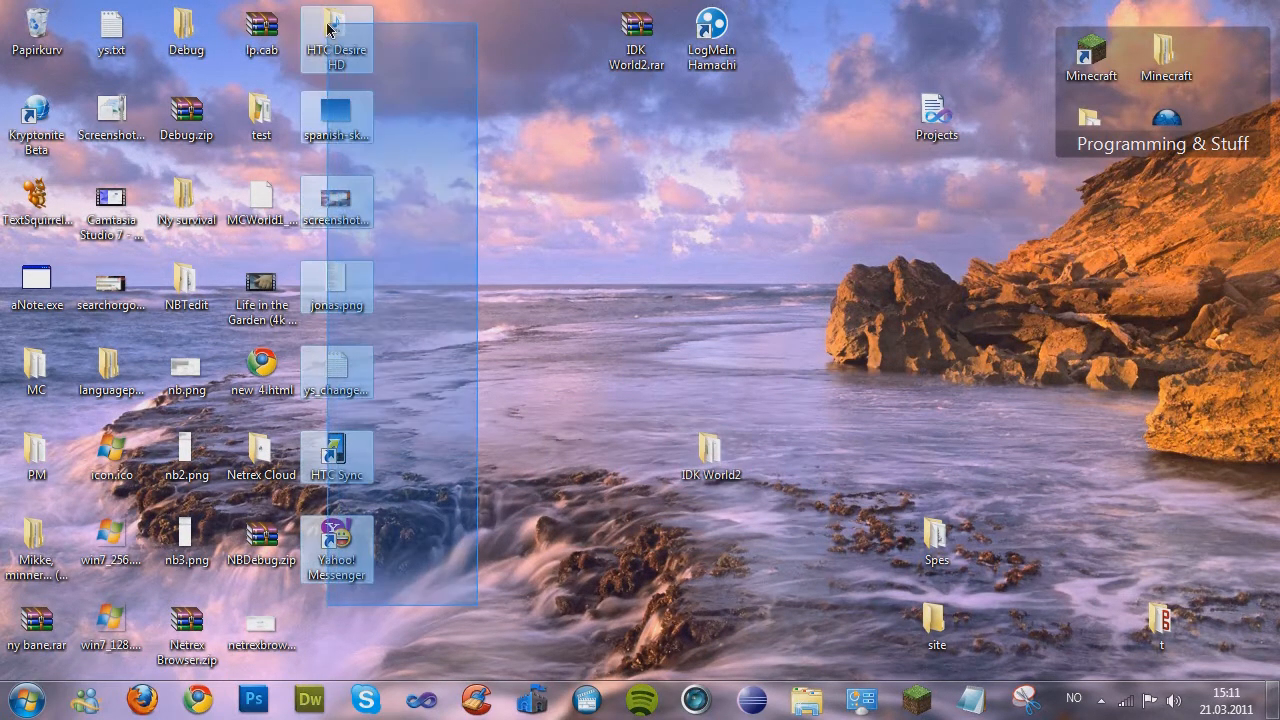
Download the Go! YouTube Snagger archive from the Go! Visual Team Products page and open it in WinRAR.
{"action": "left_click", "coordinate": [616, 288]}
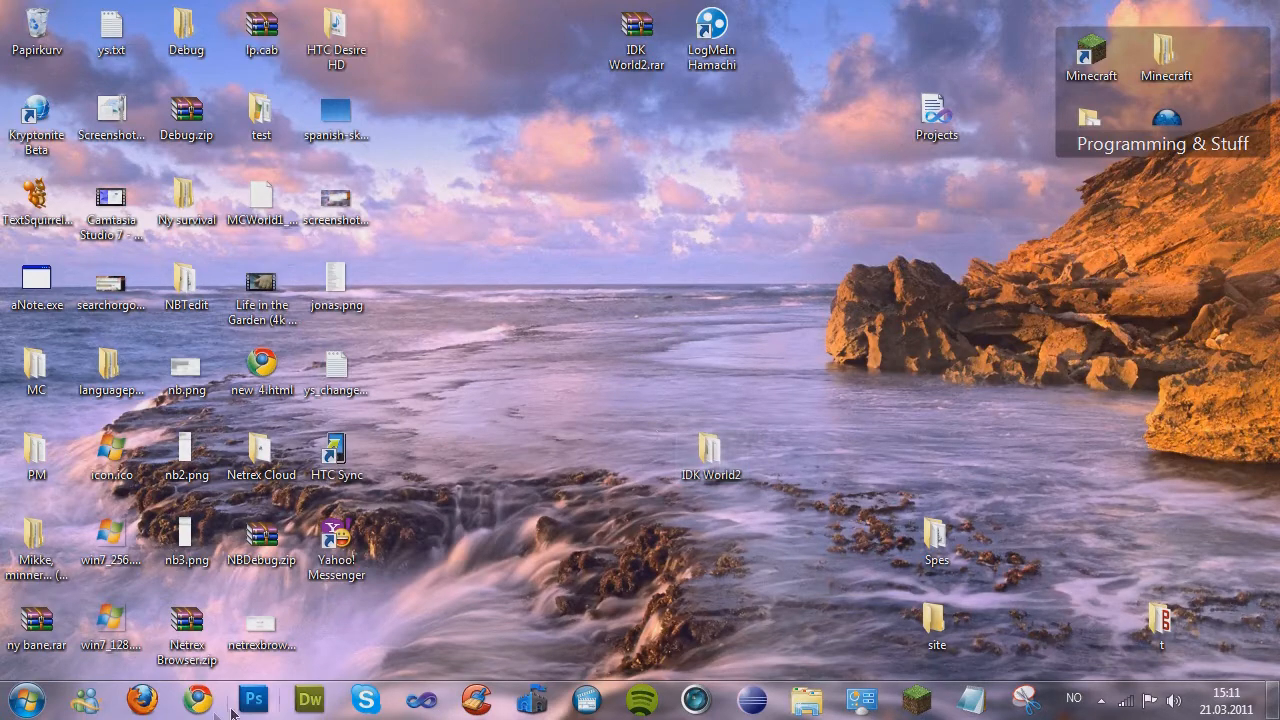
{"action": "left_click", "coordinate": [196, 698]}
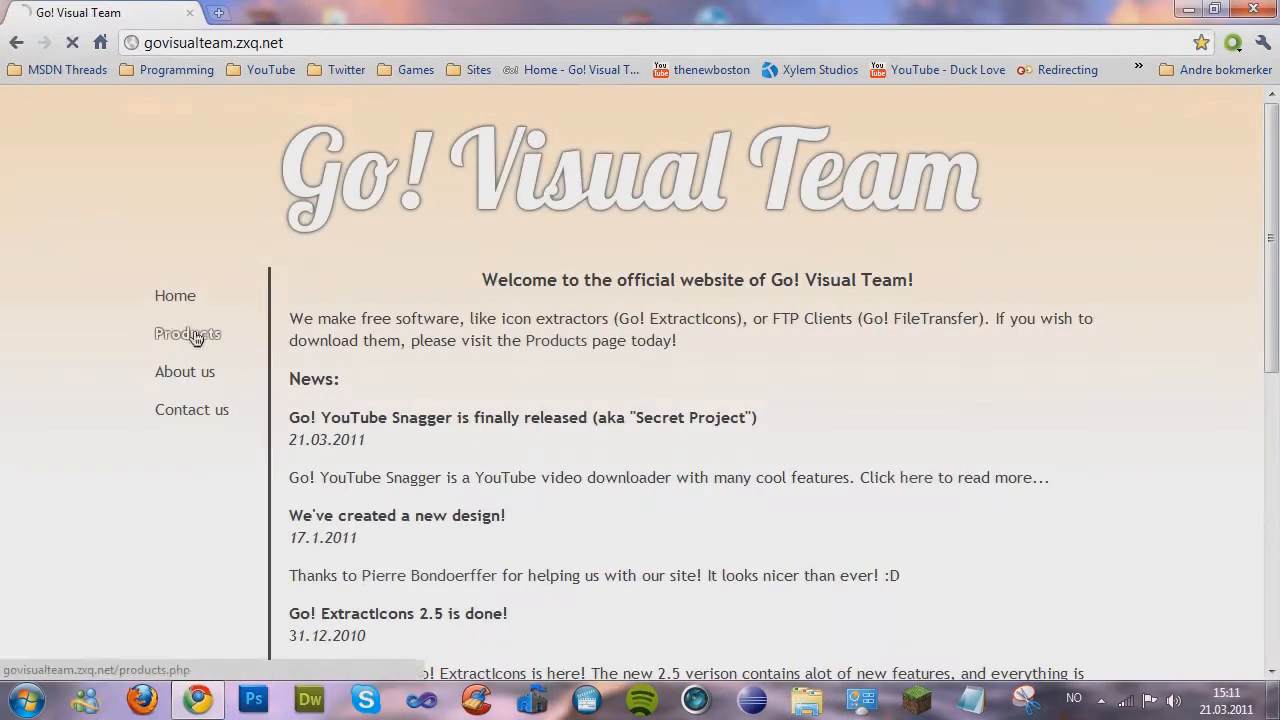
{"action": "left_click", "coordinate": [188, 332]}
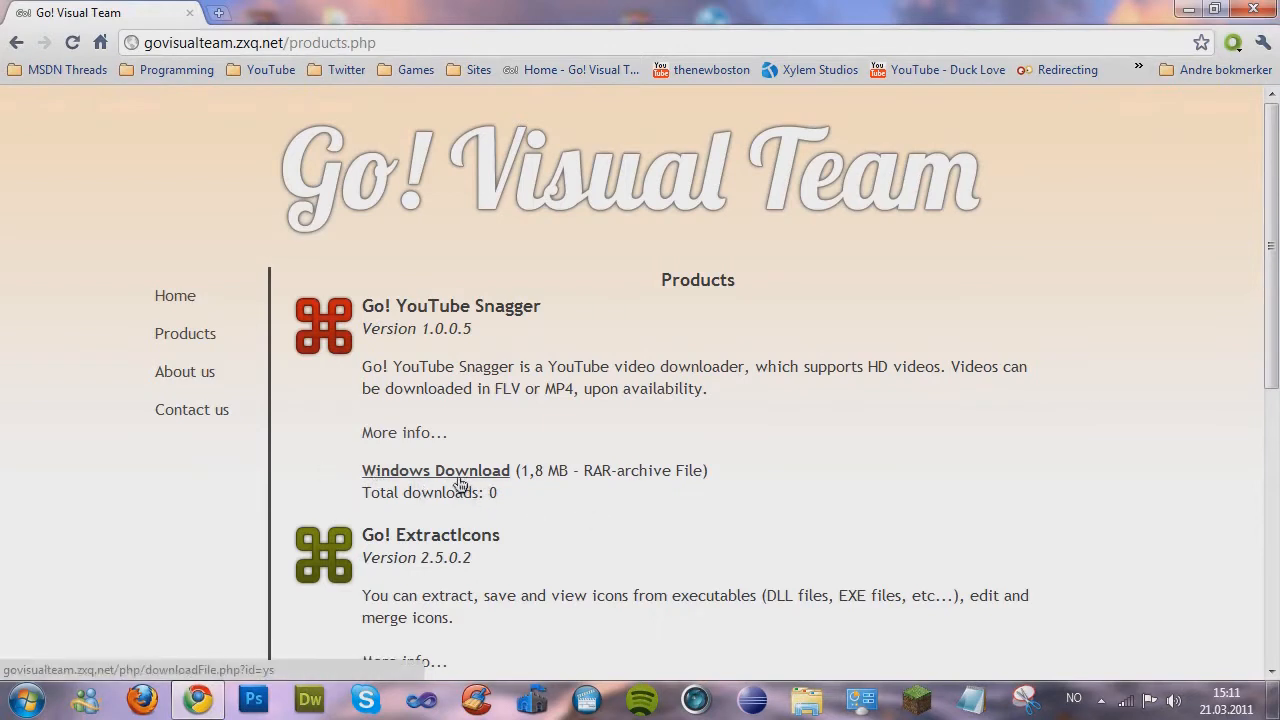
{"action": "left_click", "coordinate": [436, 470]}
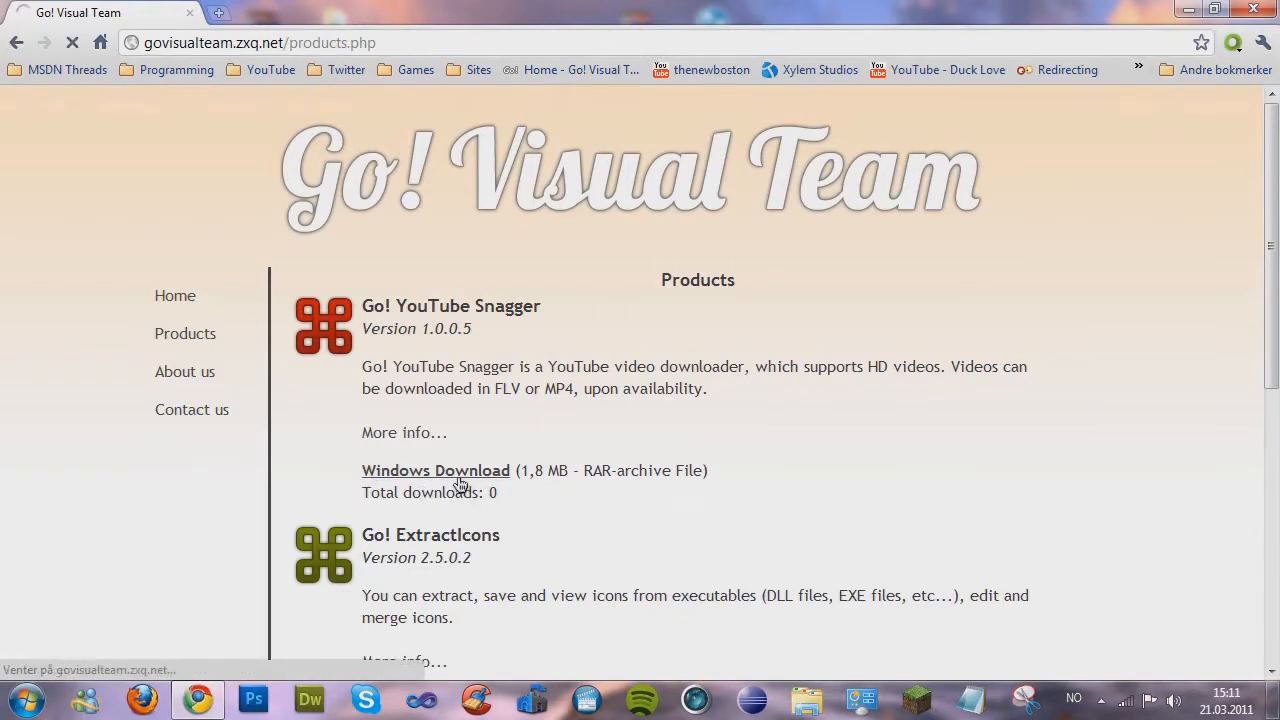
{"action": "left_click", "coordinate": [436, 470]}
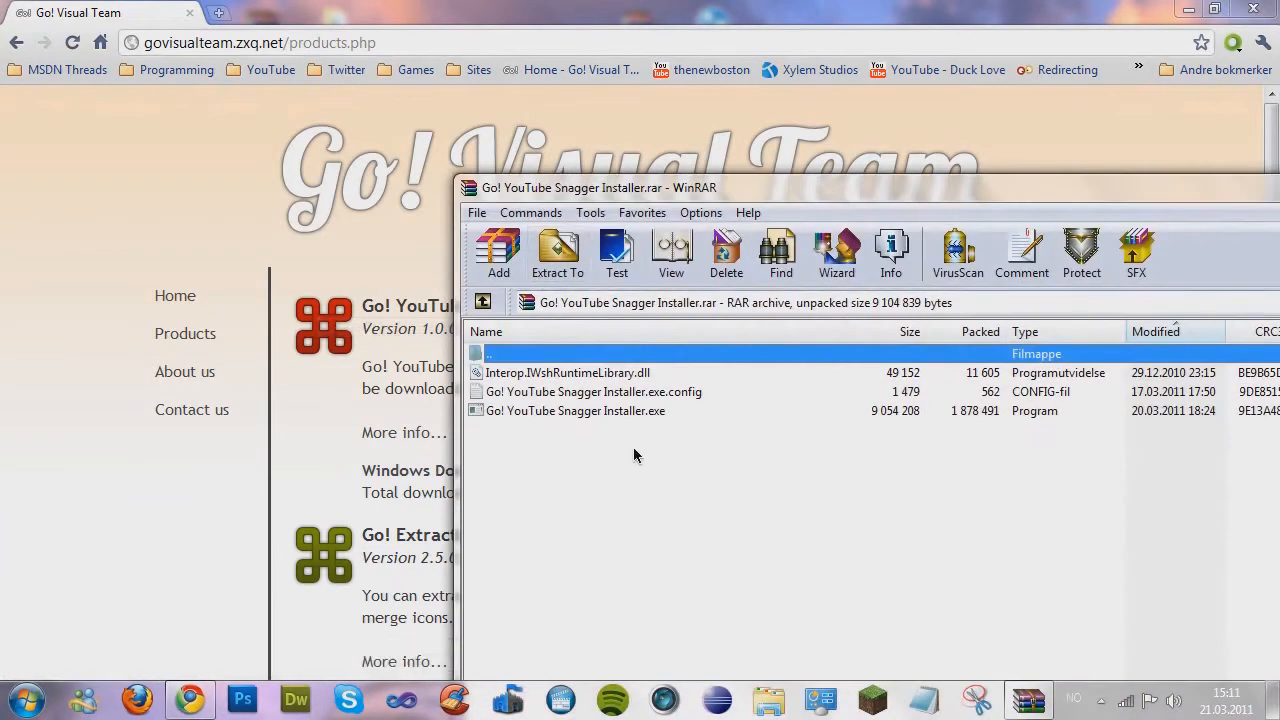
Extract the Go! YouTube Snagger Installer archive into a new folder on the Desktop.
{"action": "left_click", "coordinate": [556, 252]}
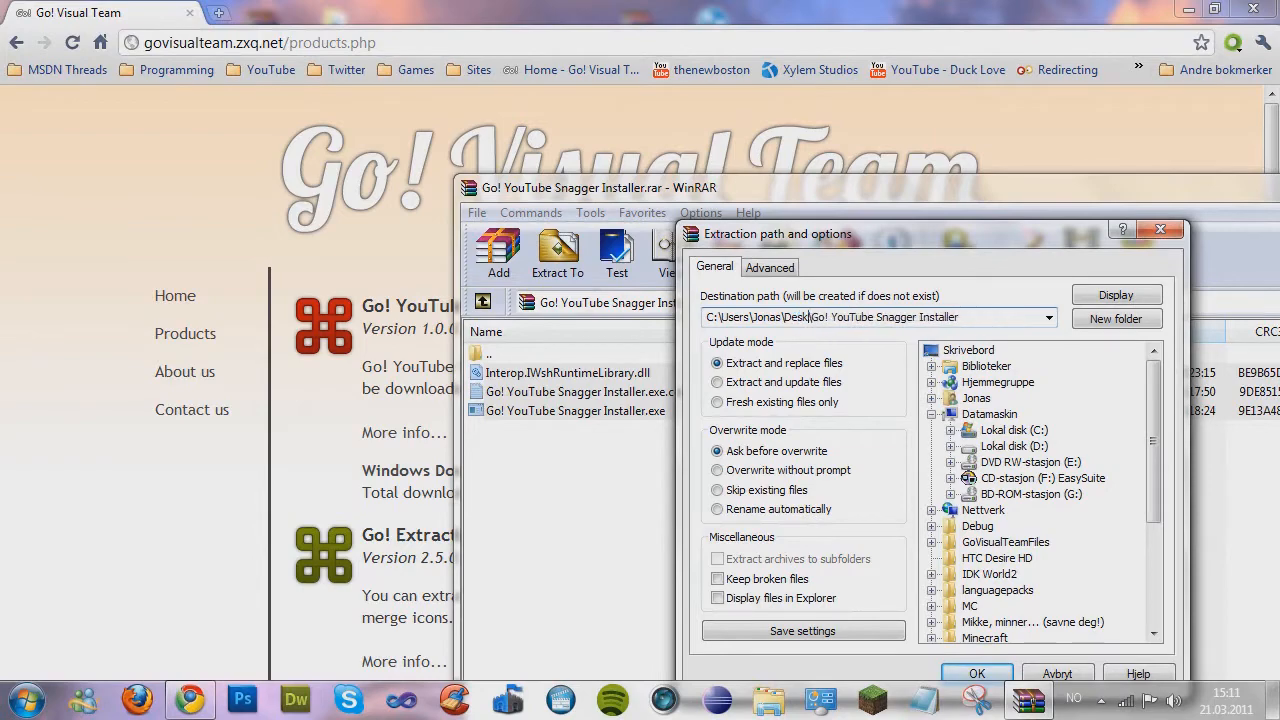
{"action": "left_click", "coordinate": [976, 672]}
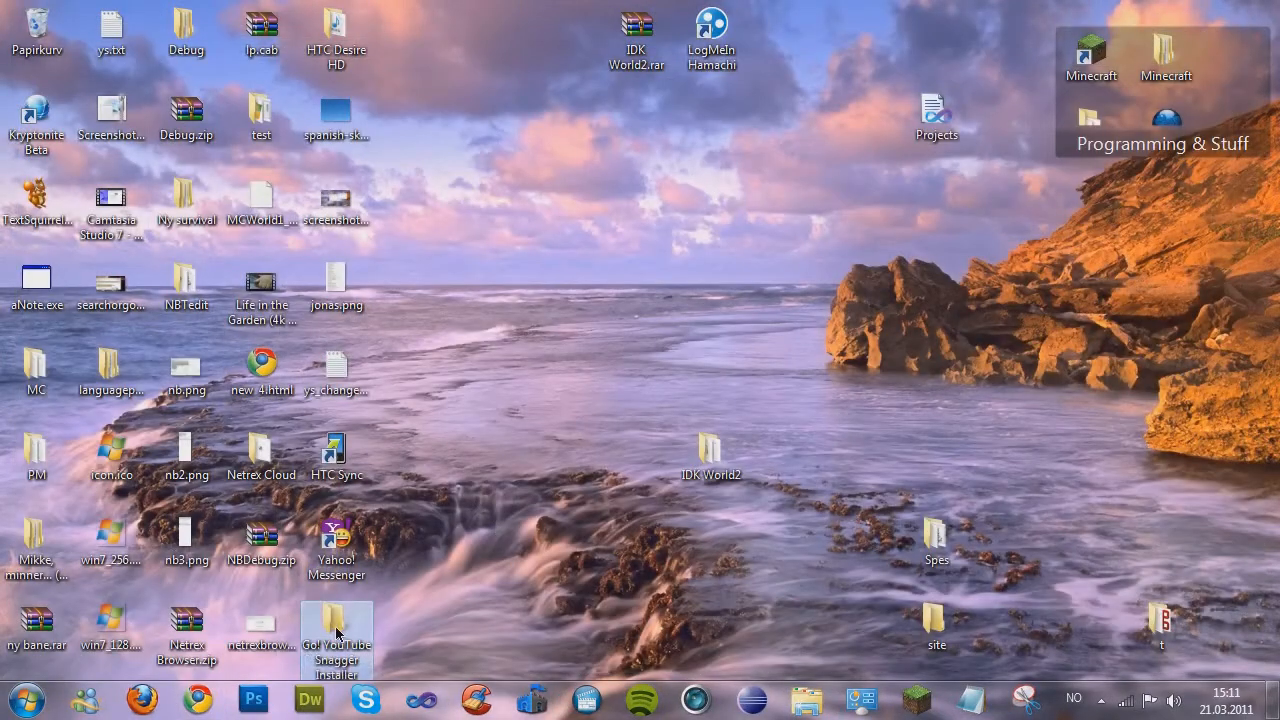
Run Go! YouTube Snagger Installer.exe from the extracted Desktop folder.
{"action": "double_click", "coordinate": [336, 640]}
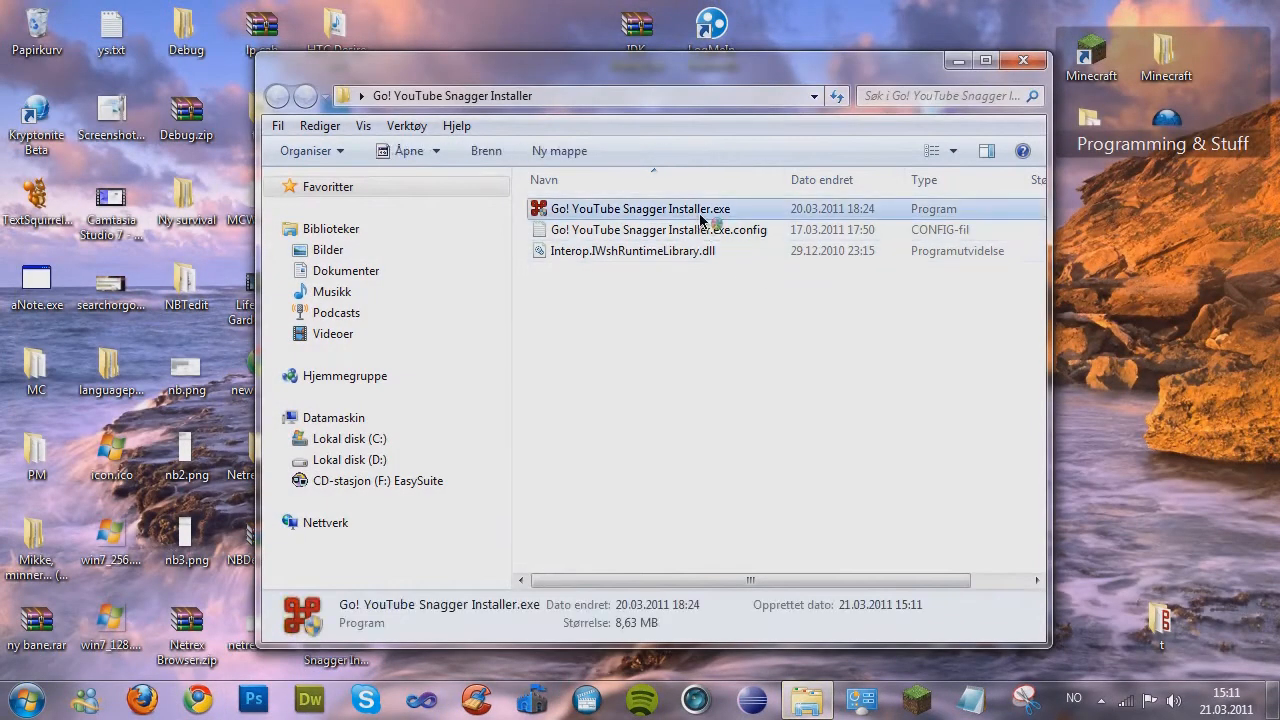
{"action": "double_click", "coordinate": [640, 208]}
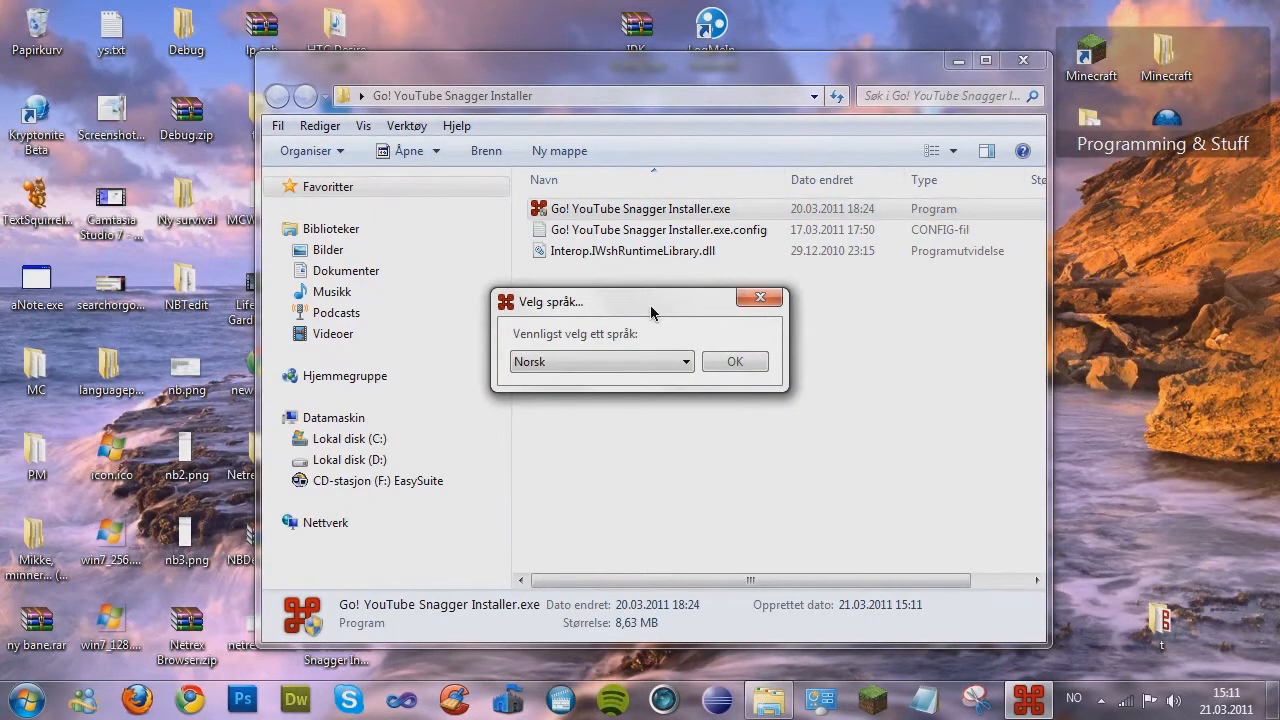
{"action": "mouse_move", "coordinate": [670, 410]}
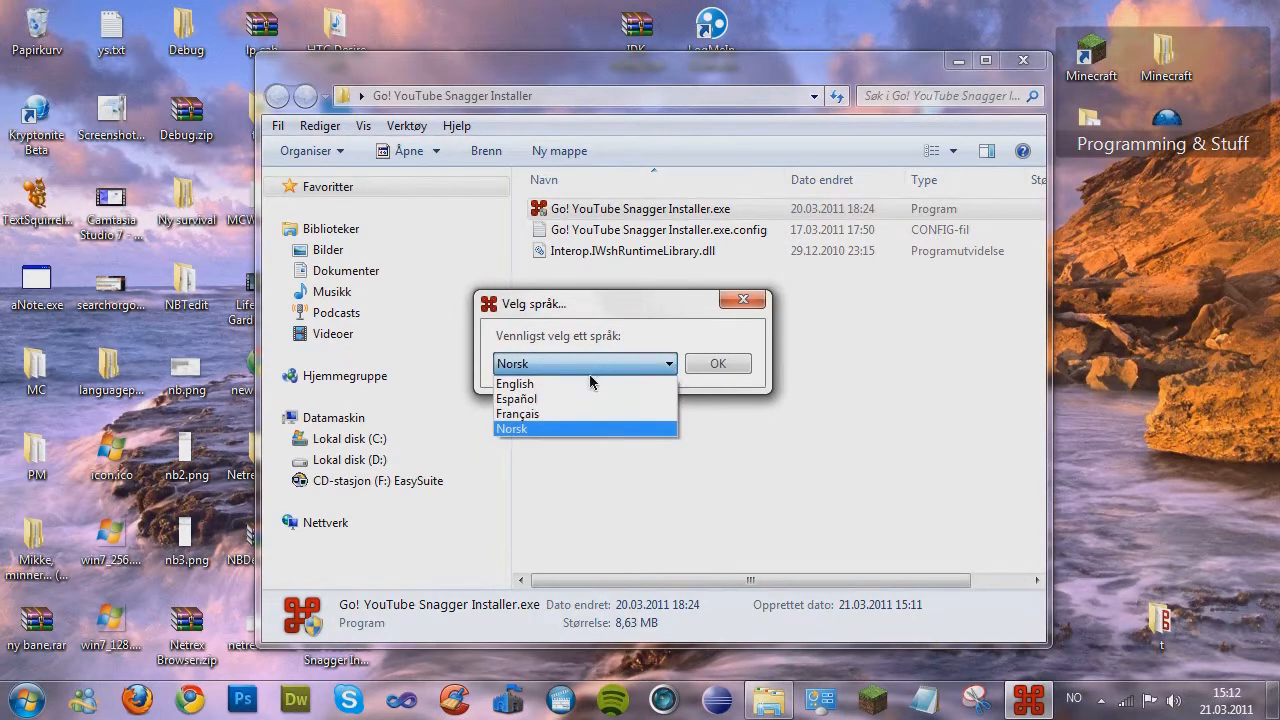
Install Go! YouTube Snagger in English and let it launch after the success message.
{"action": "left_click", "coordinate": [516, 384]}
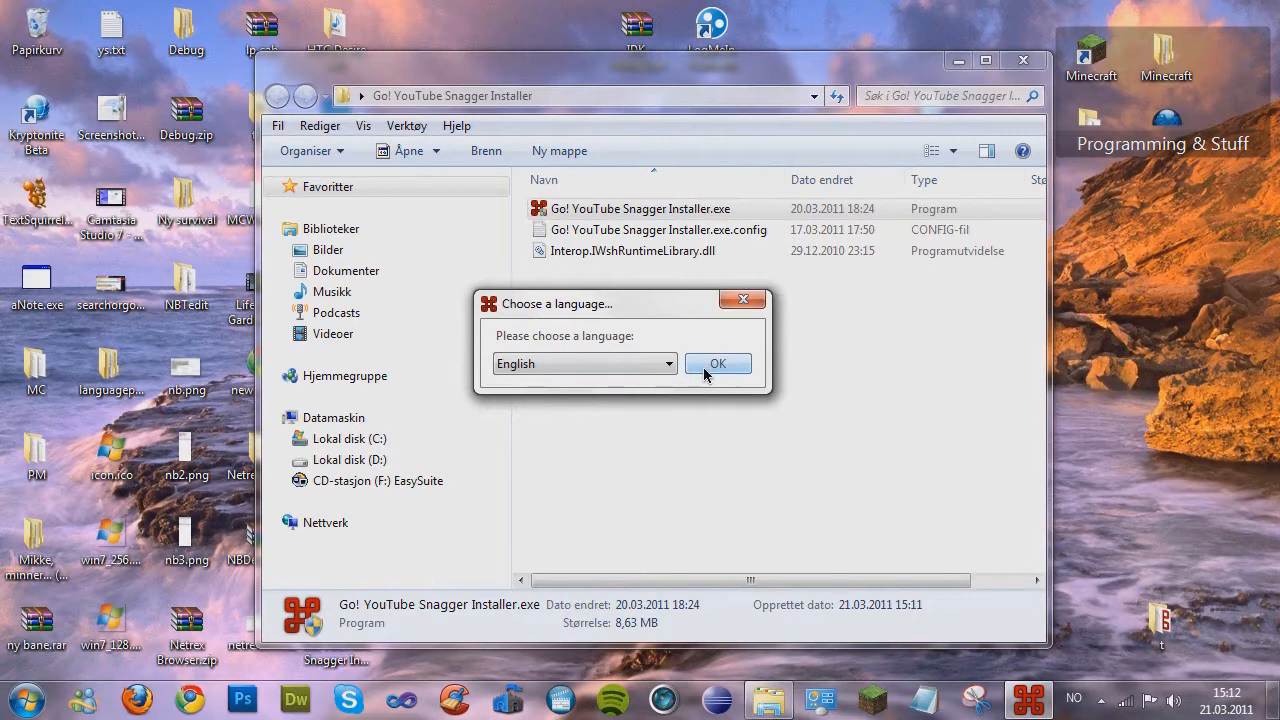
{"action": "left_click", "coordinate": [718, 364]}
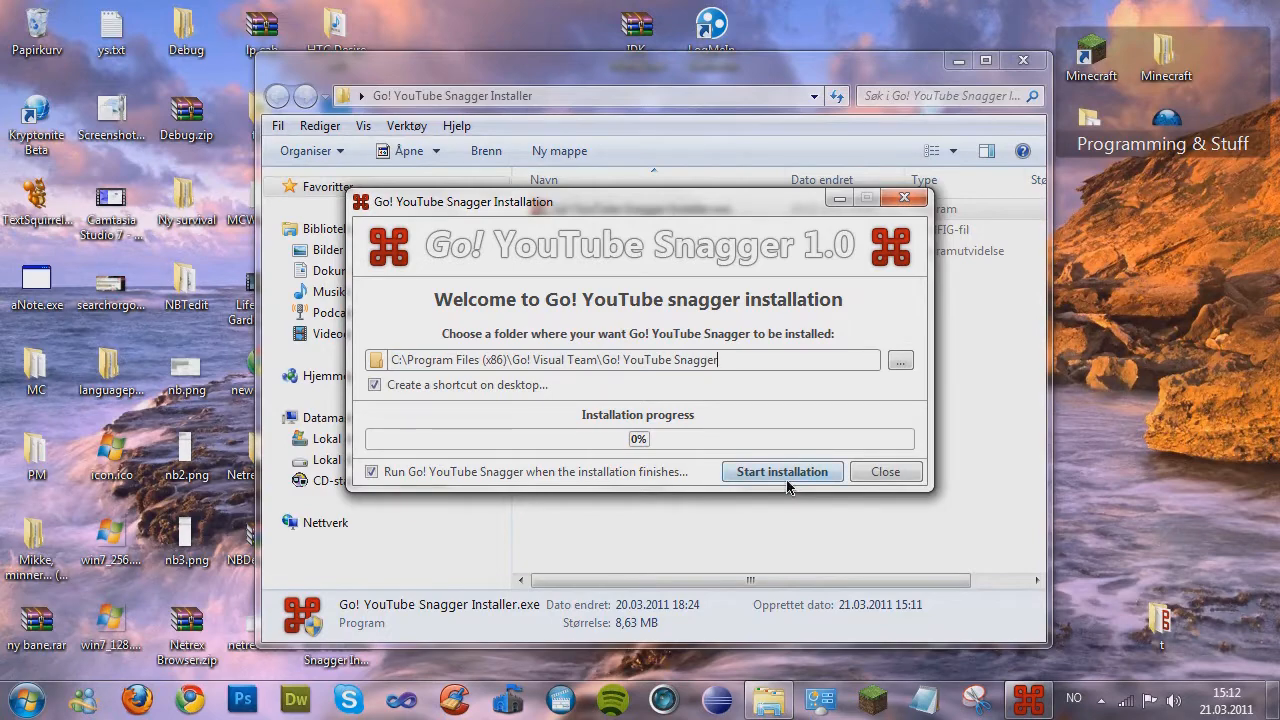
{"action": "left_click", "coordinate": [782, 472]}
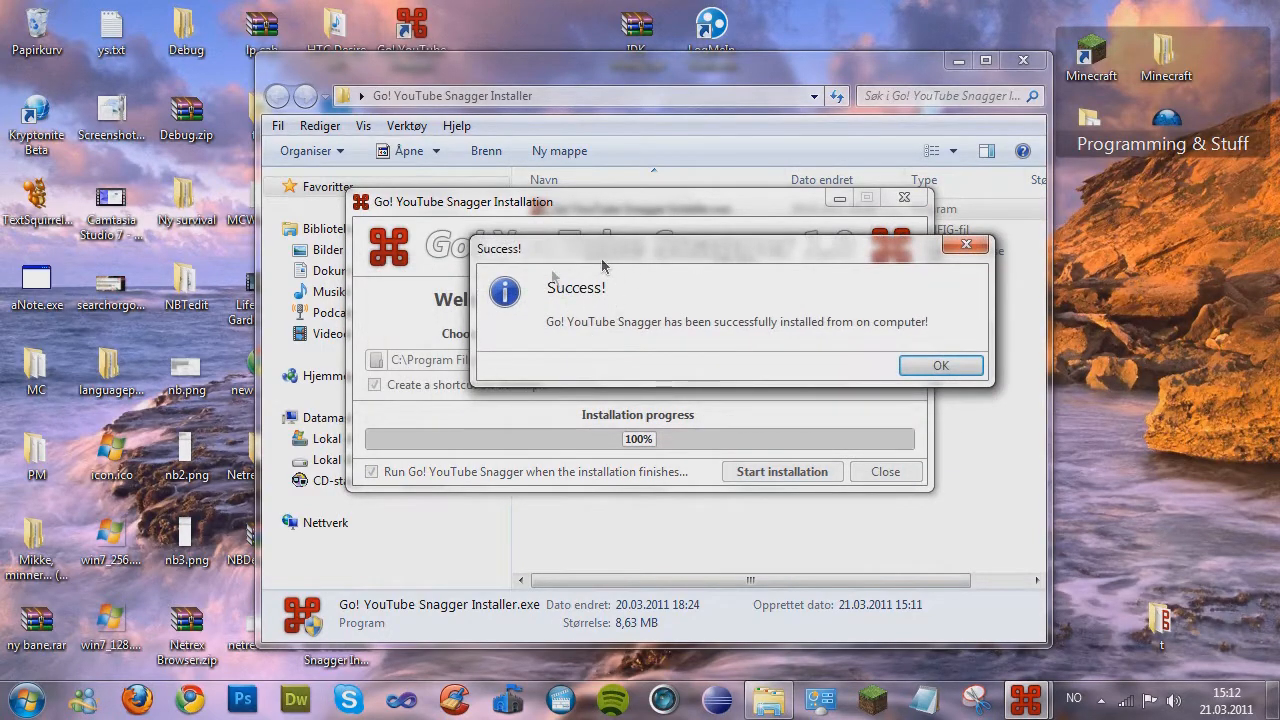
{"action": "left_click", "coordinate": [940, 364]}
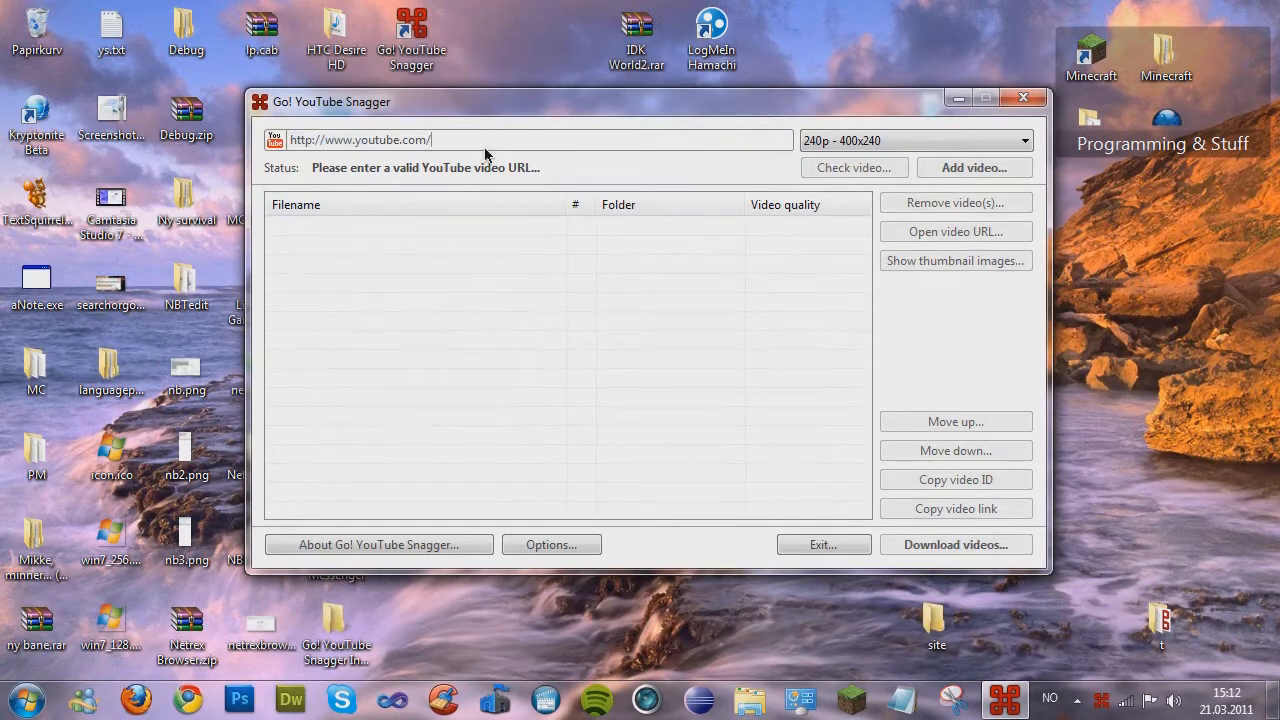
{"action": "mouse_move", "coordinate": [378, 544]}
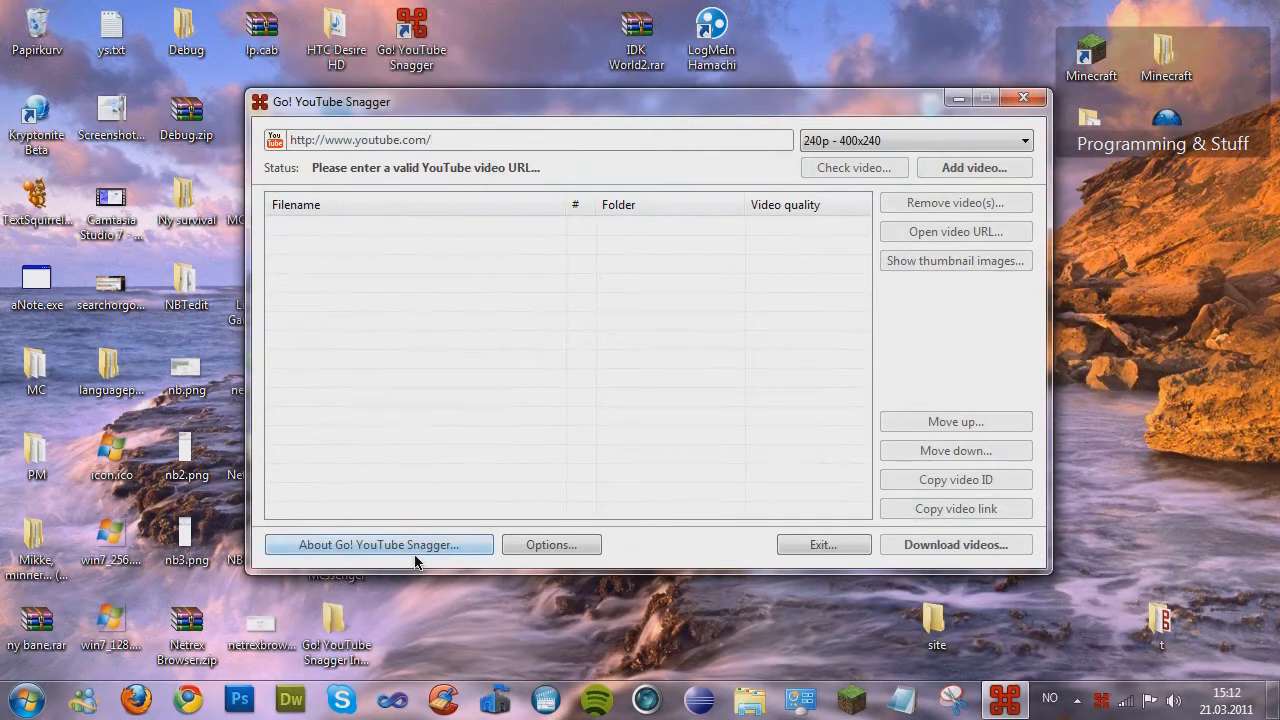
{"action": "left_click", "coordinate": [378, 544]}
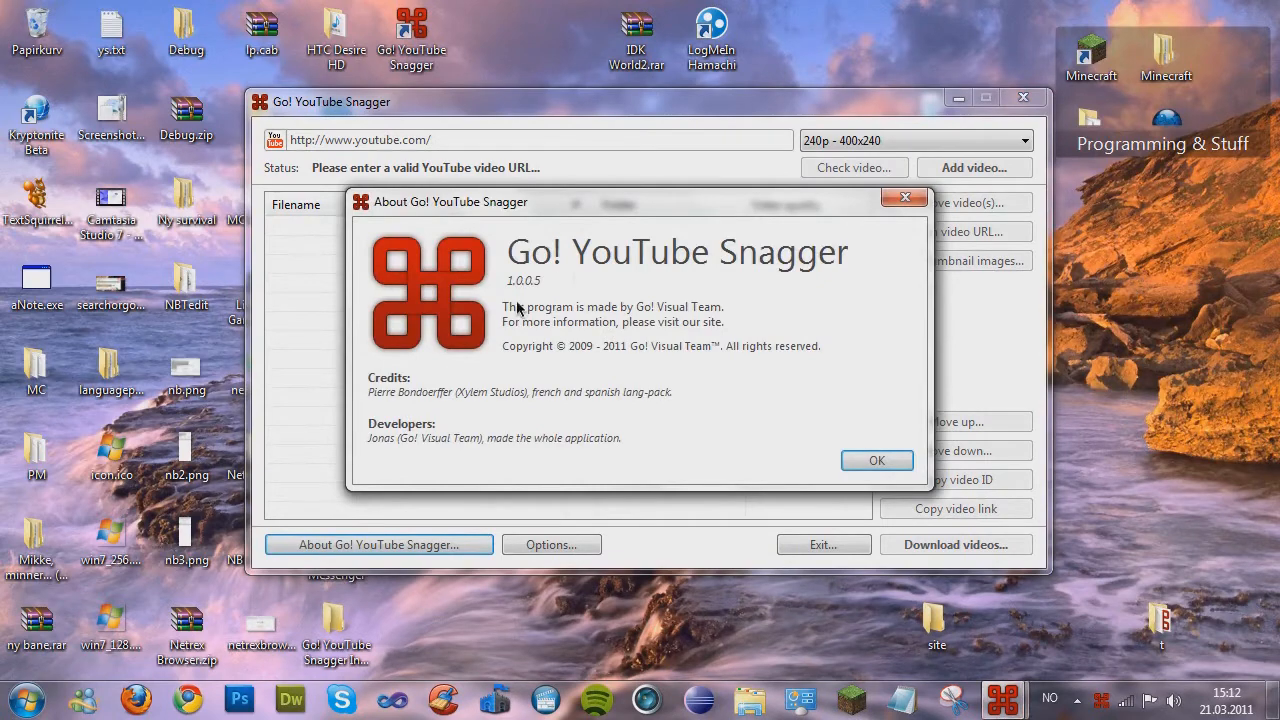
{"action": "mouse_move", "coordinate": [622, 332]}
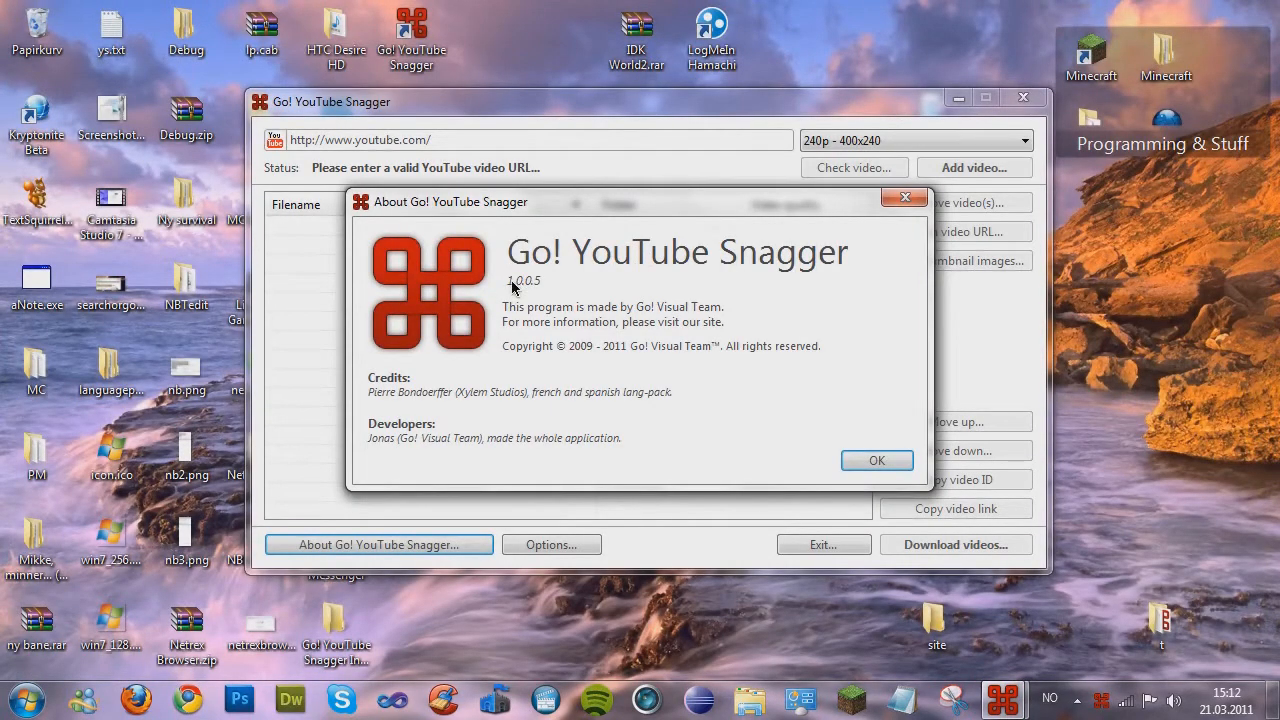
{"action": "mouse_move", "coordinate": [510, 292]}
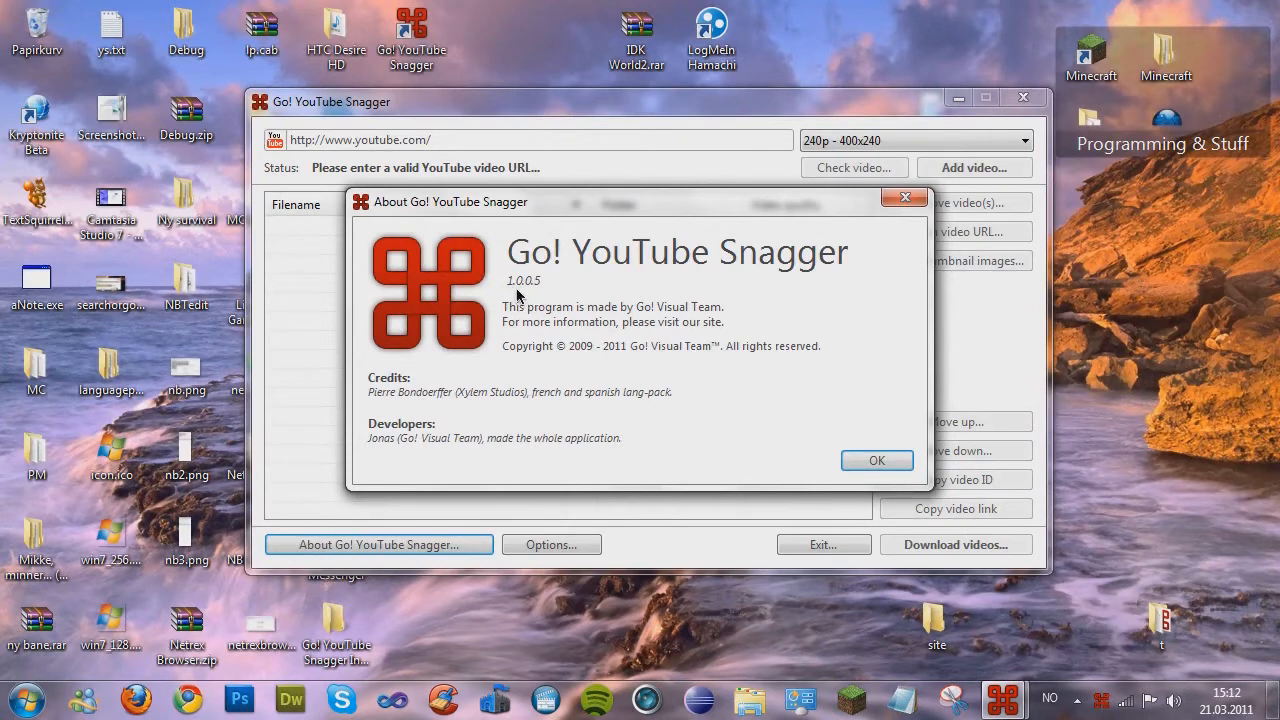
{"action": "mouse_move", "coordinate": [540, 296]}
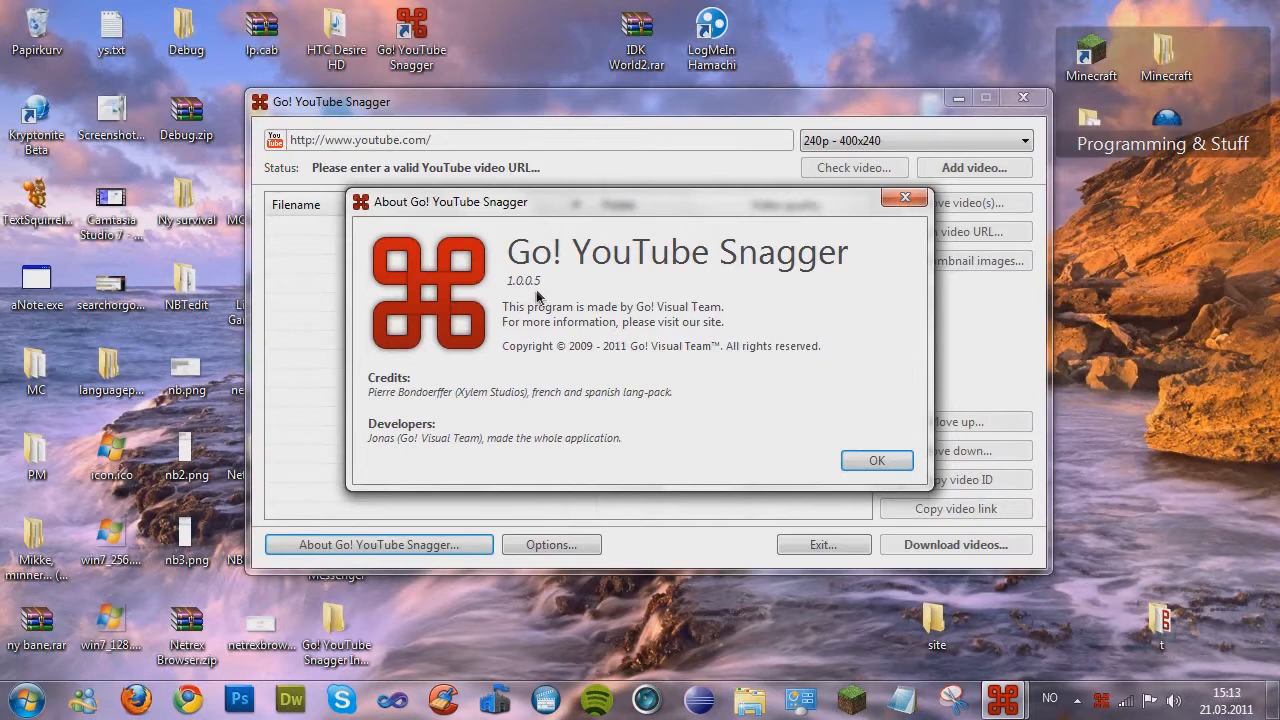
{"action": "mouse_move", "coordinate": [496, 342]}
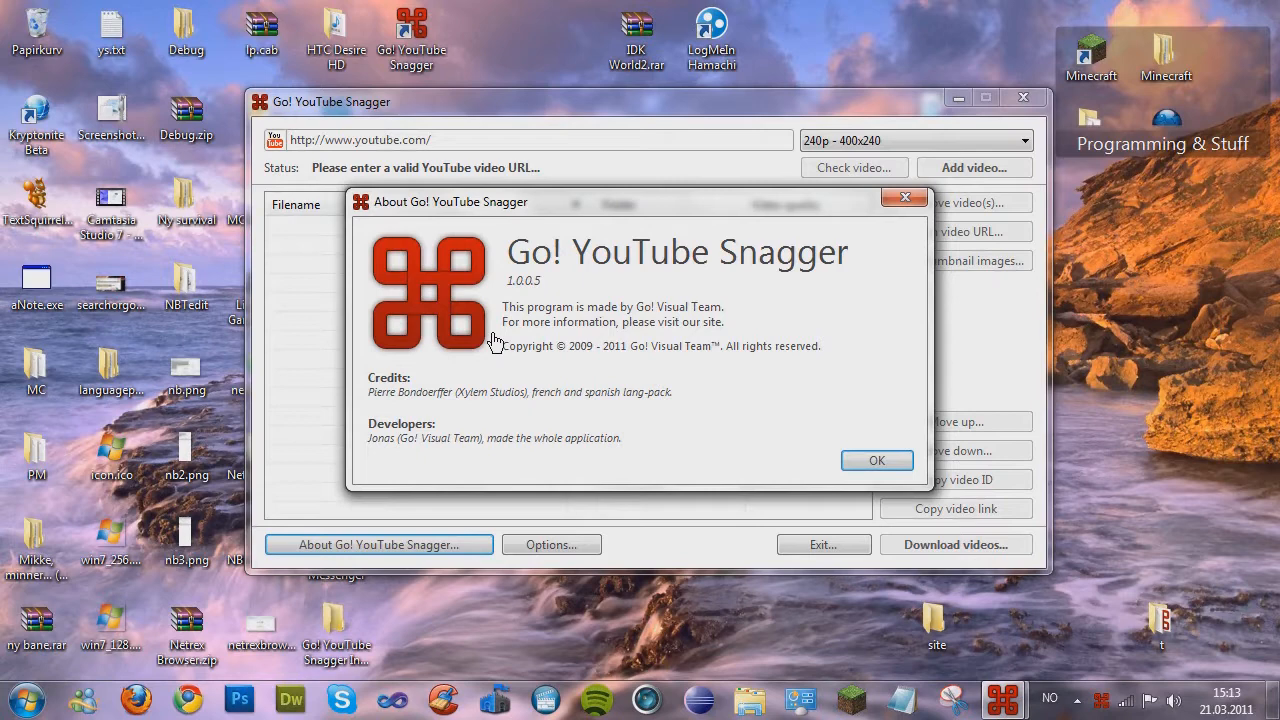
{"action": "mouse_move", "coordinate": [610, 324]}
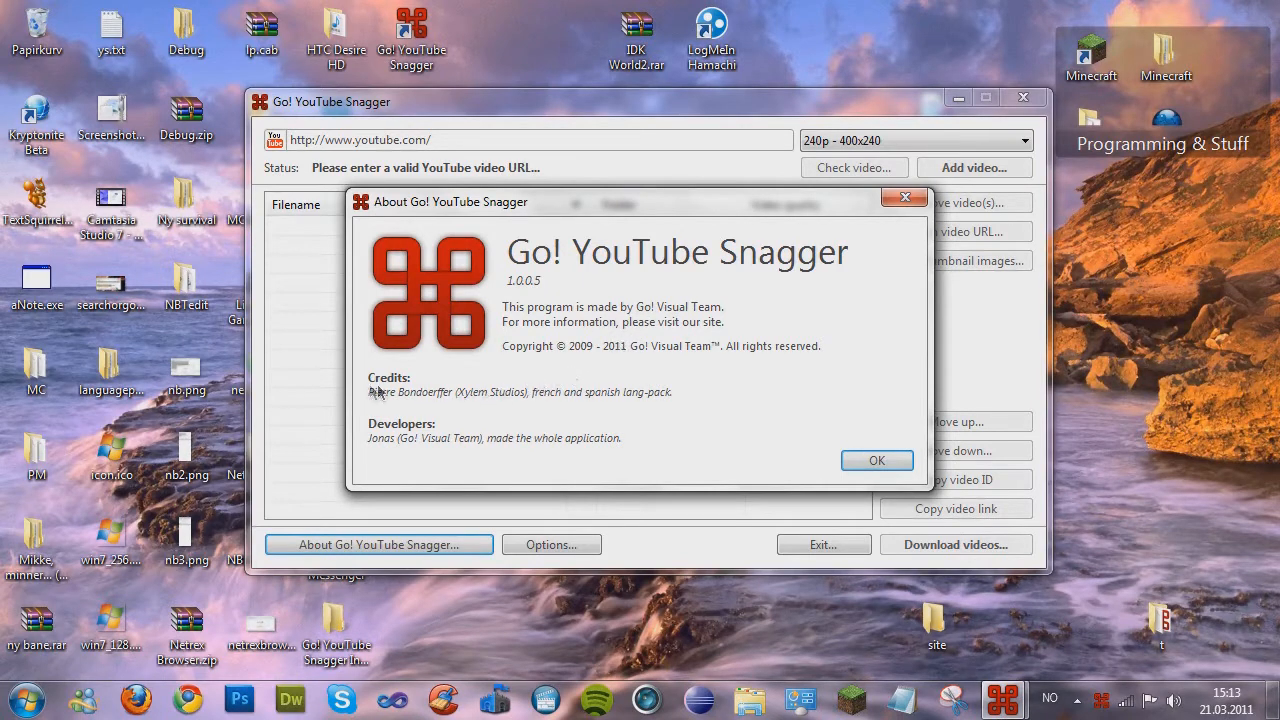
{"action": "mouse_move", "coordinate": [628, 436]}
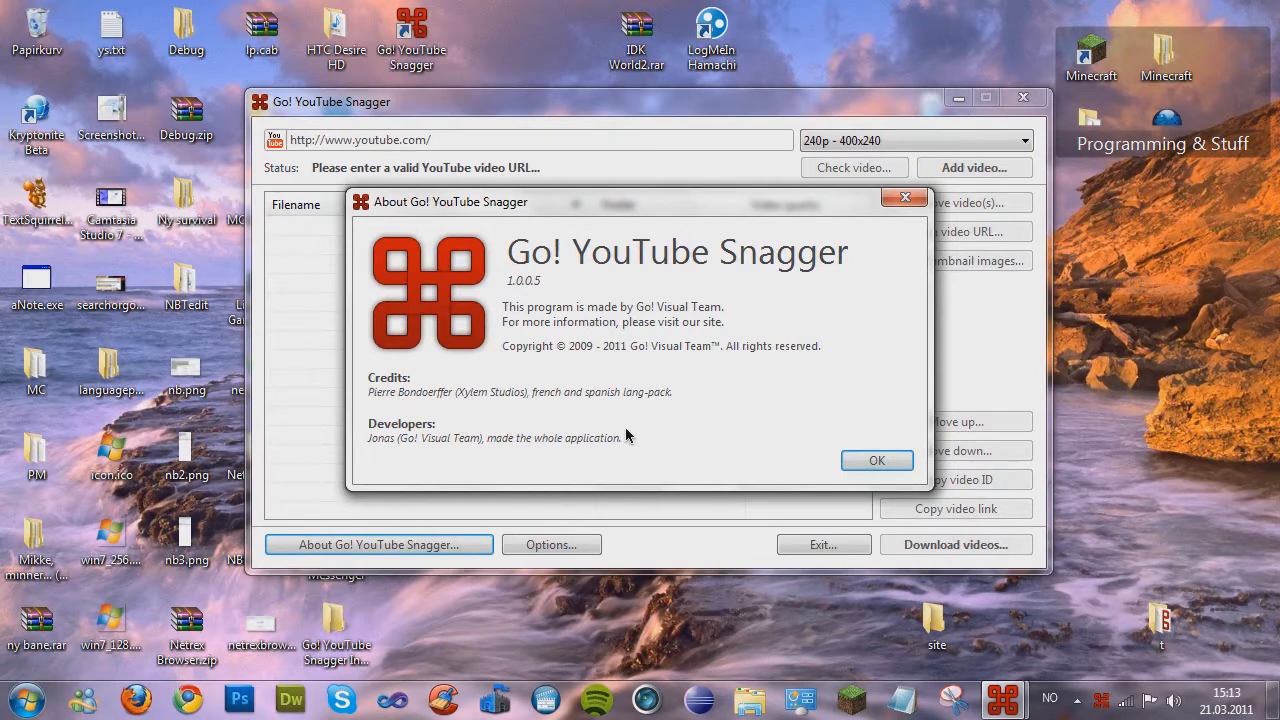
{"action": "mouse_move", "coordinate": [612, 408]}
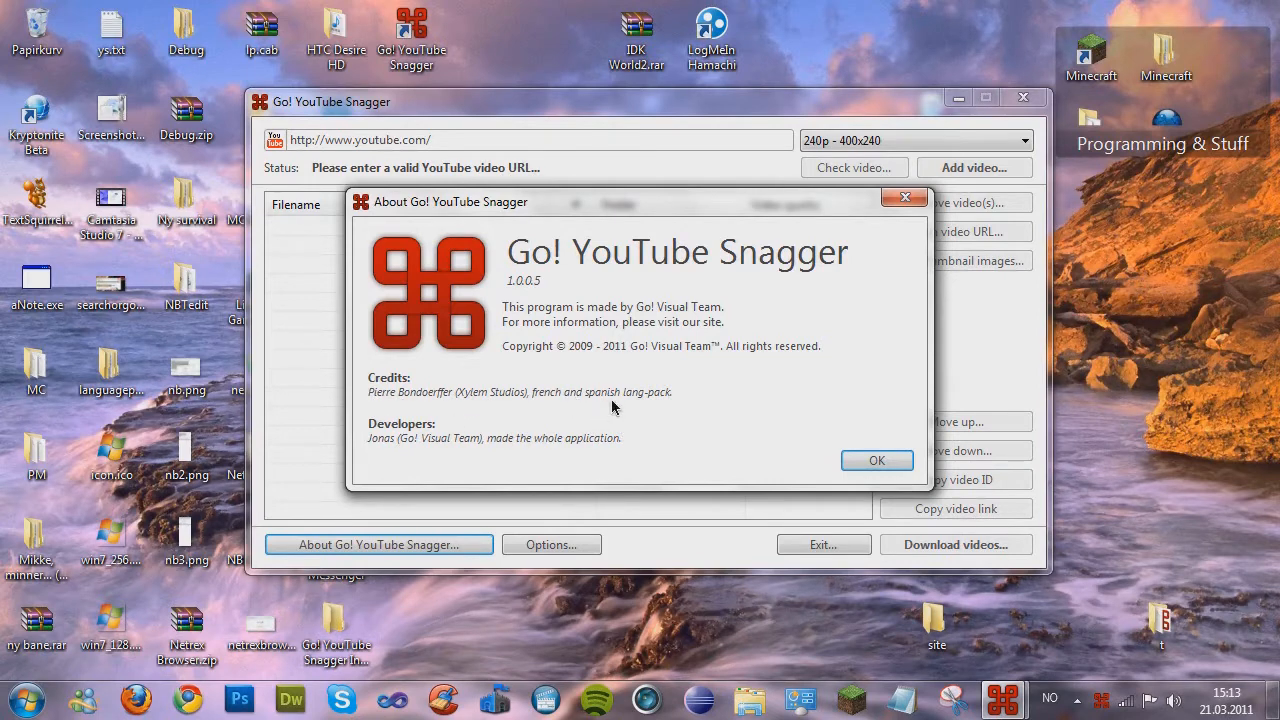
{"action": "mouse_move", "coordinate": [644, 464]}
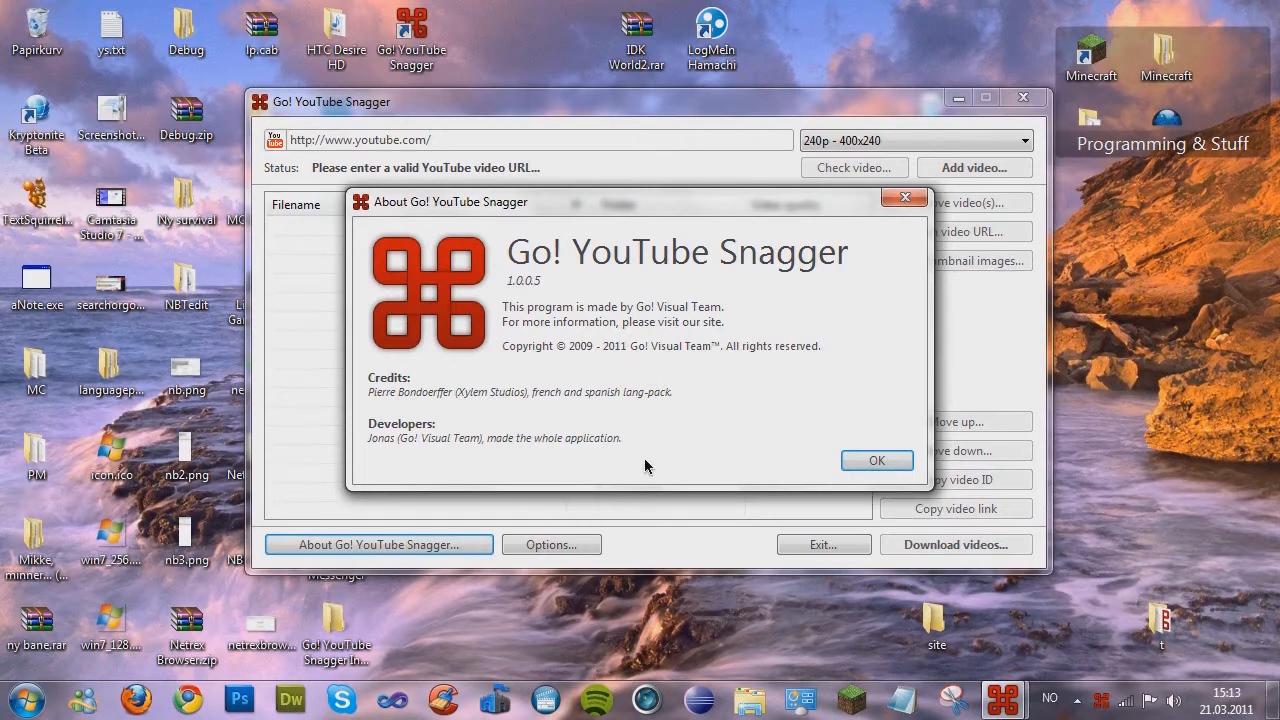
{"action": "mouse_move", "coordinate": [400, 436]}
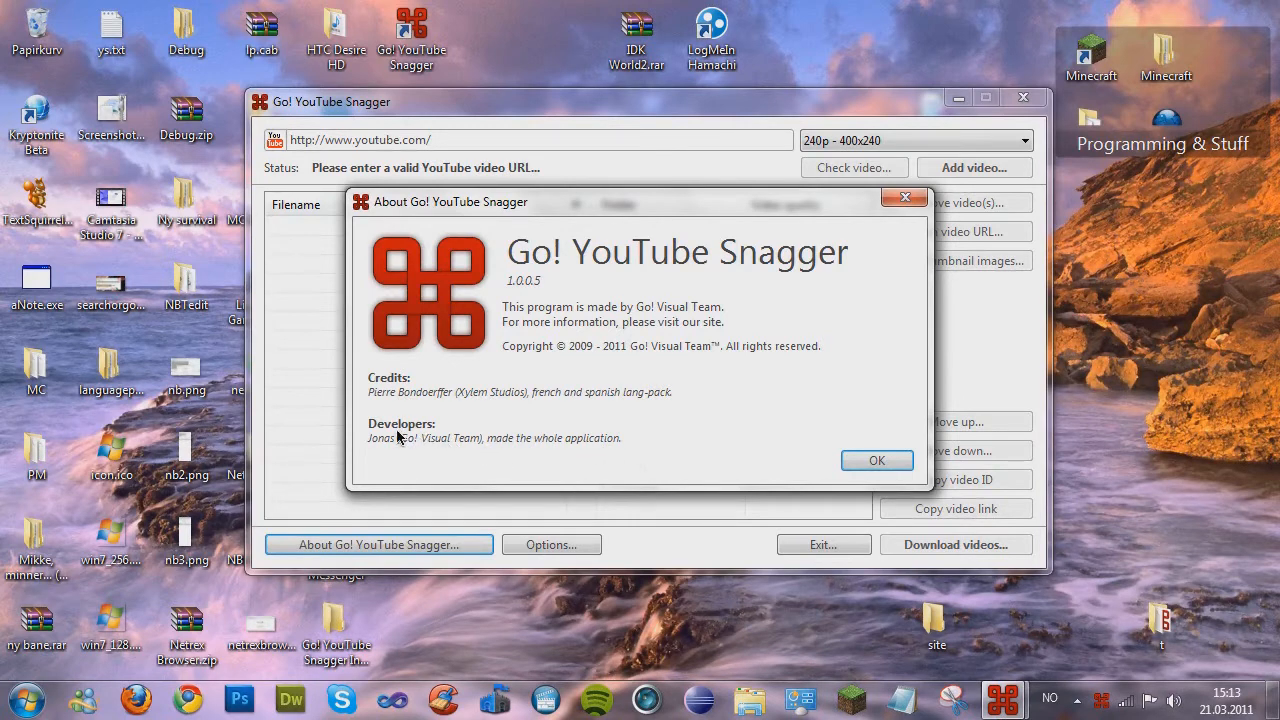
{"action": "left_click", "coordinate": [876, 460]}
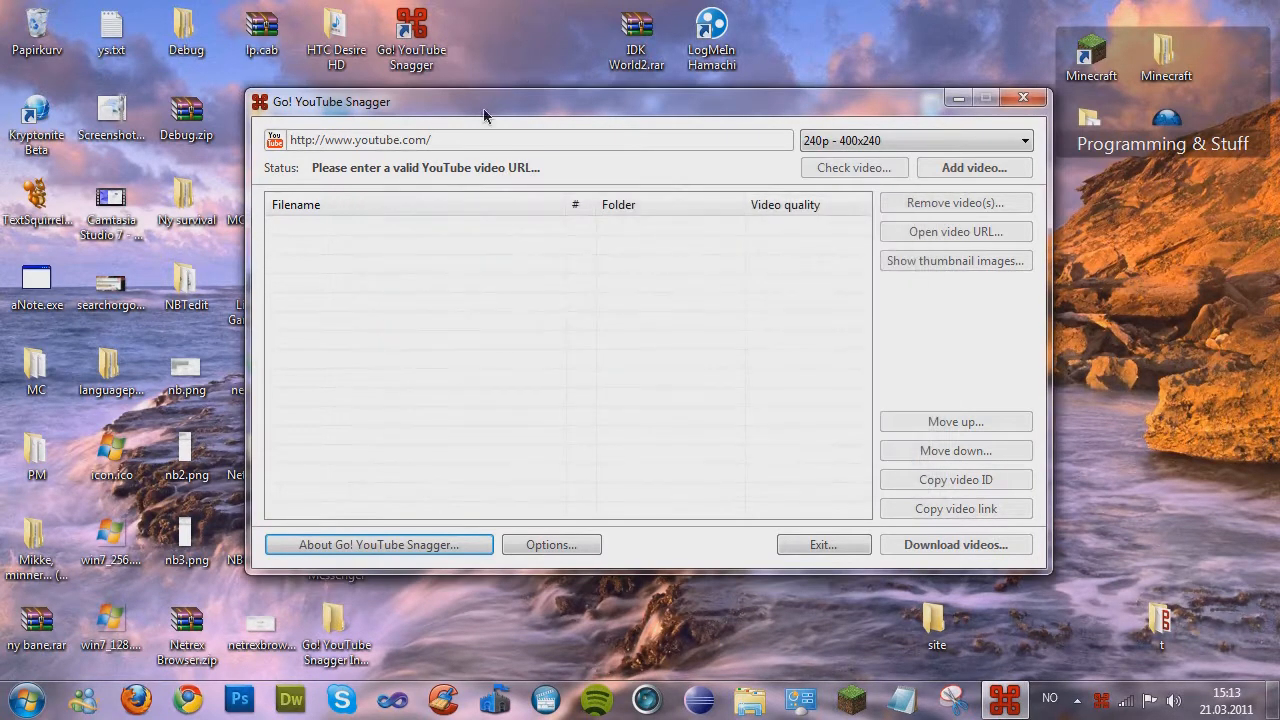
{"action": "mouse_move", "coordinate": [604, 476]}
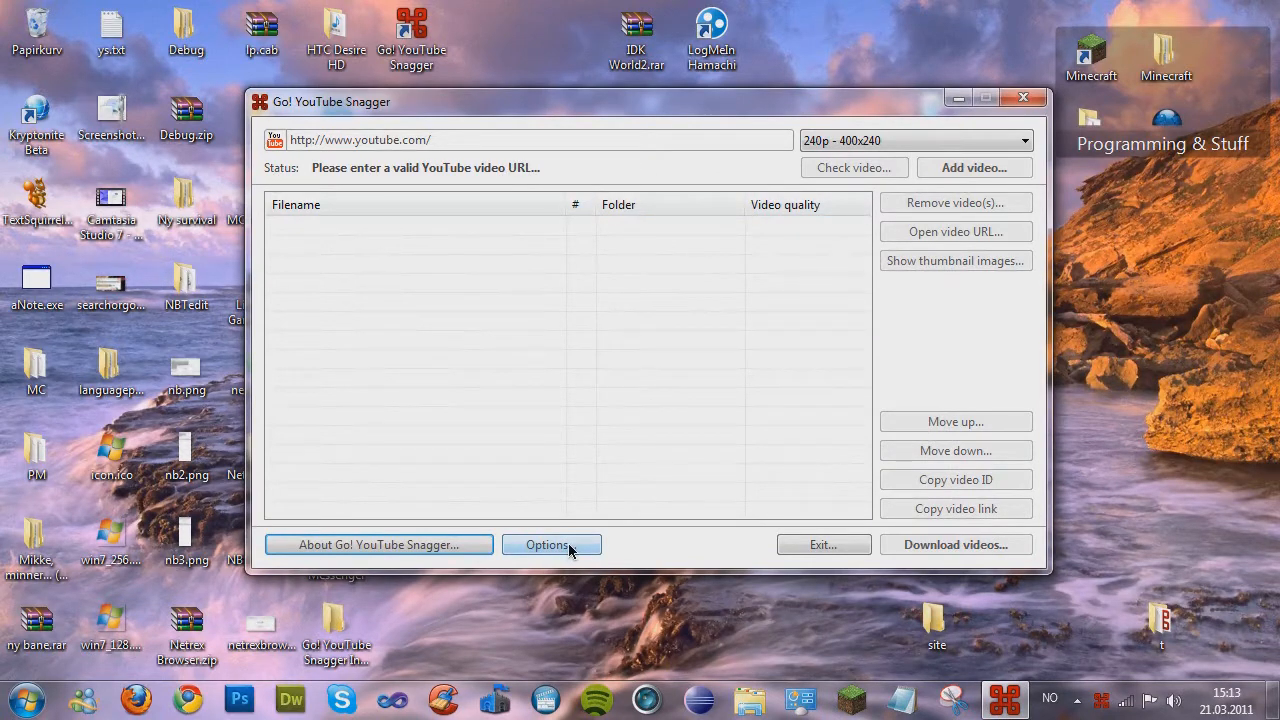
{"action": "left_click", "coordinate": [552, 544]}
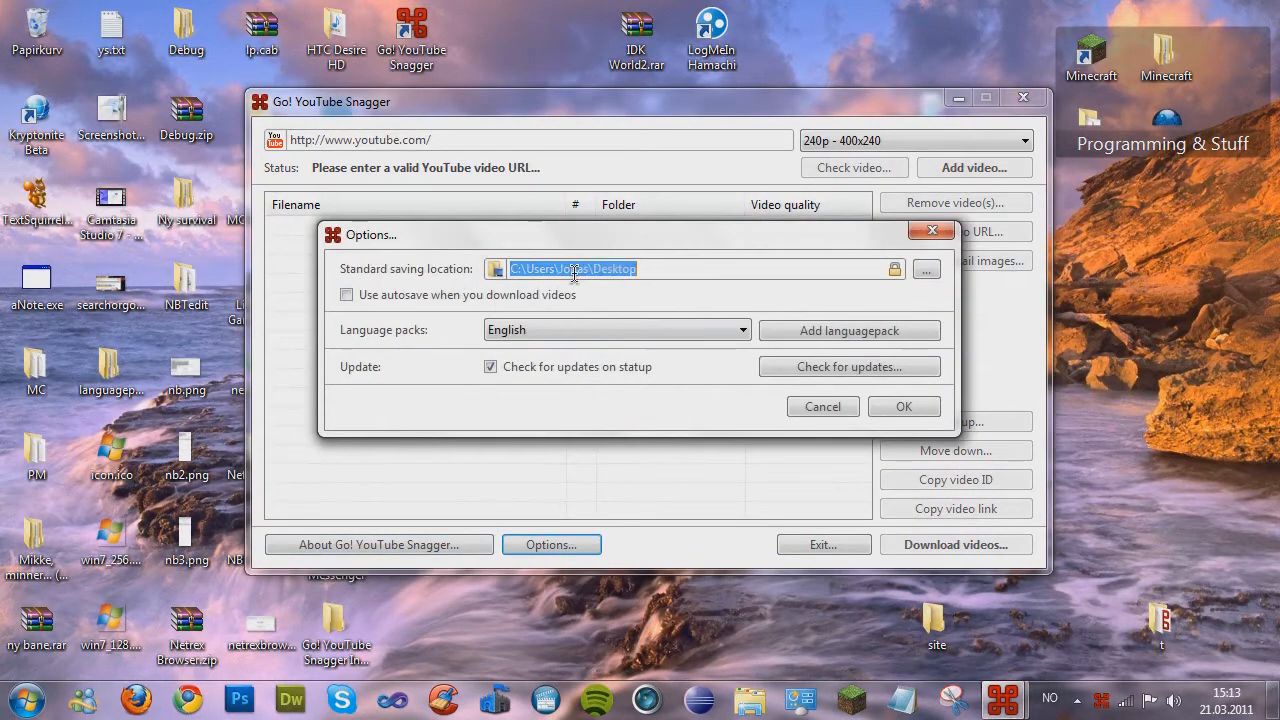
{"action": "left_click", "coordinate": [346, 294]}
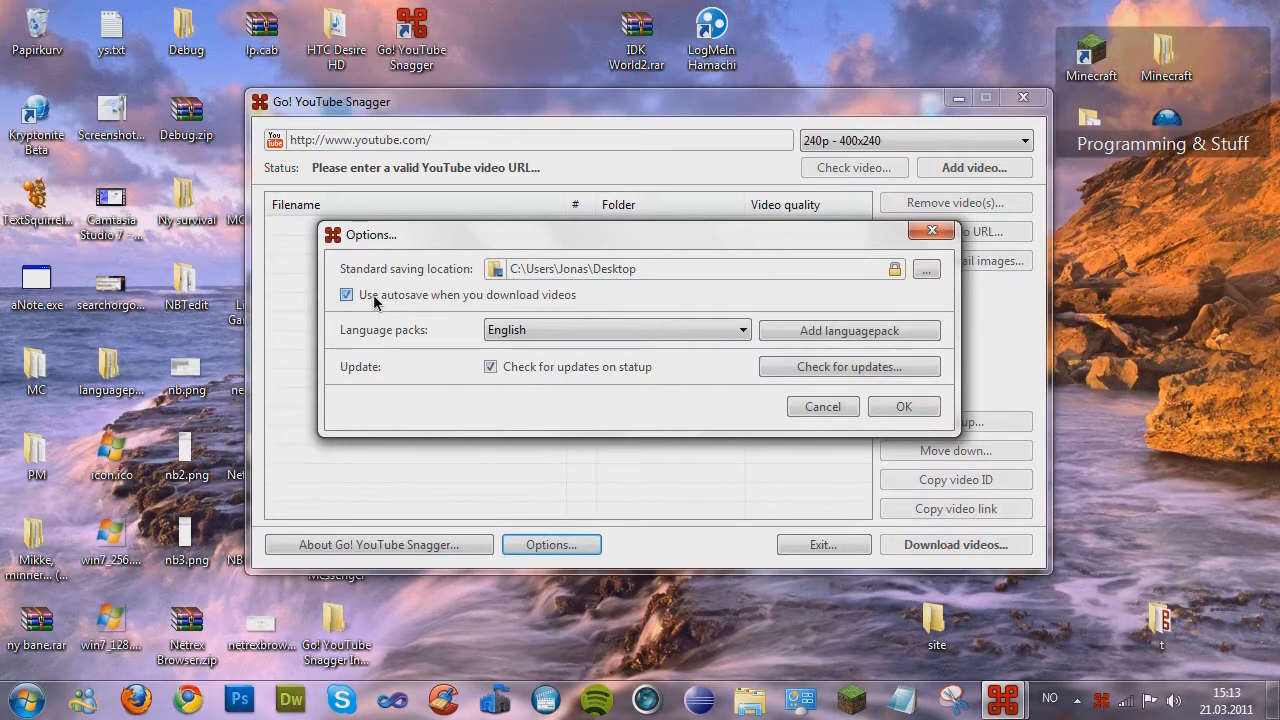
{"action": "left_click", "coordinate": [926, 268]}
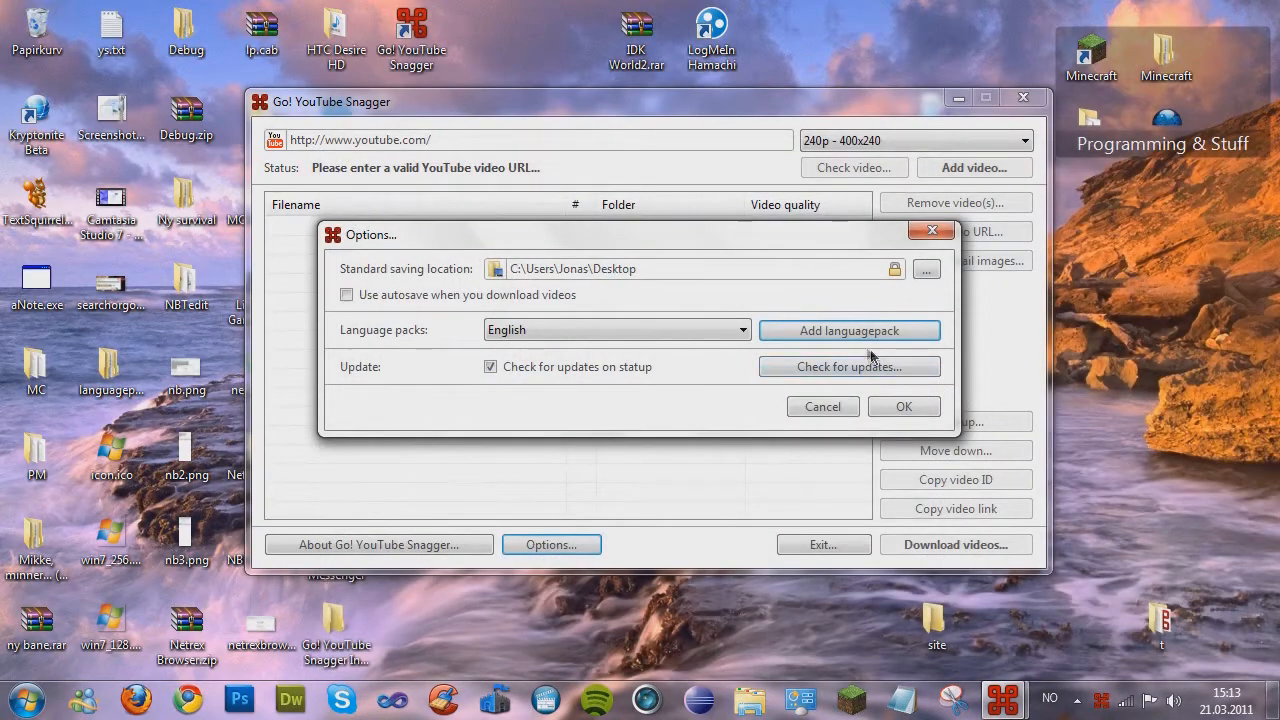
{"action": "mouse_move", "coordinate": [792, 390]}
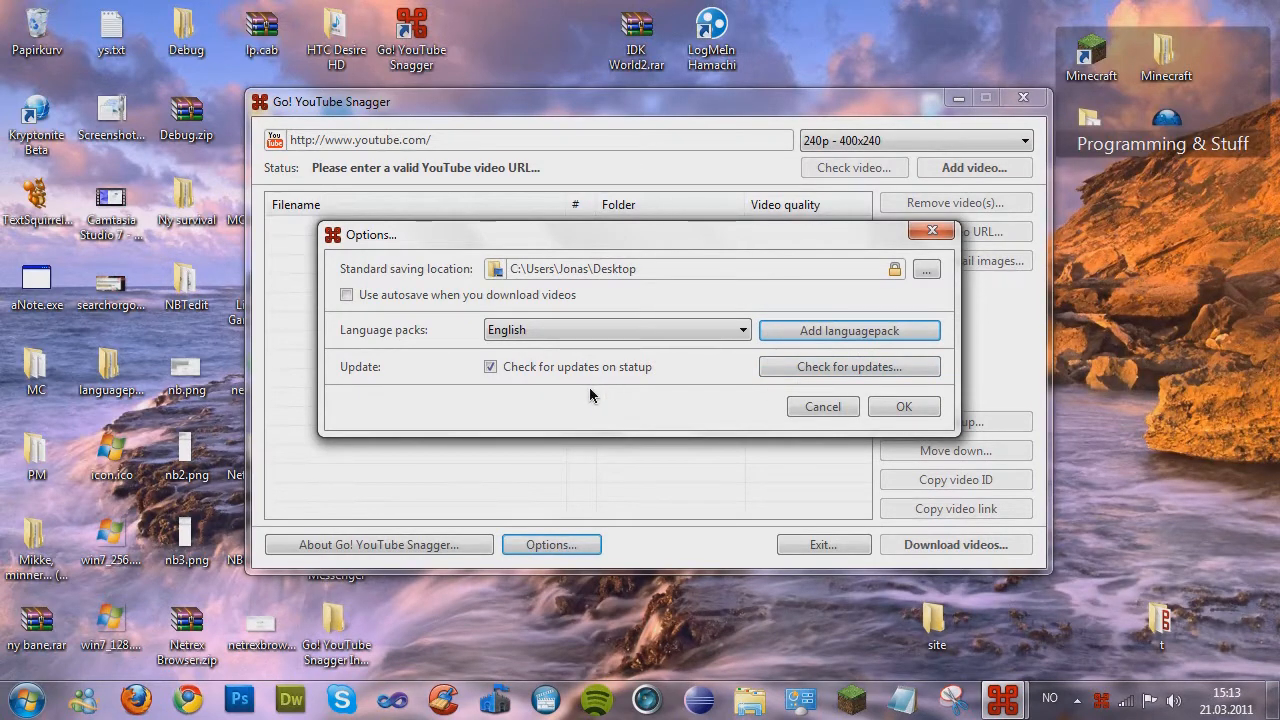
{"action": "mouse_move", "coordinate": [716, 398]}
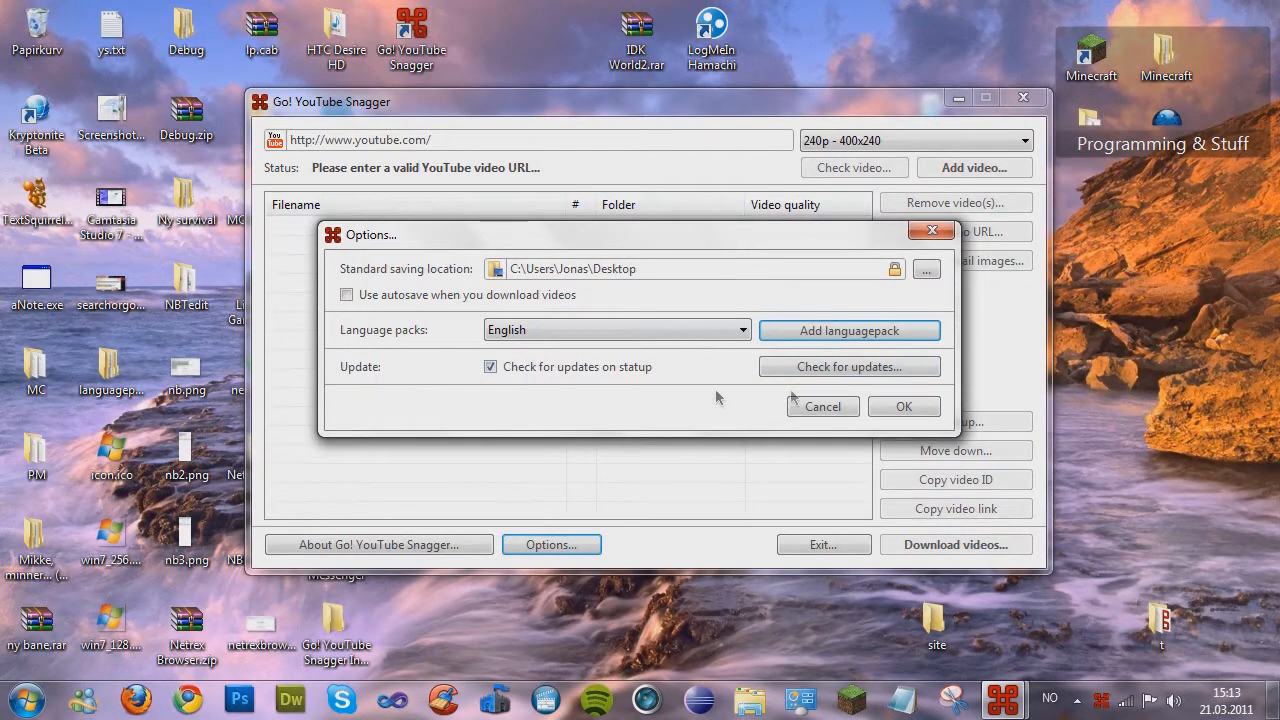
{"action": "left_click", "coordinate": [848, 366]}
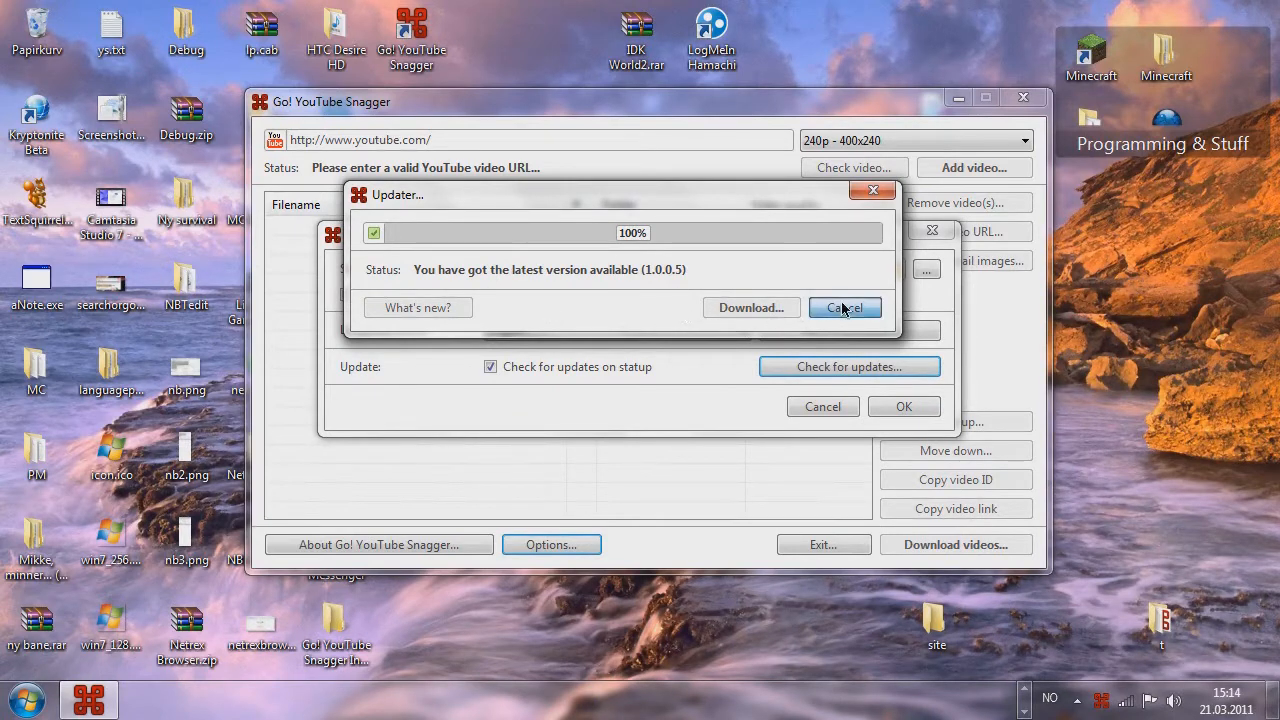
{"action": "left_click", "coordinate": [844, 308]}
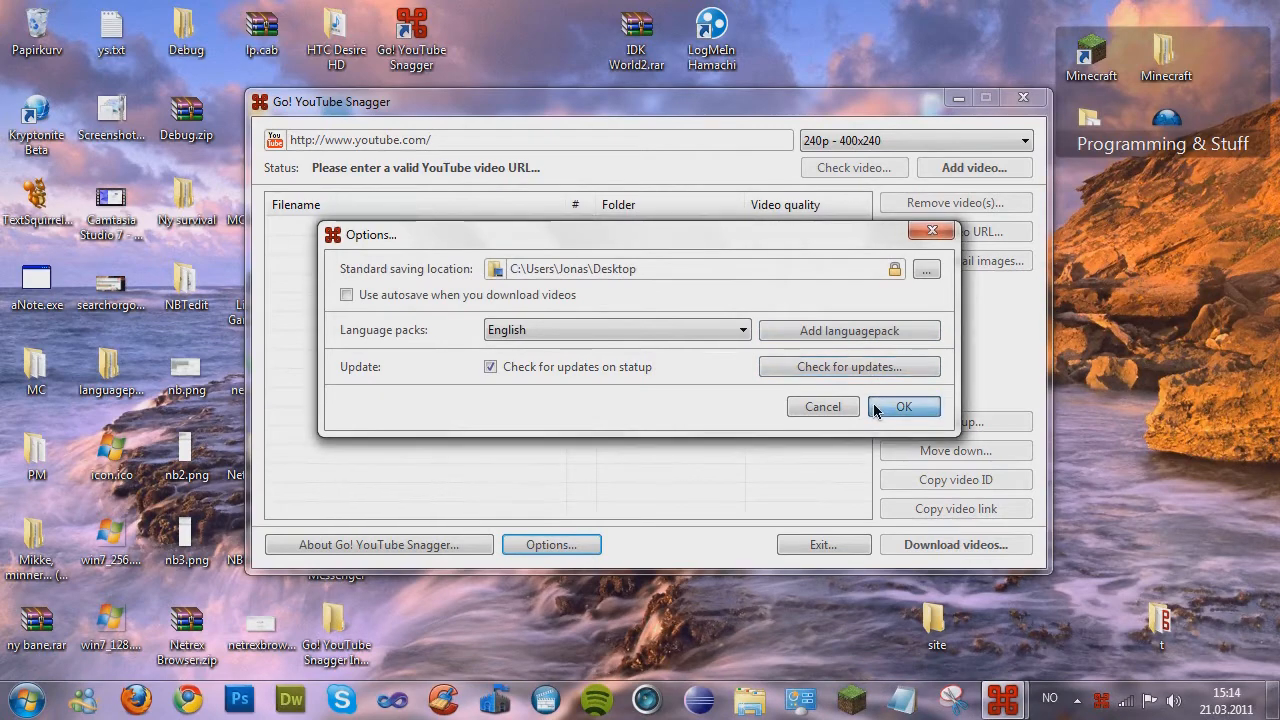
{"action": "left_click", "coordinate": [904, 406]}
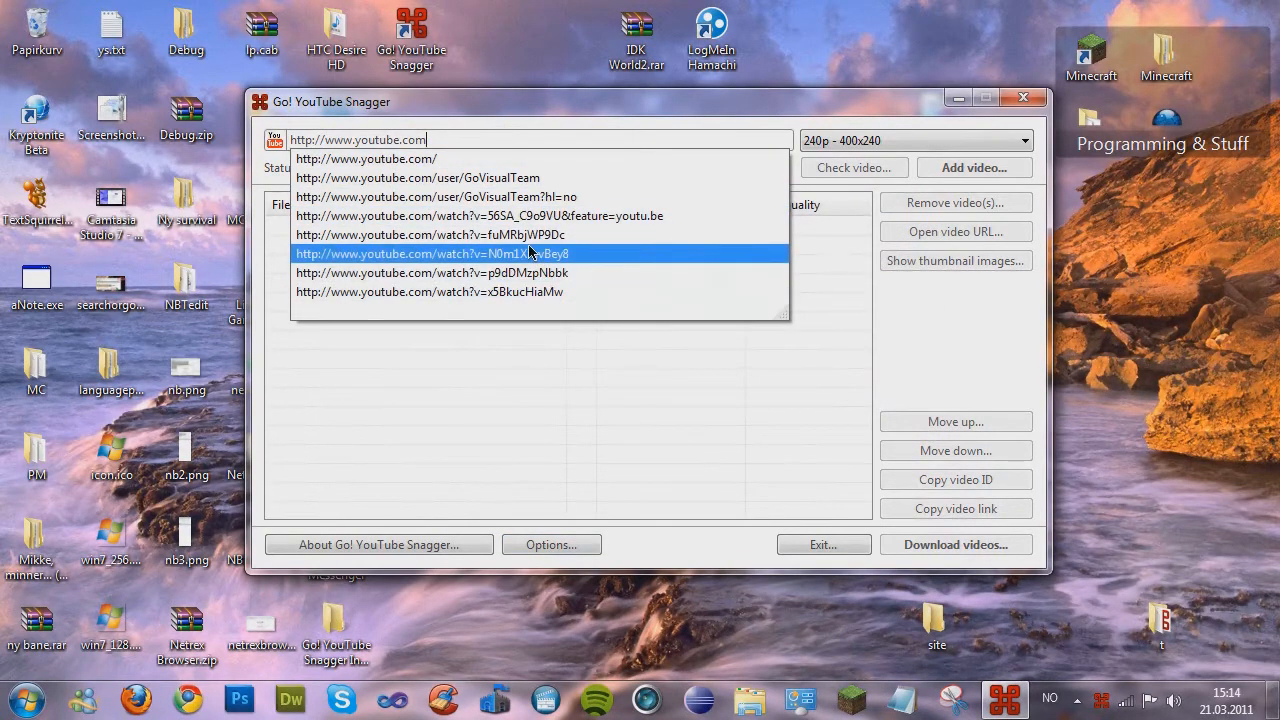
Load the watch?v=N0m1XmvBey8 link from history at 720p - 1280x720, check it, and add it.
{"action": "left_click", "coordinate": [430, 252]}
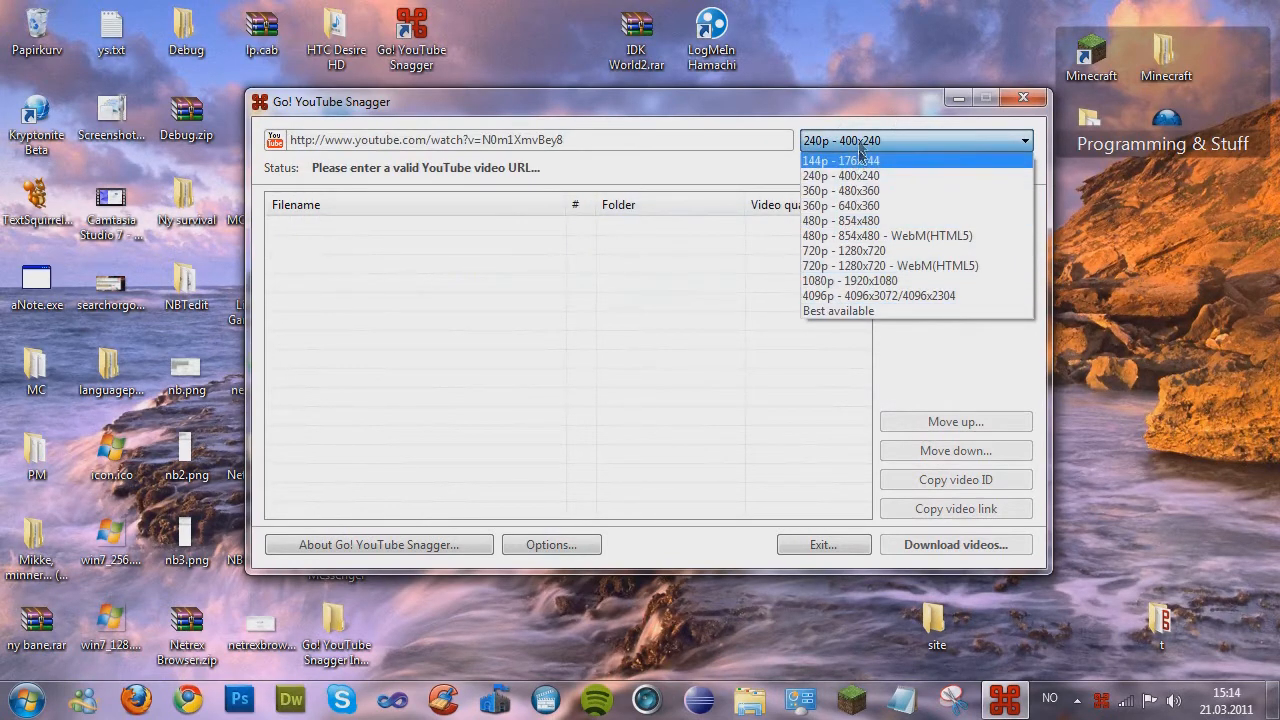
{"action": "mouse_move", "coordinate": [850, 264]}
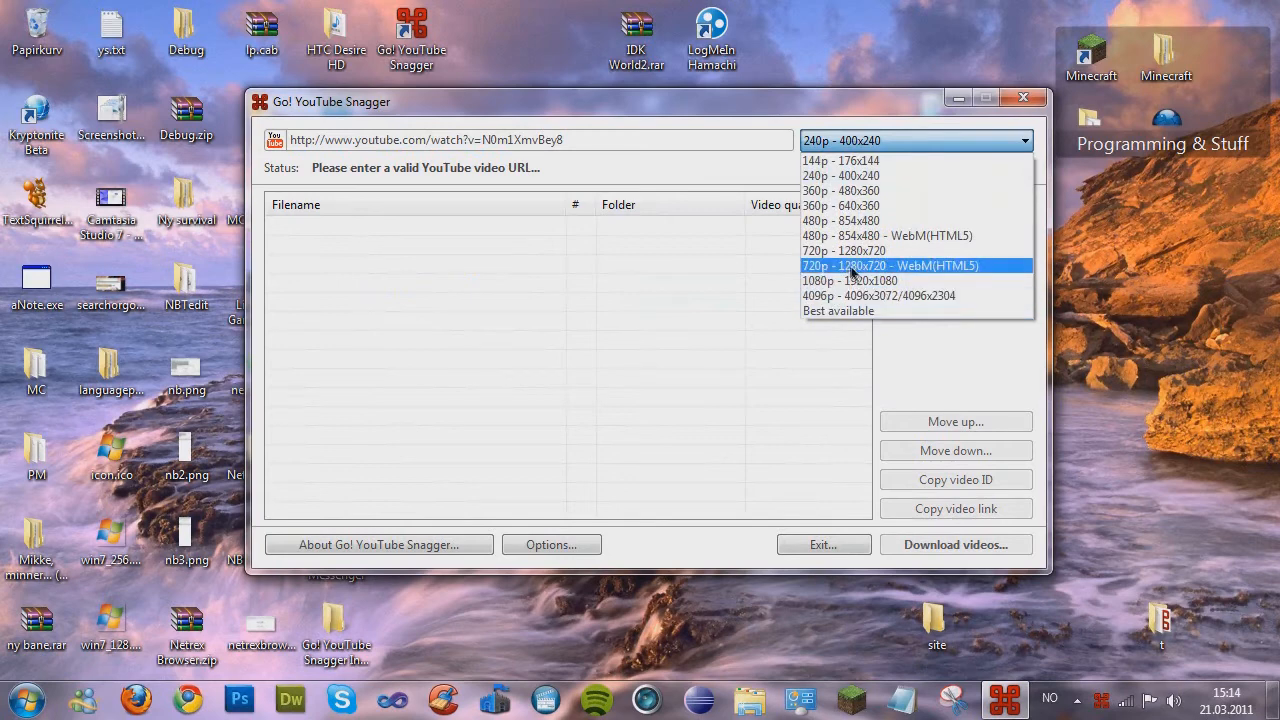
{"action": "mouse_move", "coordinate": [856, 280]}
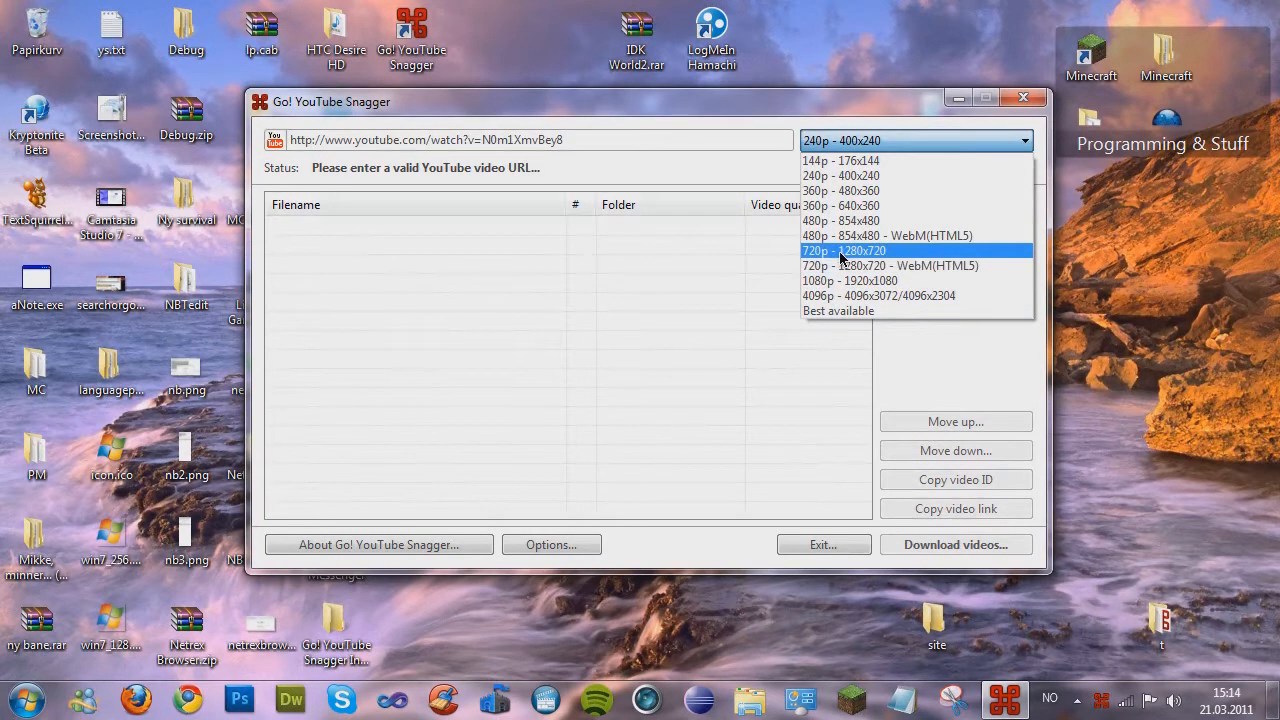
{"action": "left_click", "coordinate": [844, 252]}
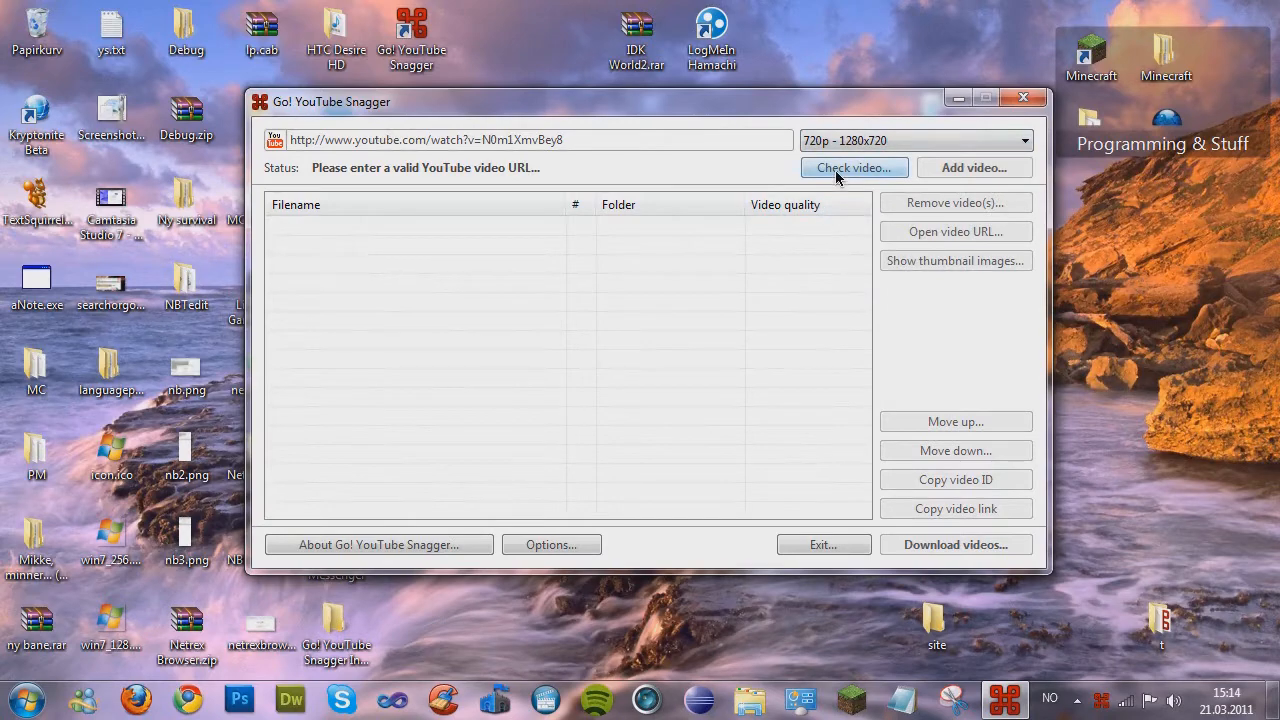
{"action": "left_click", "coordinate": [852, 168]}
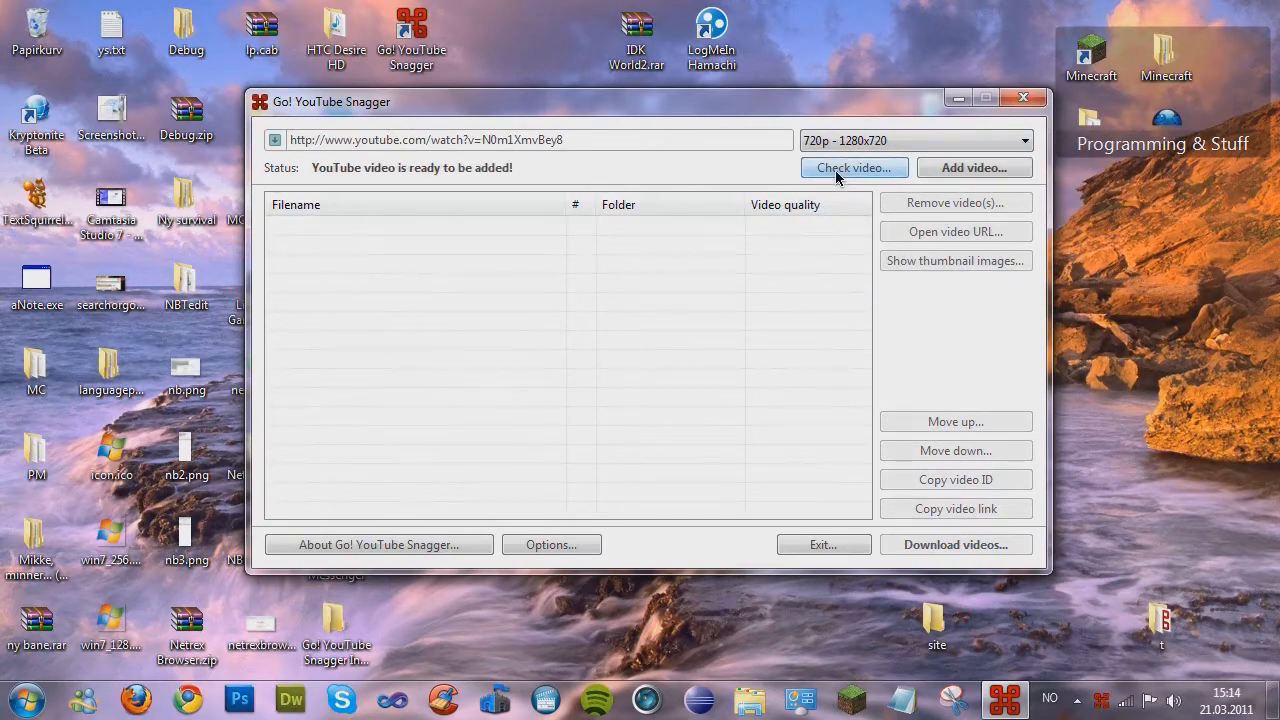
{"action": "left_click", "coordinate": [956, 544]}
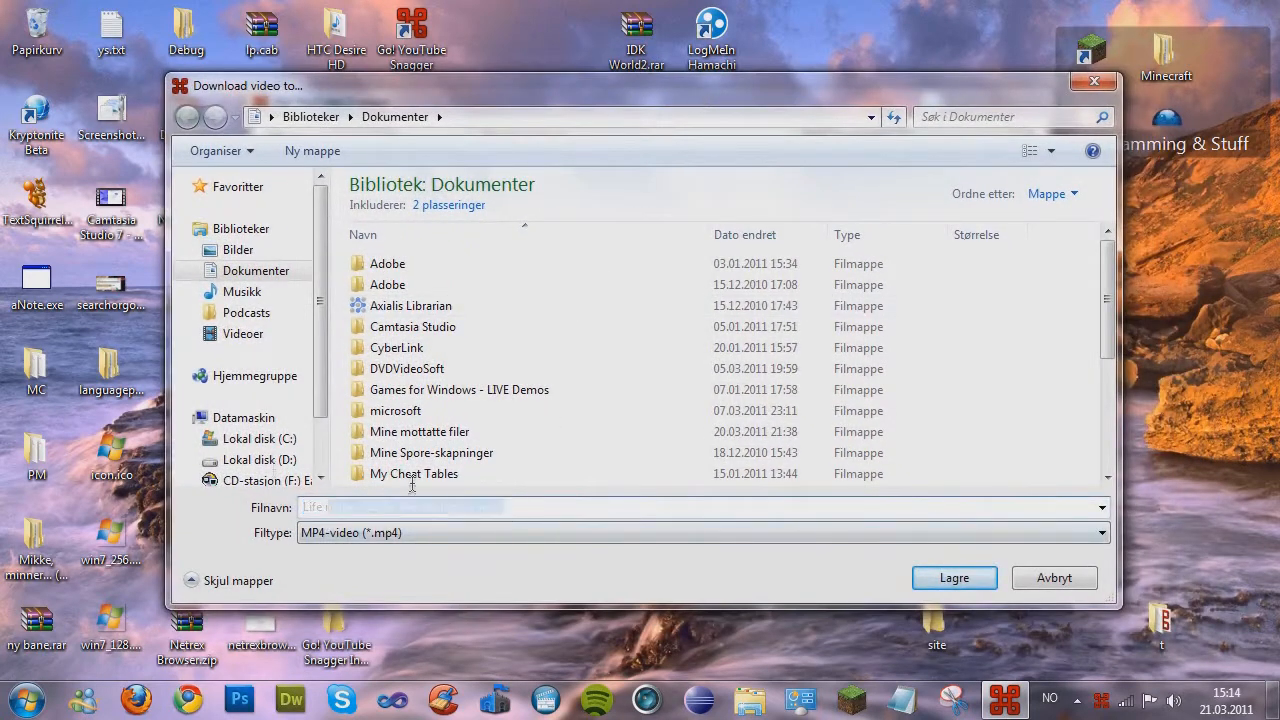
Save the queued video as Life in the Garden (4k resolution).mp4 and turn on autosave in Options.
{"action": "type", "text": "Life in the Garden (4k resolution).mp4"}
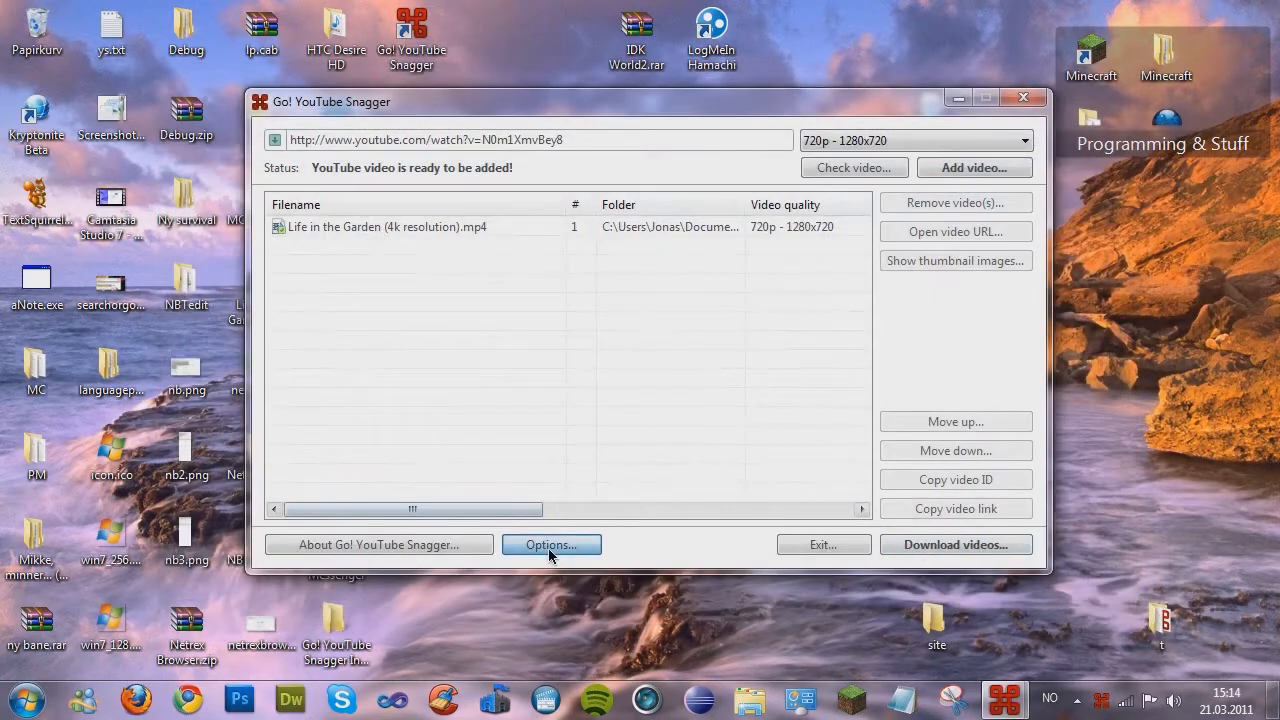
{"action": "left_click", "coordinate": [552, 544]}
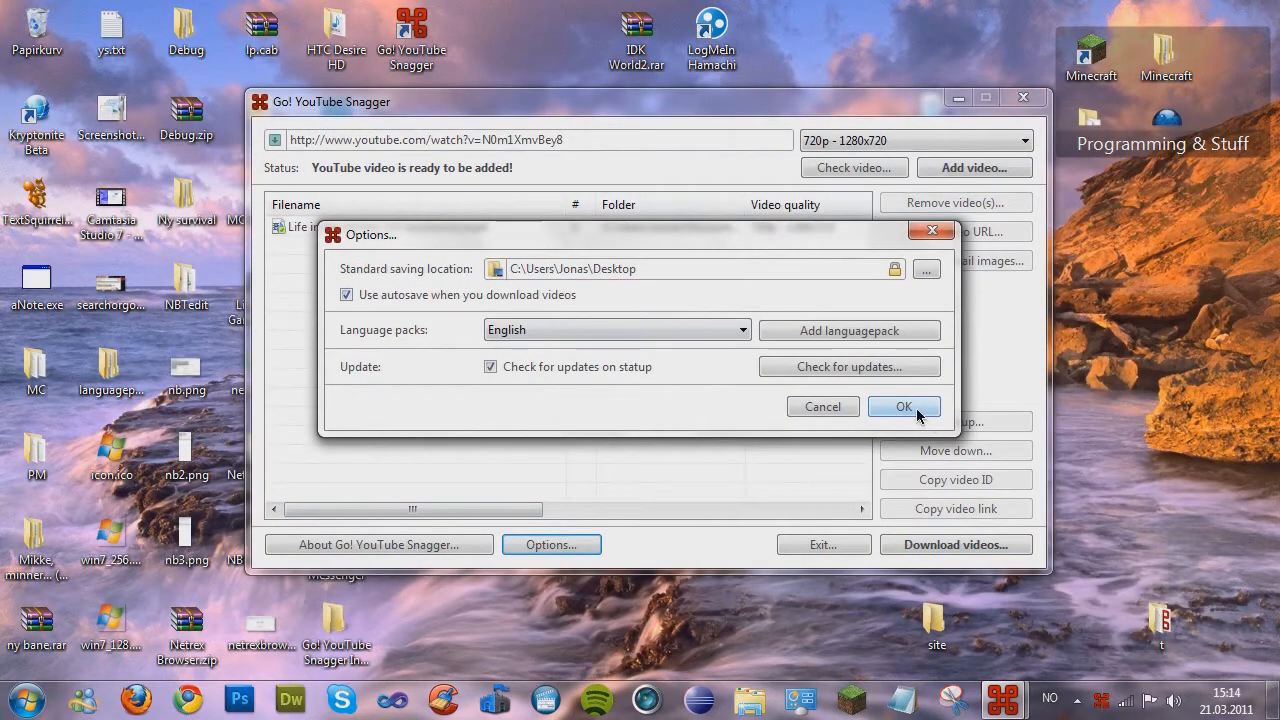
{"action": "left_click", "coordinate": [904, 406]}
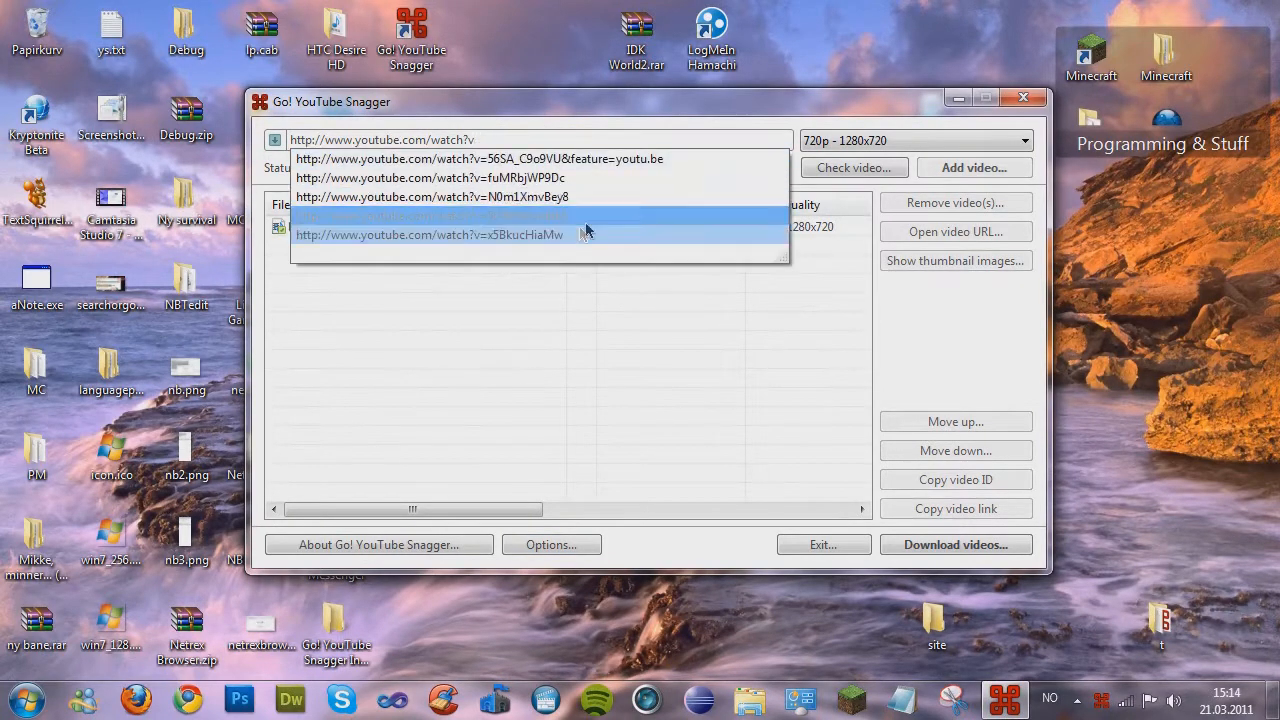
Queue the x5BkucHiaMw link from history at Best available quality, autosaving to the Desktop.
{"action": "left_click", "coordinate": [430, 234]}
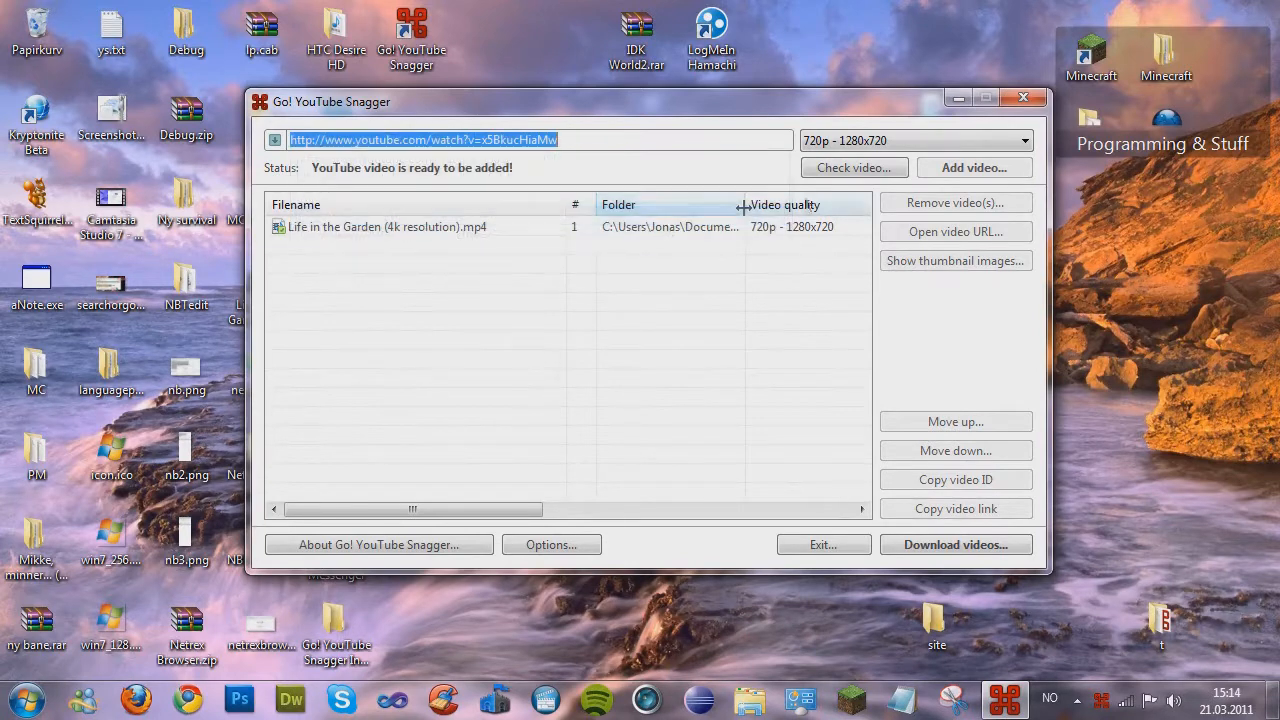
{"action": "left_click", "coordinate": [1024, 140]}
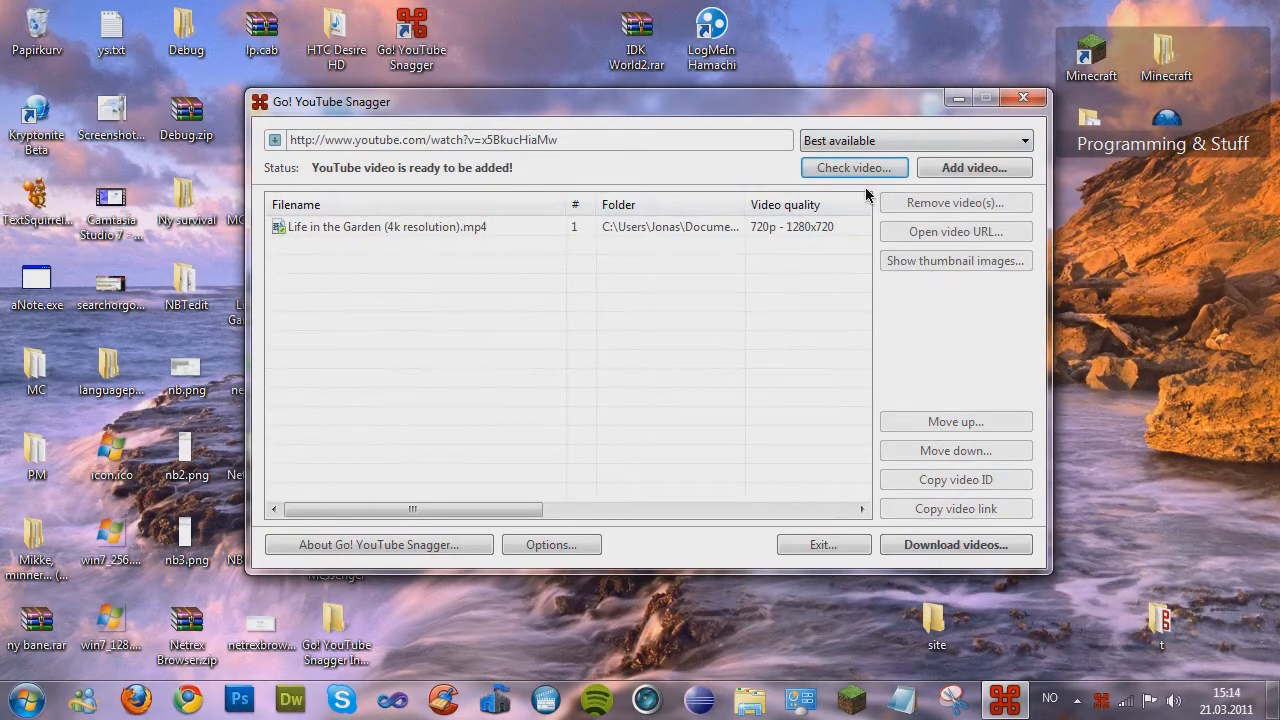
{"action": "mouse_move", "coordinate": [812, 192]}
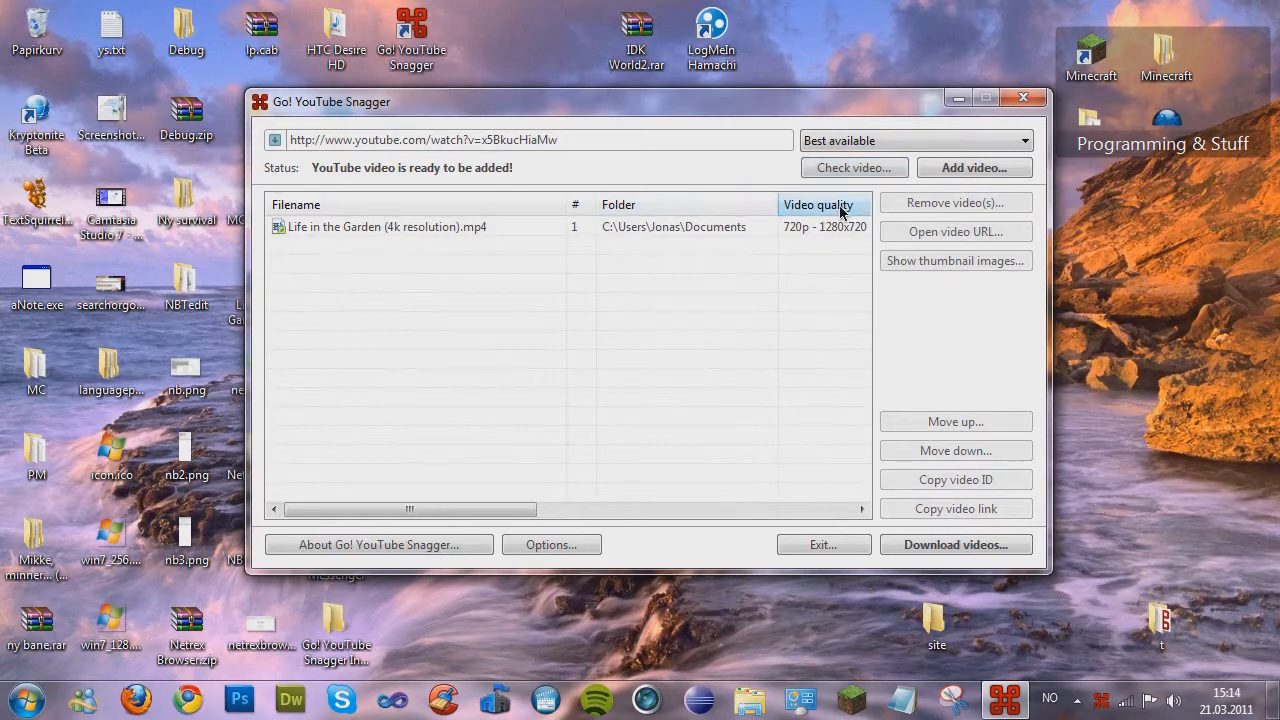
{"action": "mouse_move", "coordinate": [448, 172]}
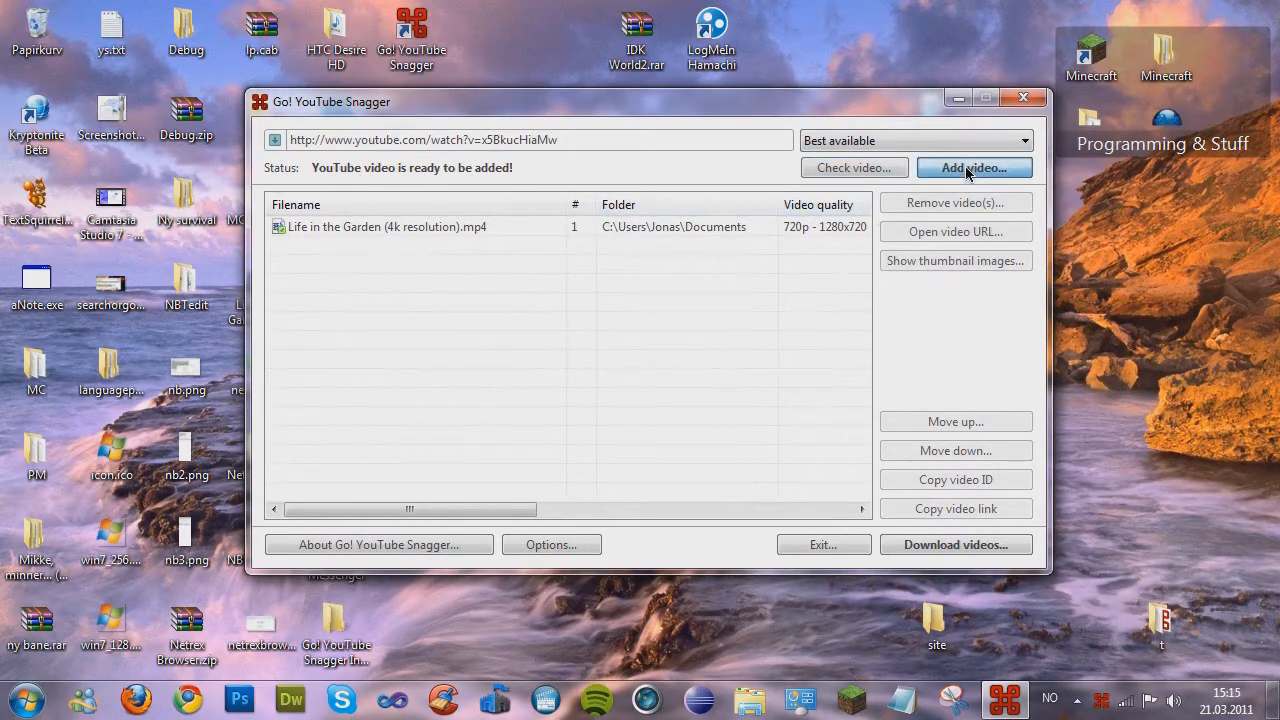
{"action": "left_click", "coordinate": [974, 168]}
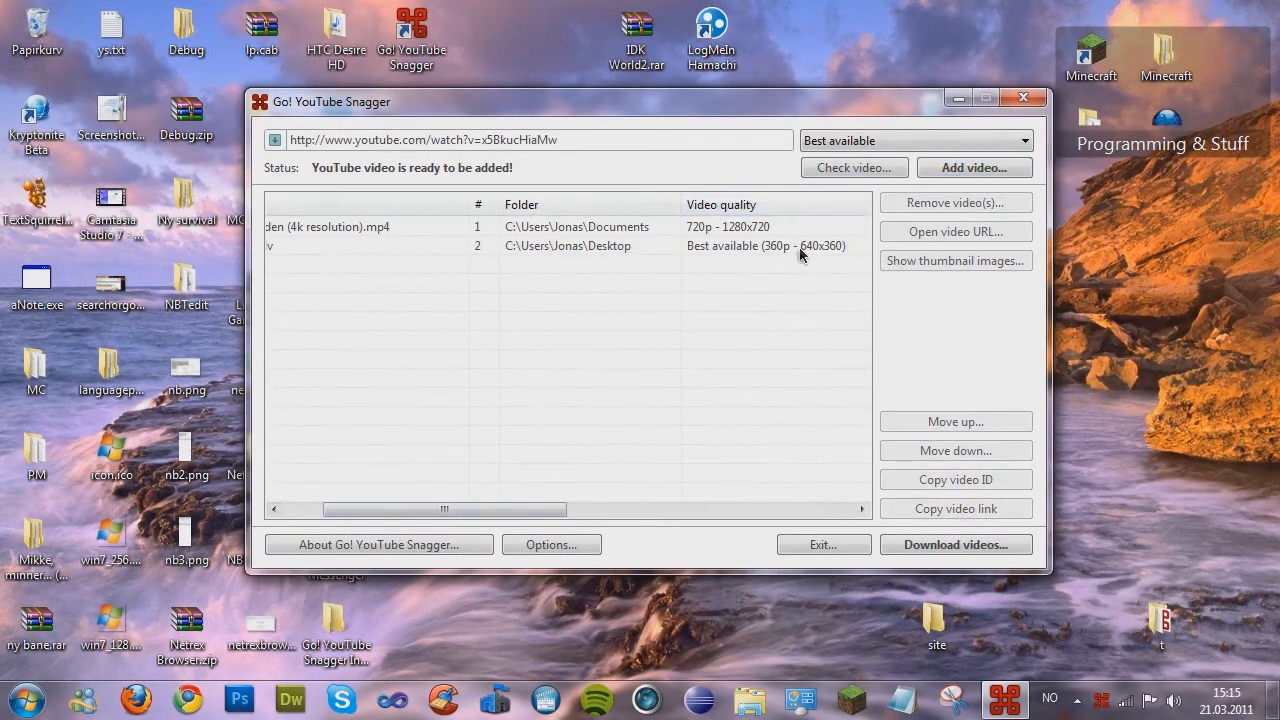
{"action": "mouse_move", "coordinate": [456, 532]}
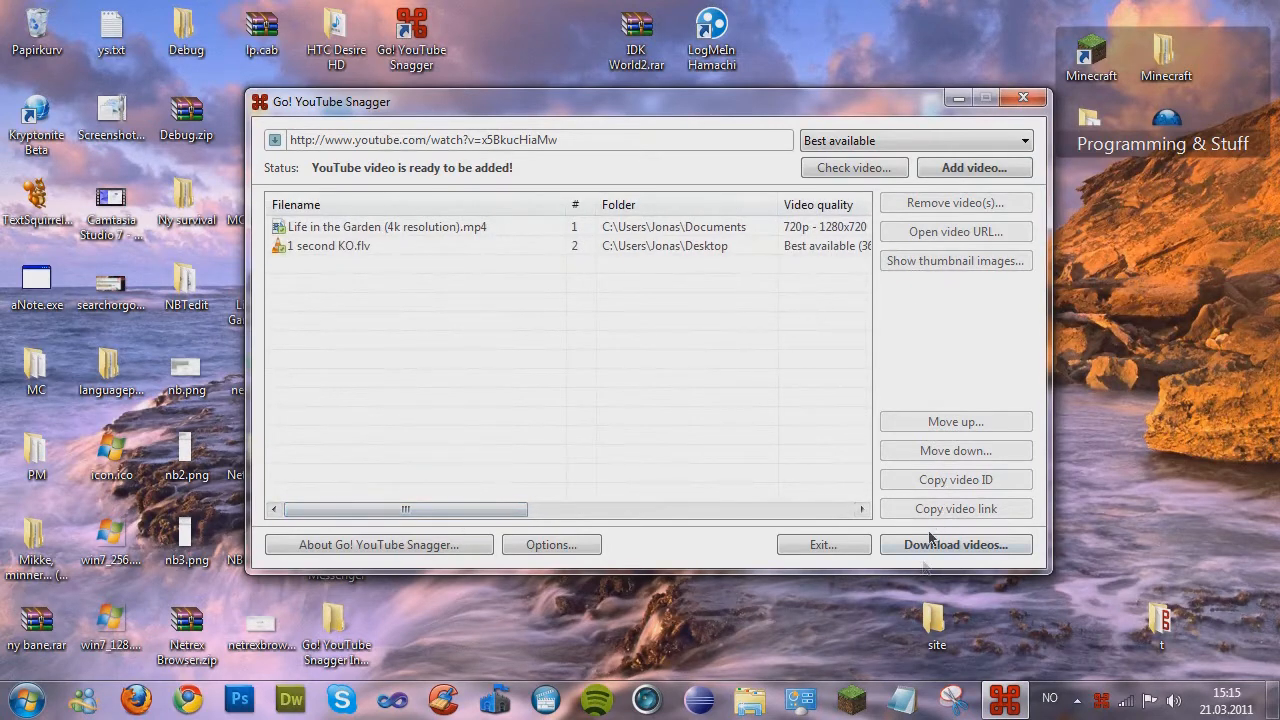
Start downloading the queued videos and show Life in the Garden's video information.
{"action": "left_click", "coordinate": [956, 544]}
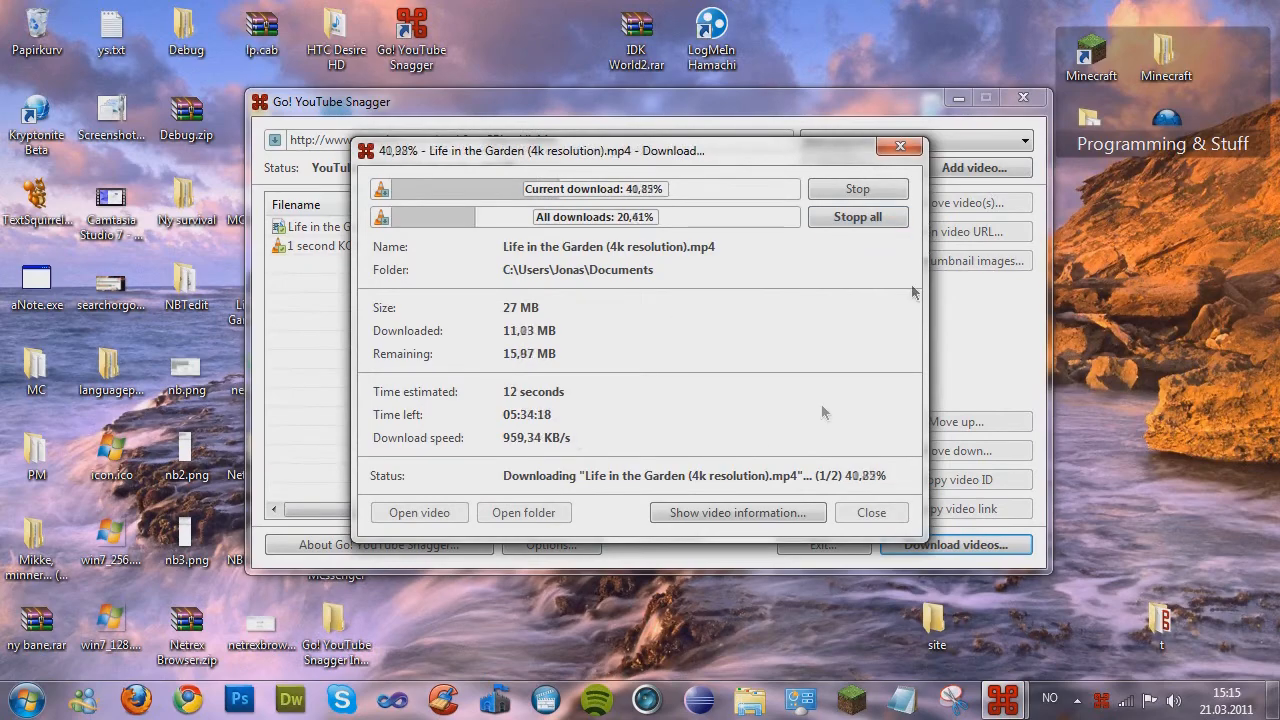
{"action": "left_click", "coordinate": [736, 512]}
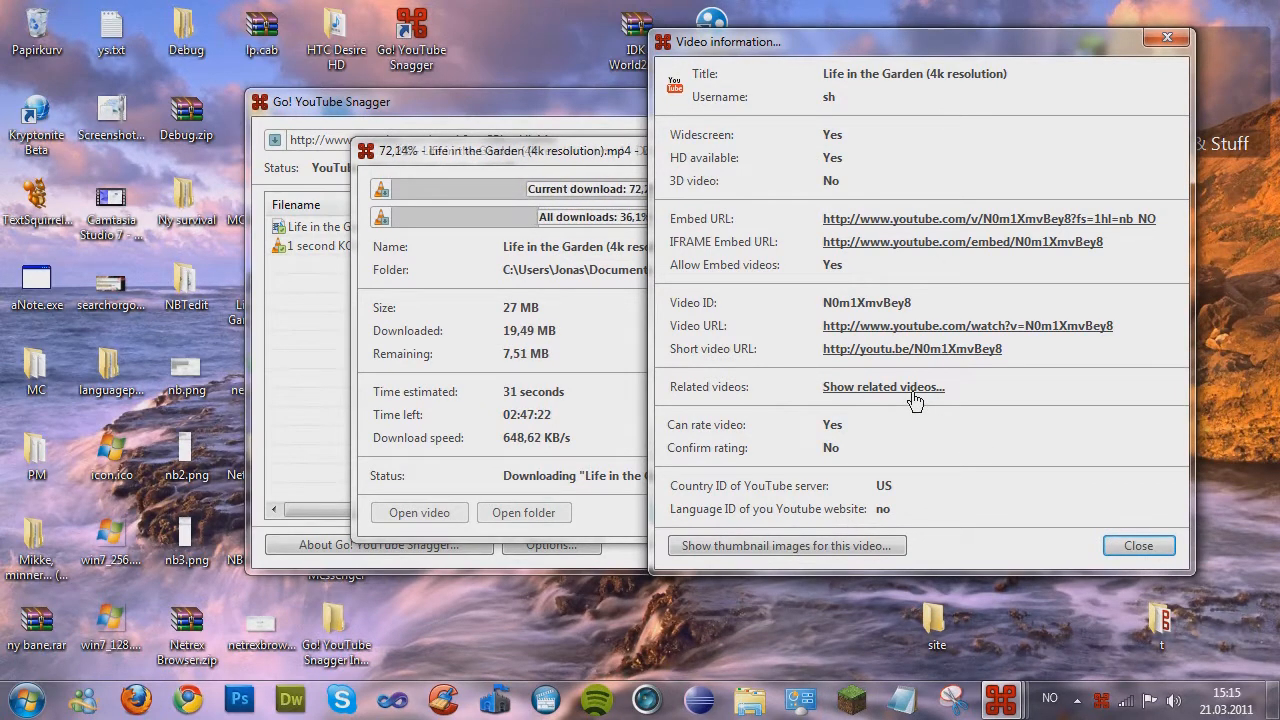
From Life in the Garden's related videos, check and download YouTube 4k Resolution Setting to the Desktop.
{"action": "left_click", "coordinate": [884, 388]}
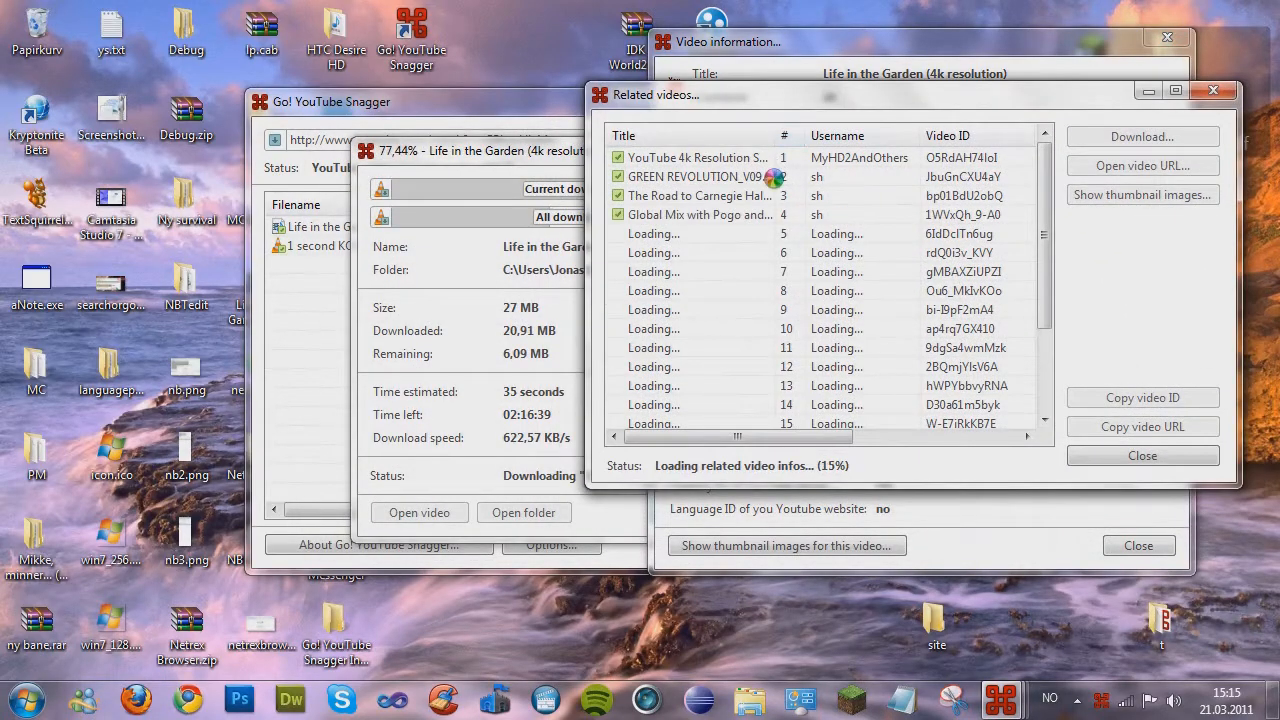
{"action": "left_click", "coordinate": [696, 176]}
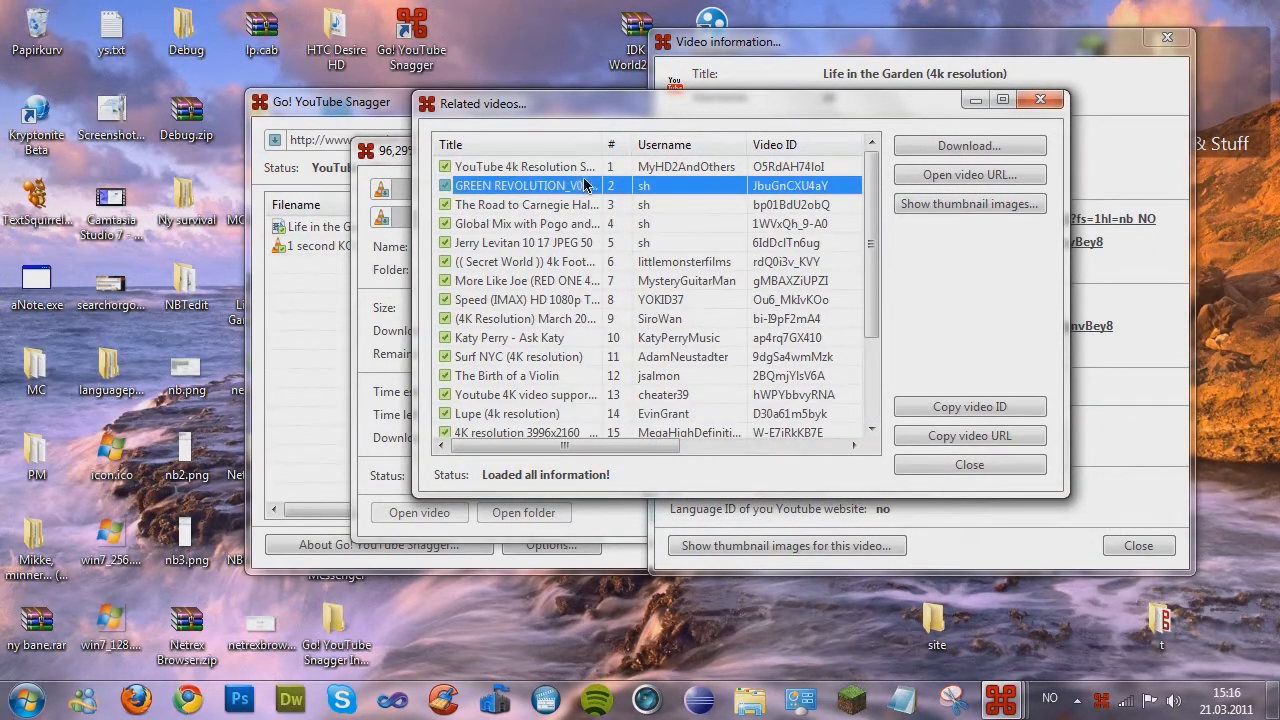
{"action": "scroll", "scroll_direction": "down", "scroll_amount": 3}
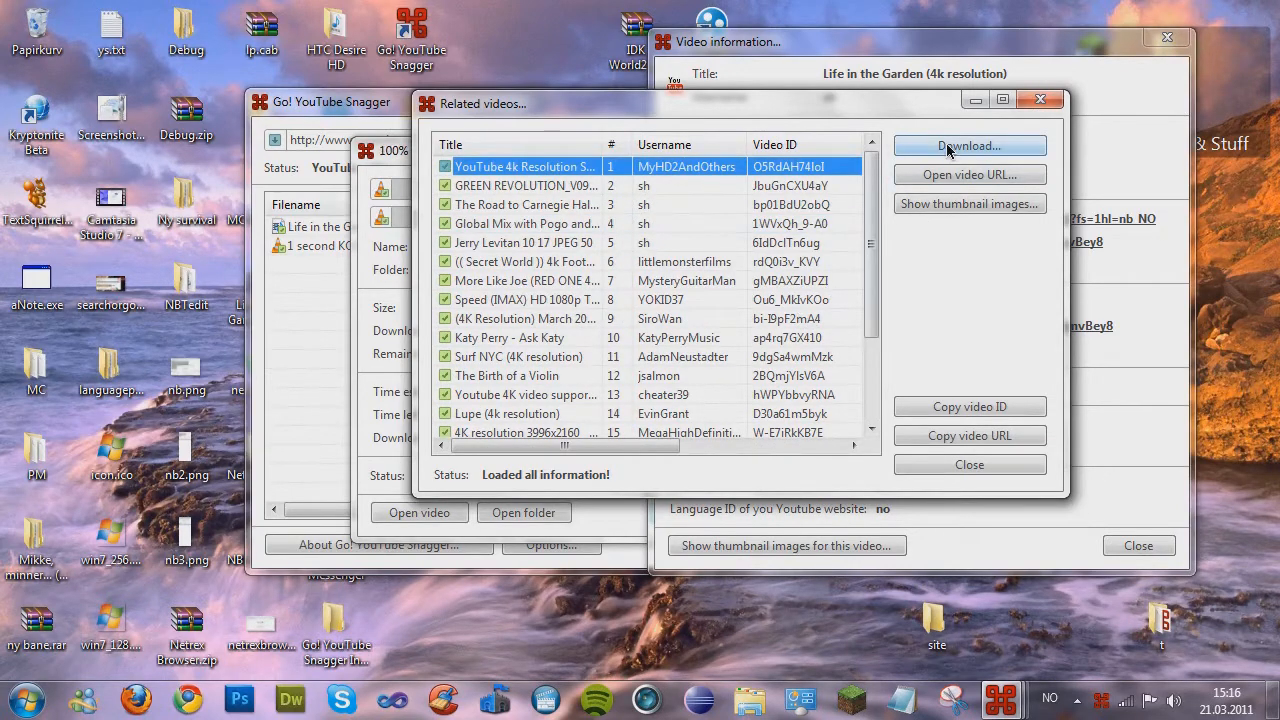
{"action": "left_click", "coordinate": [968, 144]}
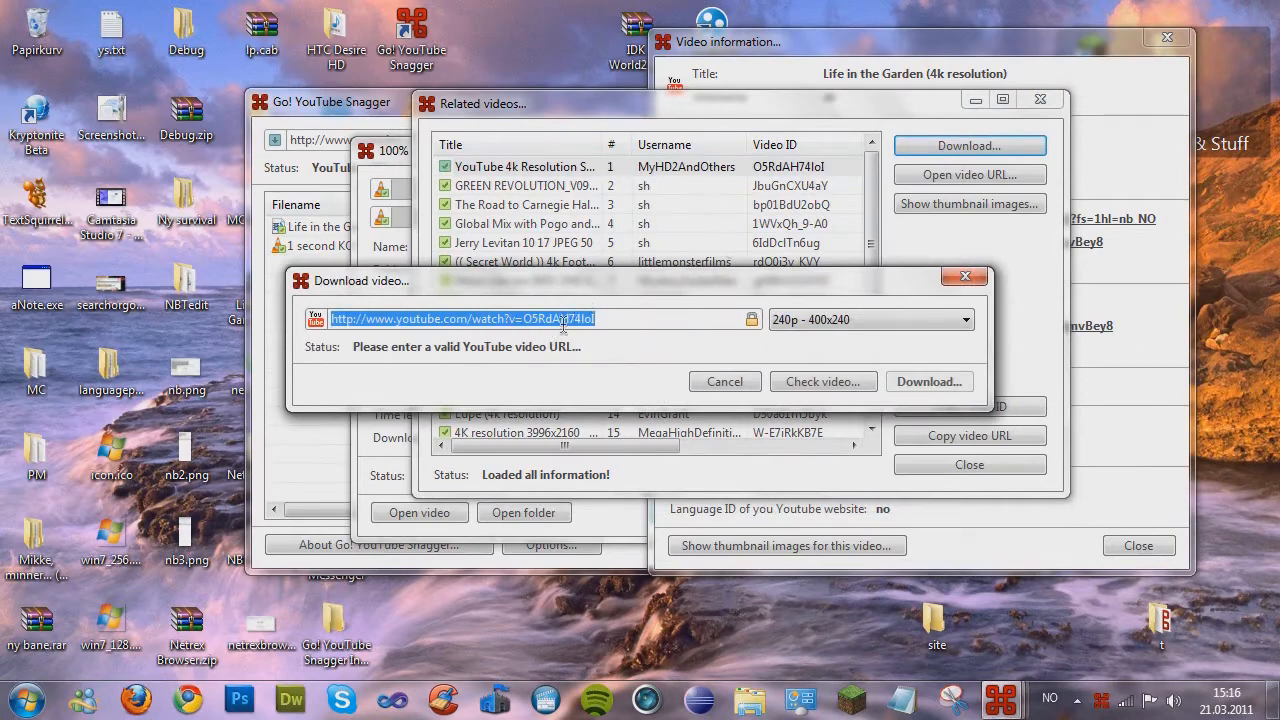
{"action": "mouse_move", "coordinate": [724, 308]}
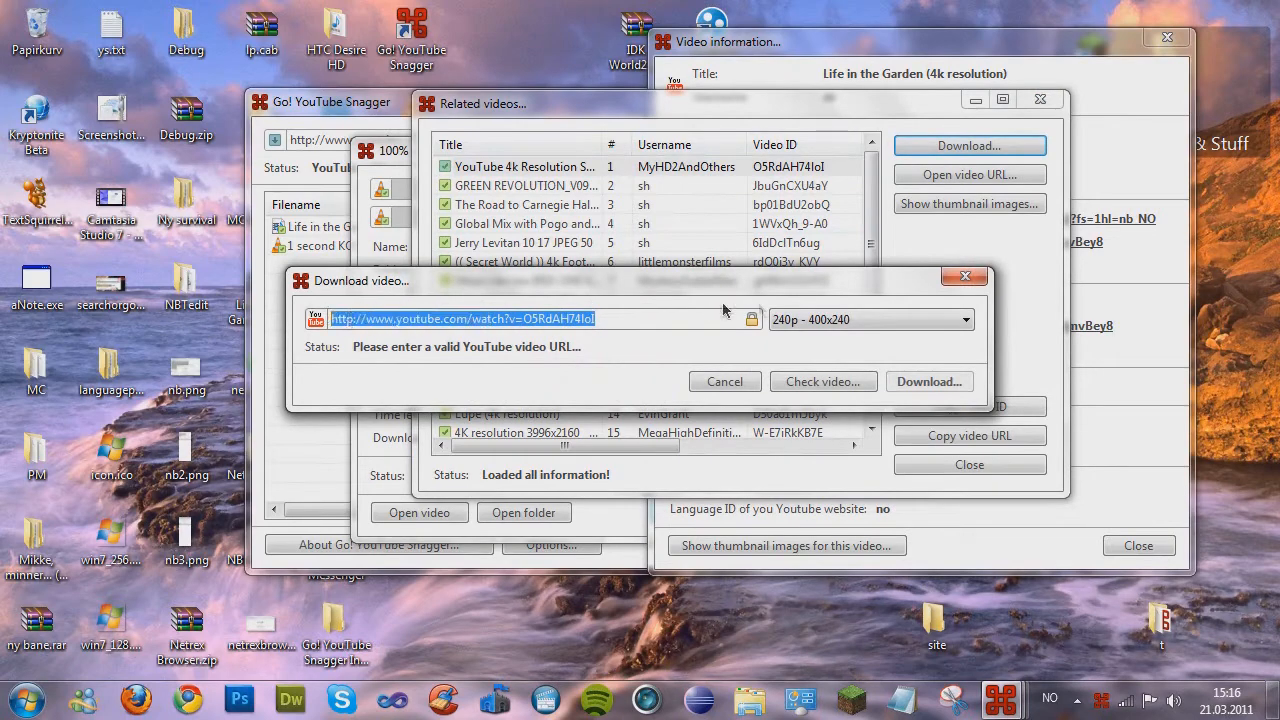
{"action": "left_click", "coordinate": [824, 380]}
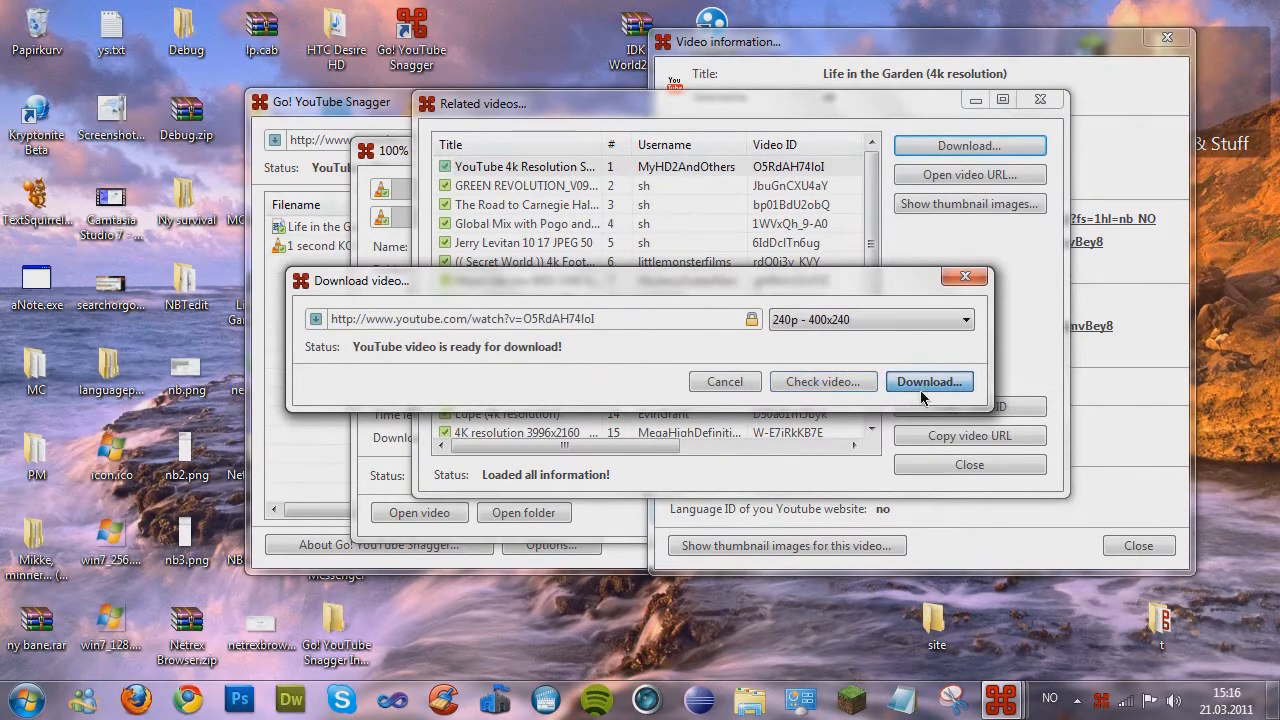
{"action": "left_click", "coordinate": [928, 380]}
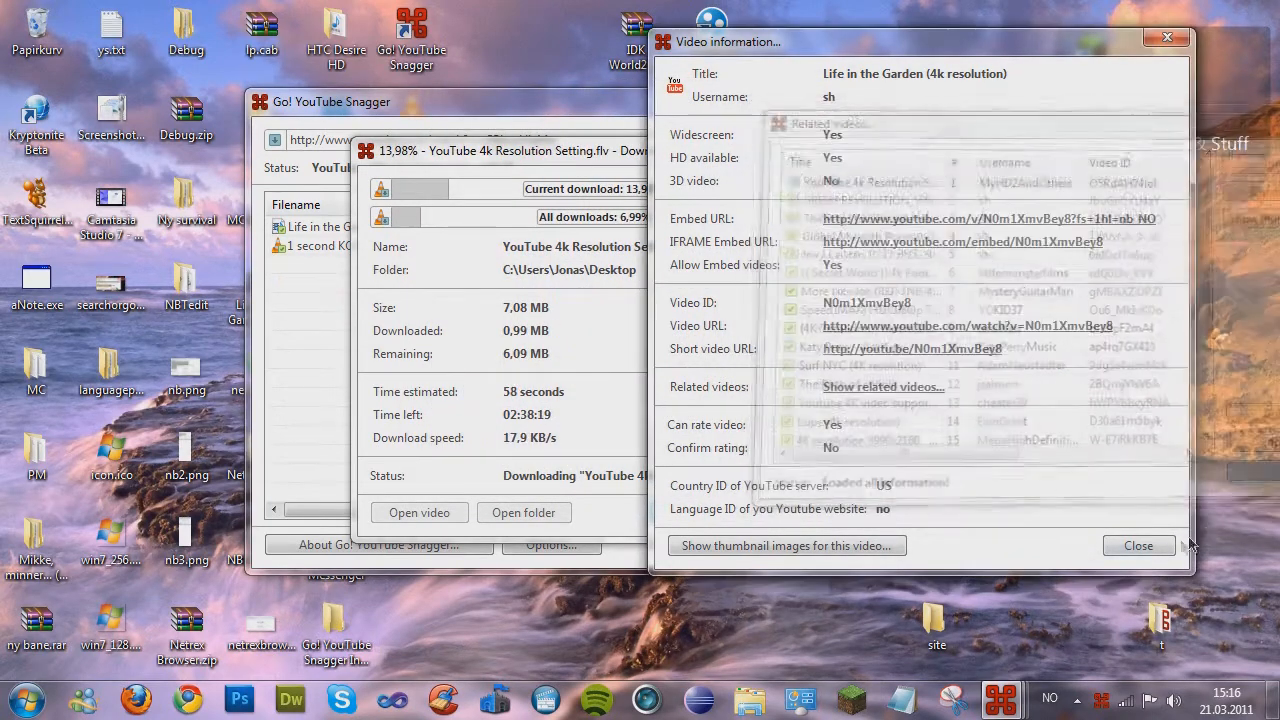
View the downloading video's details and a larger thumbnail, then return to the download progress.
{"action": "left_click", "coordinate": [1138, 544]}
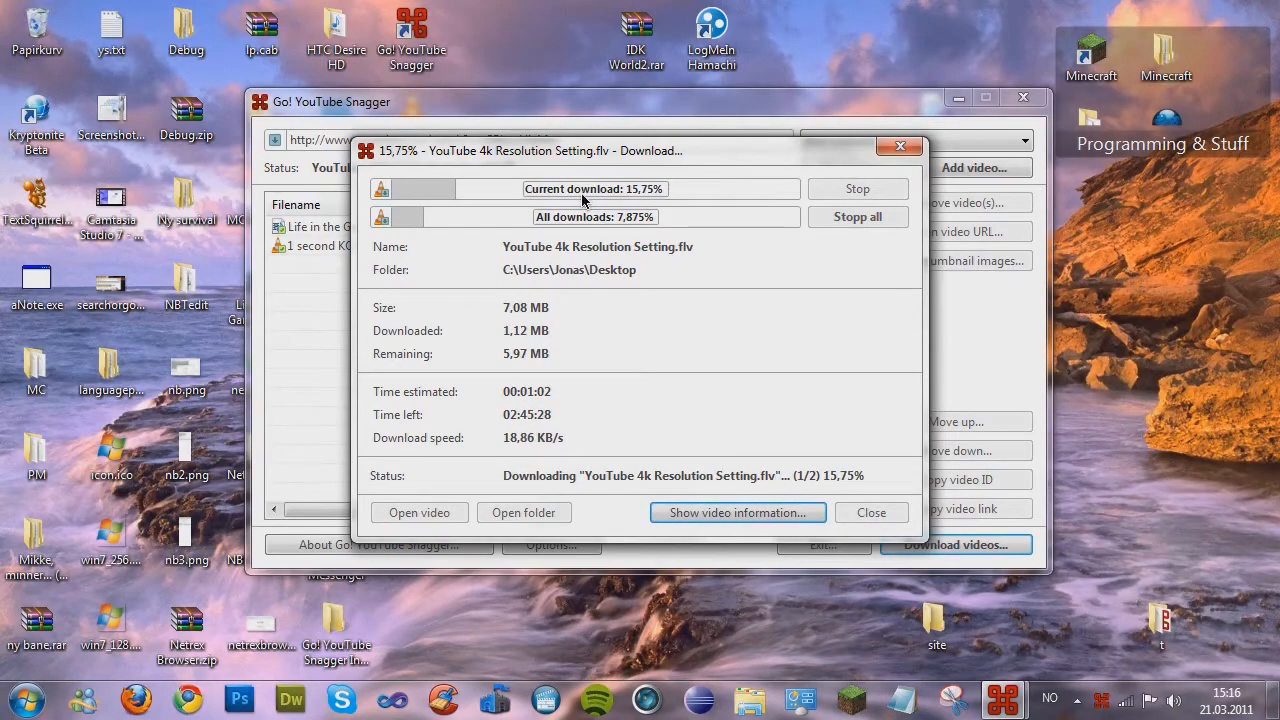
{"action": "left_click", "coordinate": [736, 512]}
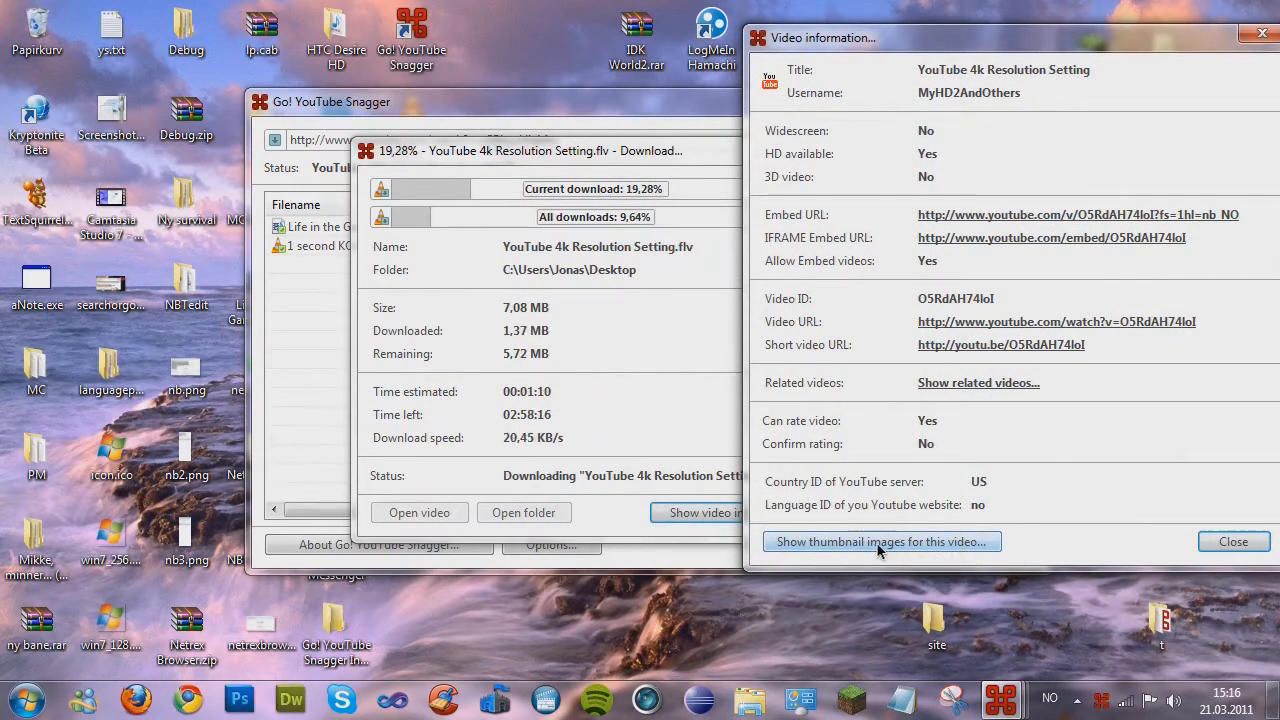
{"action": "left_click", "coordinate": [880, 540]}
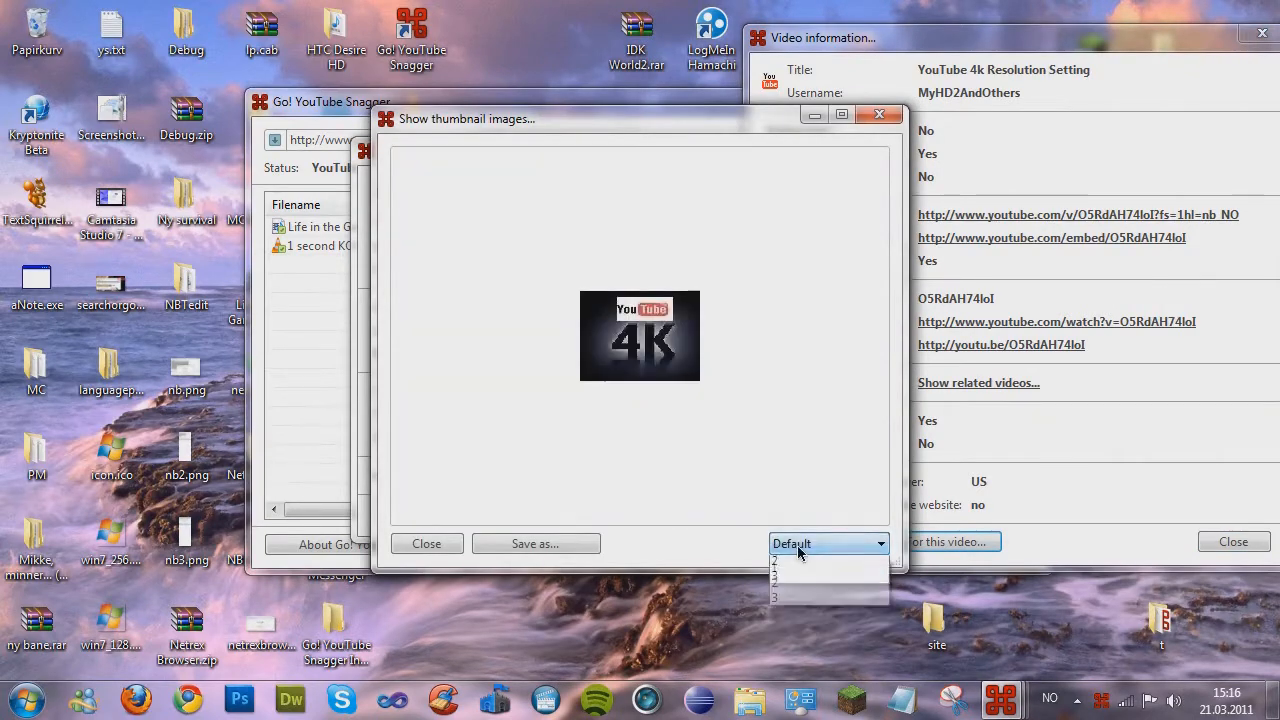
{"action": "left_click", "coordinate": [790, 558]}
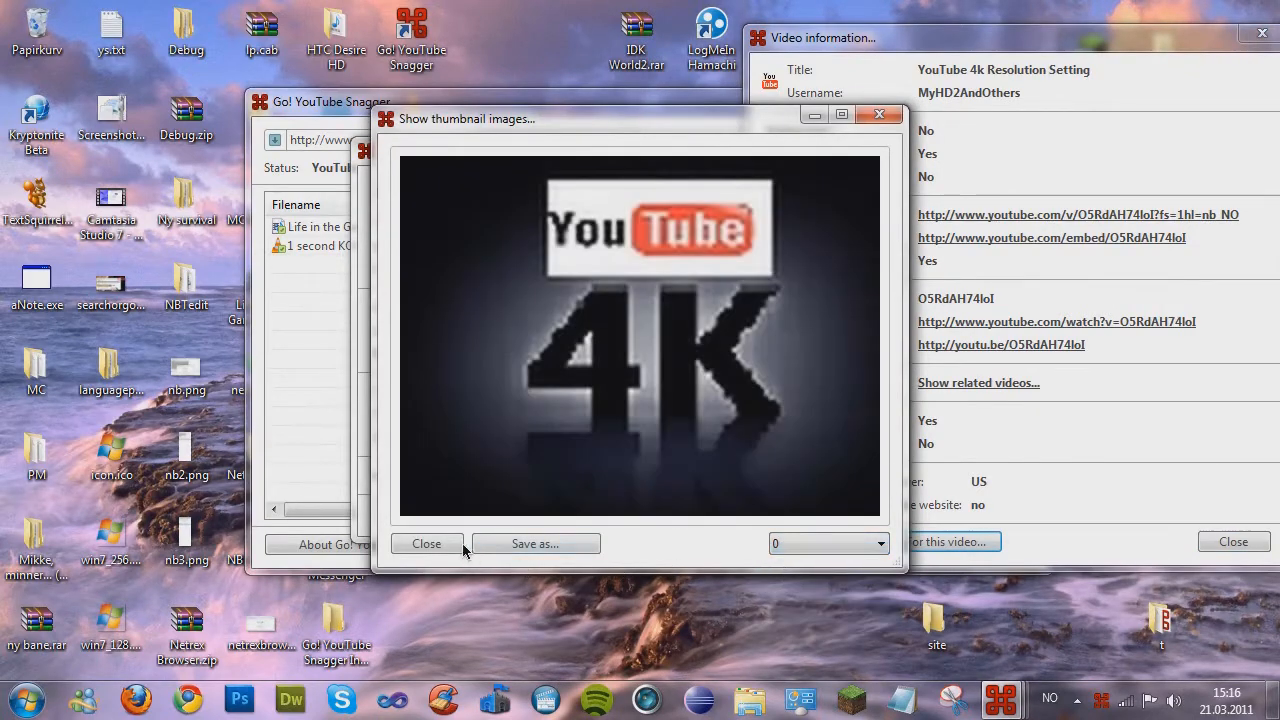
{"action": "left_click", "coordinate": [426, 544]}
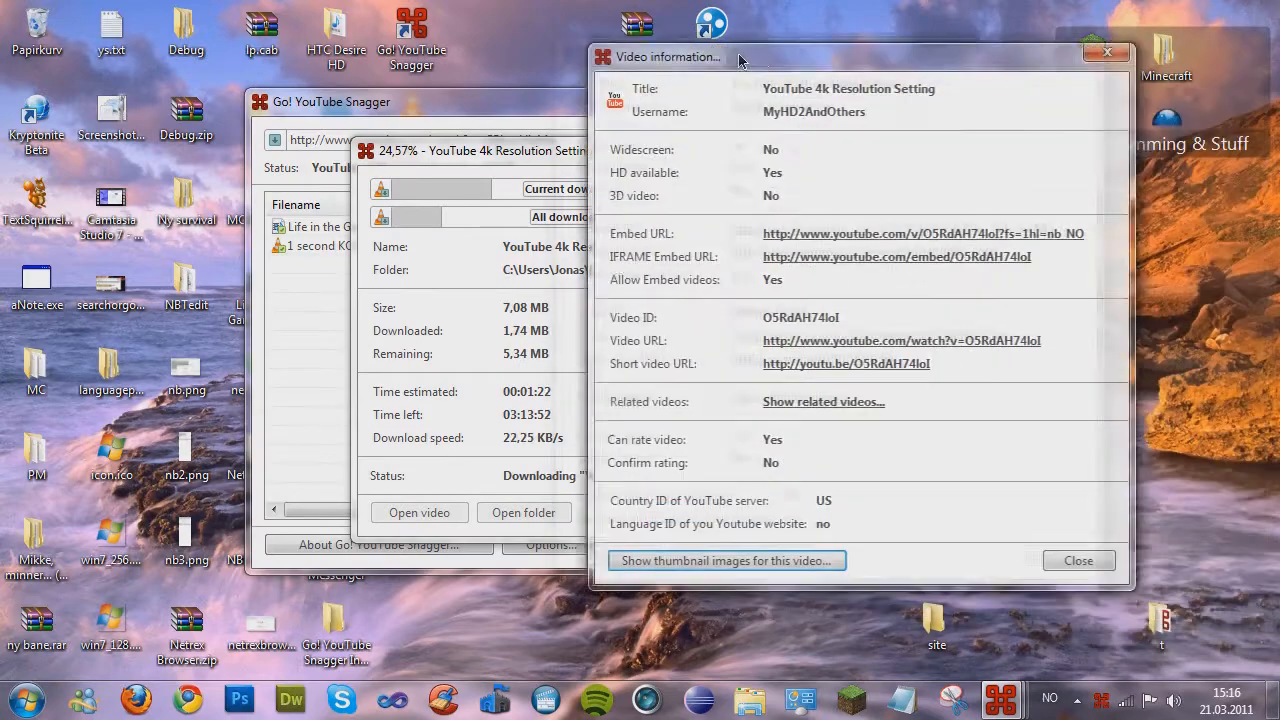
{"action": "left_click", "coordinate": [1078, 560]}
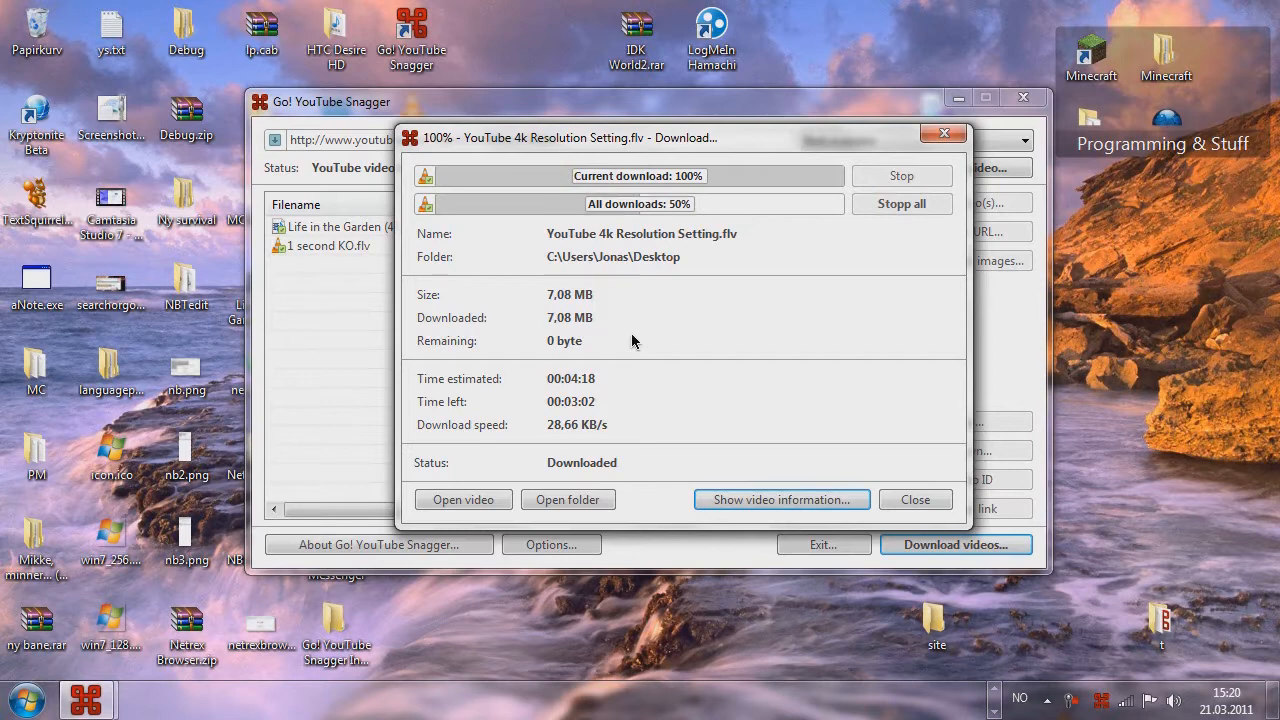
{"action": "mouse_move", "coordinate": [572, 408]}
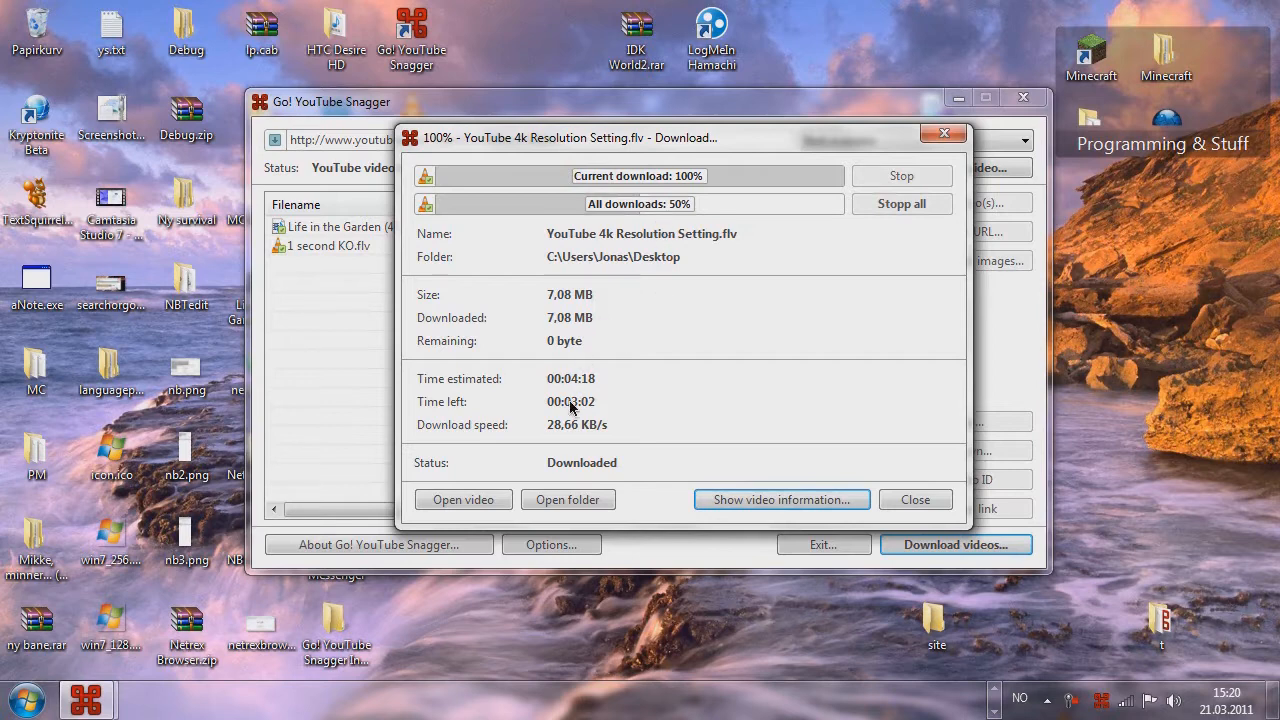
{"action": "mouse_move", "coordinate": [640, 408]}
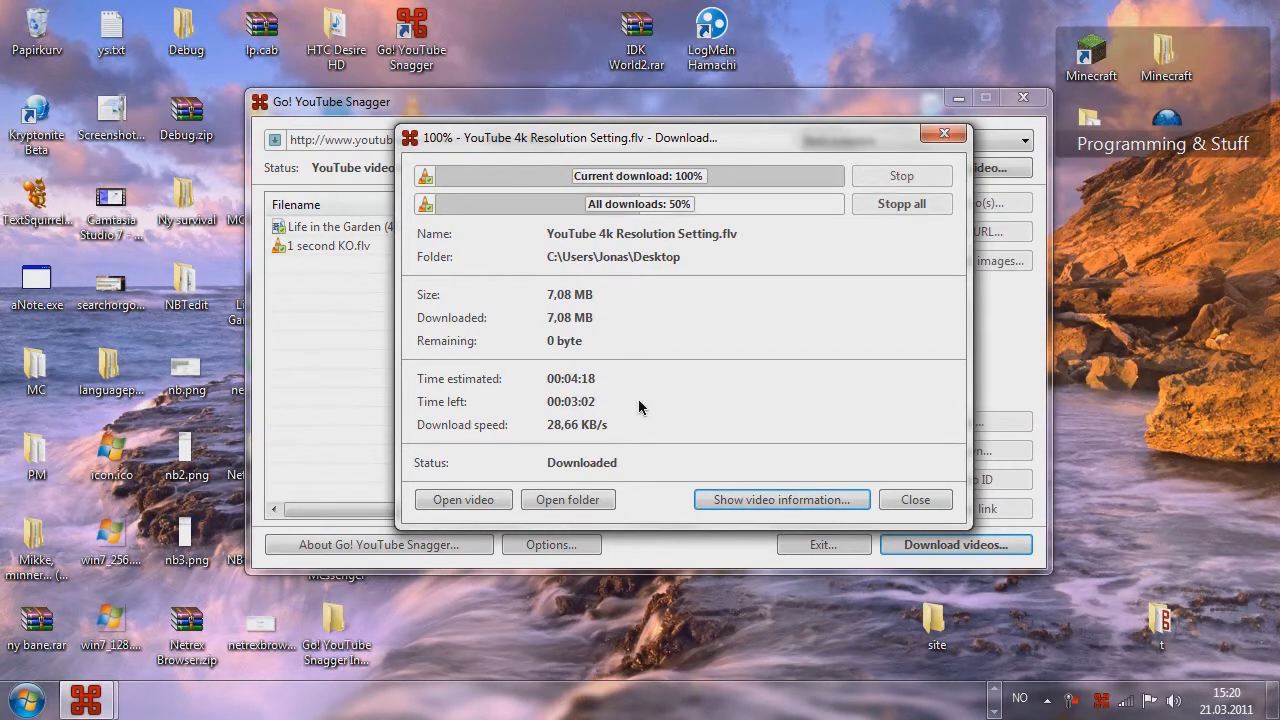
{"action": "mouse_move", "coordinate": [624, 160]}
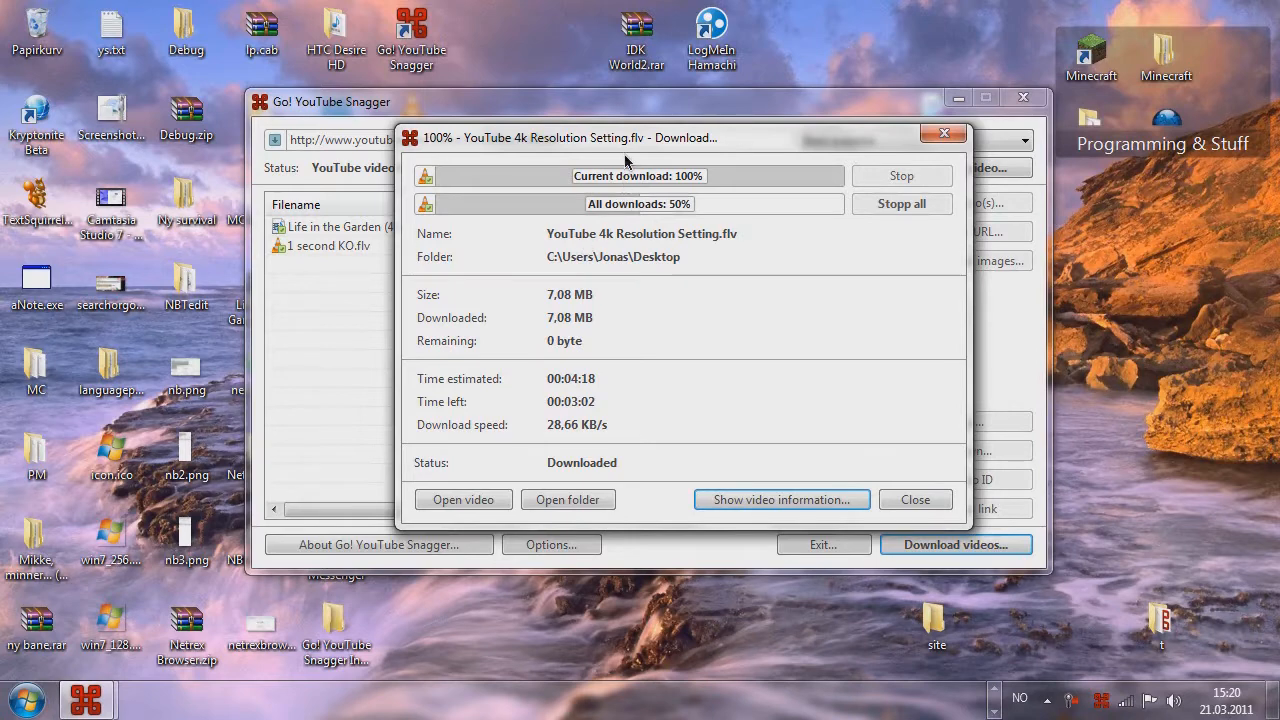
{"action": "left_click_drag", "start_coordinate": [628, 138], "coordinate": [570, 116]}
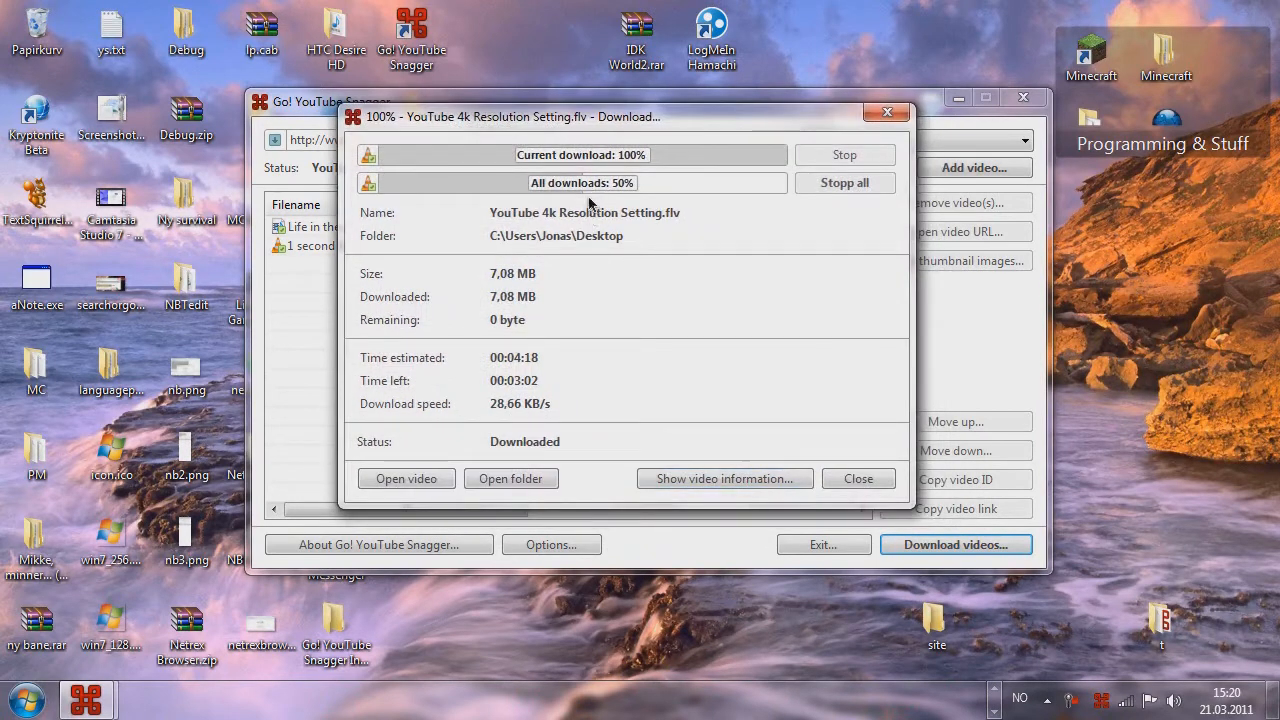
{"action": "mouse_move", "coordinate": [530, 190]}
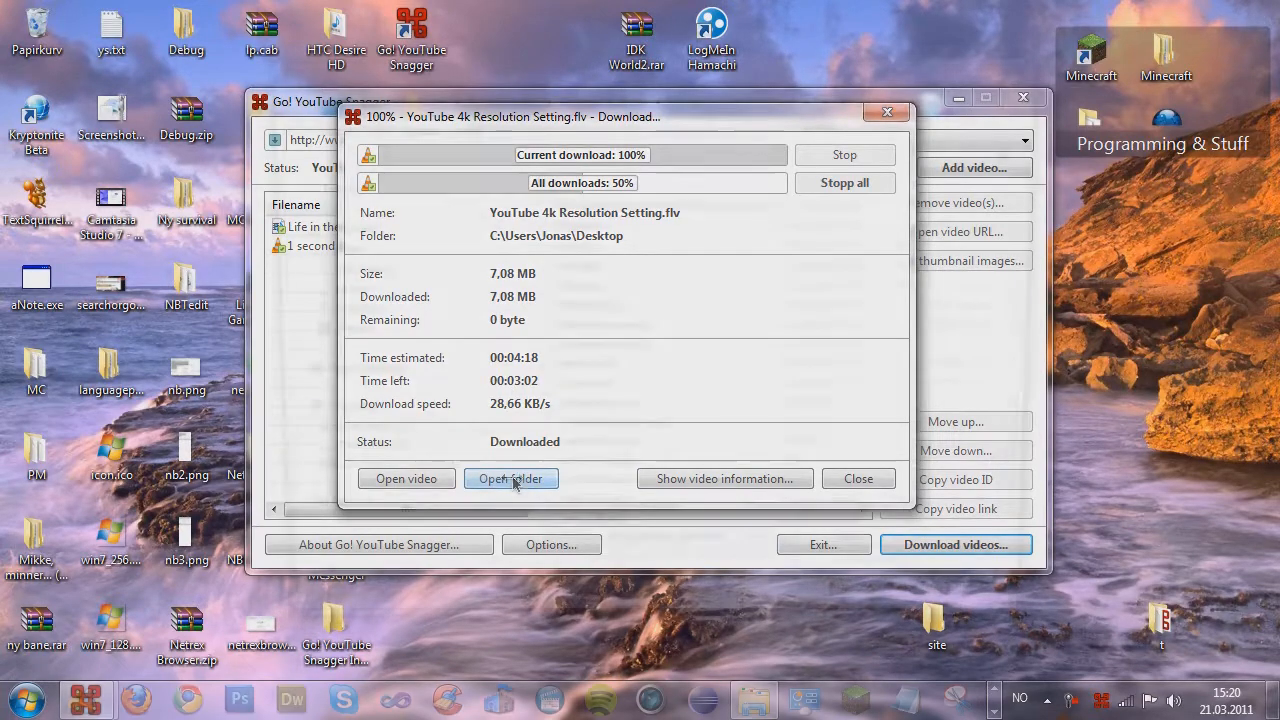
{"action": "left_click", "coordinate": [512, 478]}
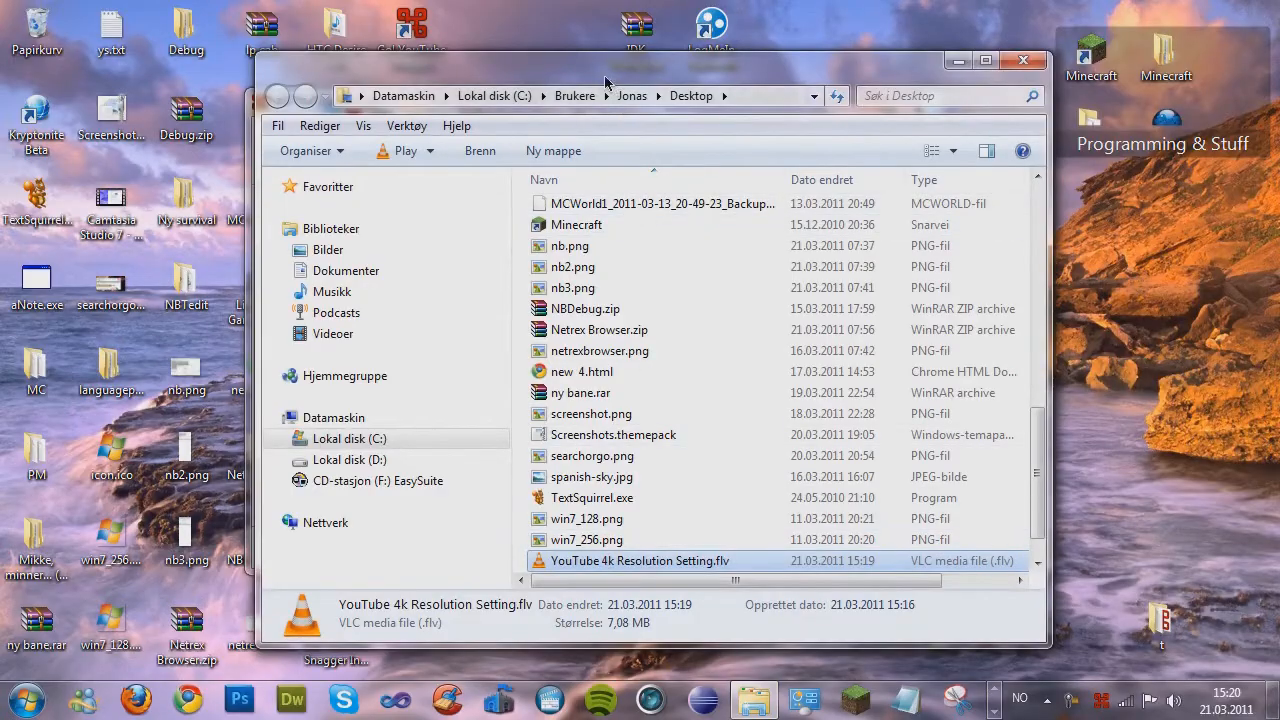
{"action": "left_click_drag", "start_coordinate": [640, 70], "coordinate": [640, 42]}
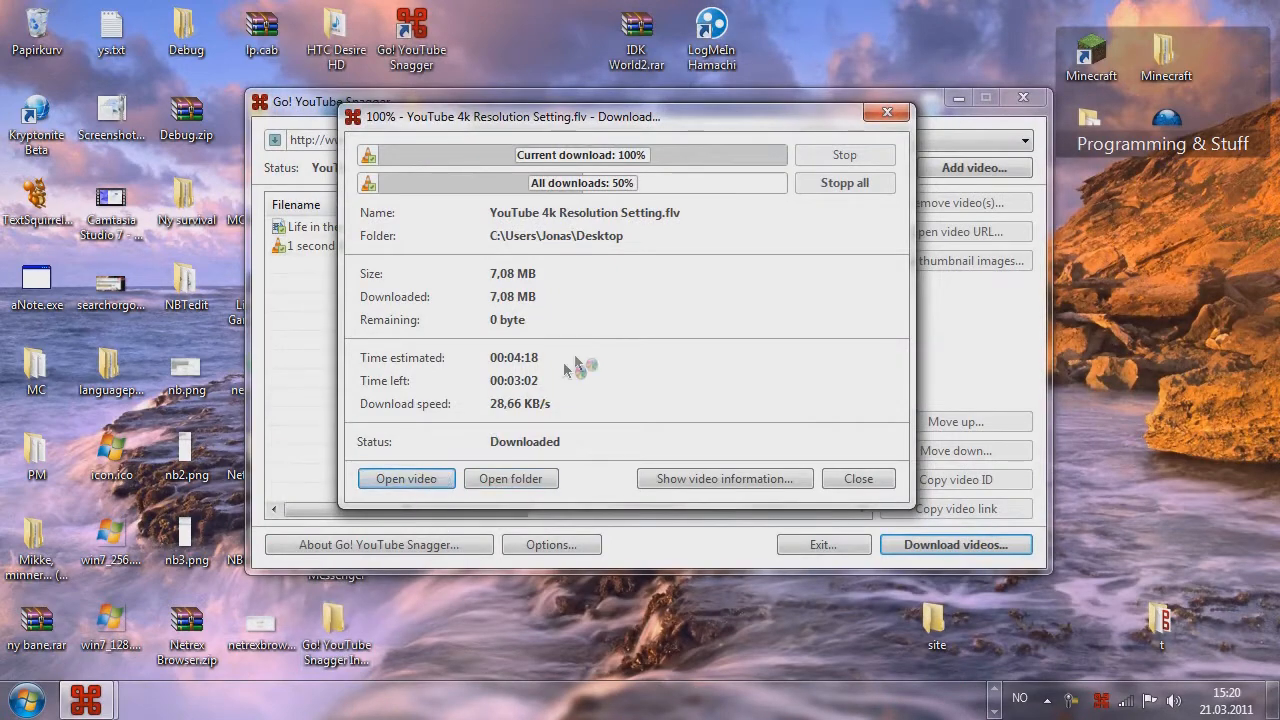
{"action": "left_click", "coordinate": [406, 478]}
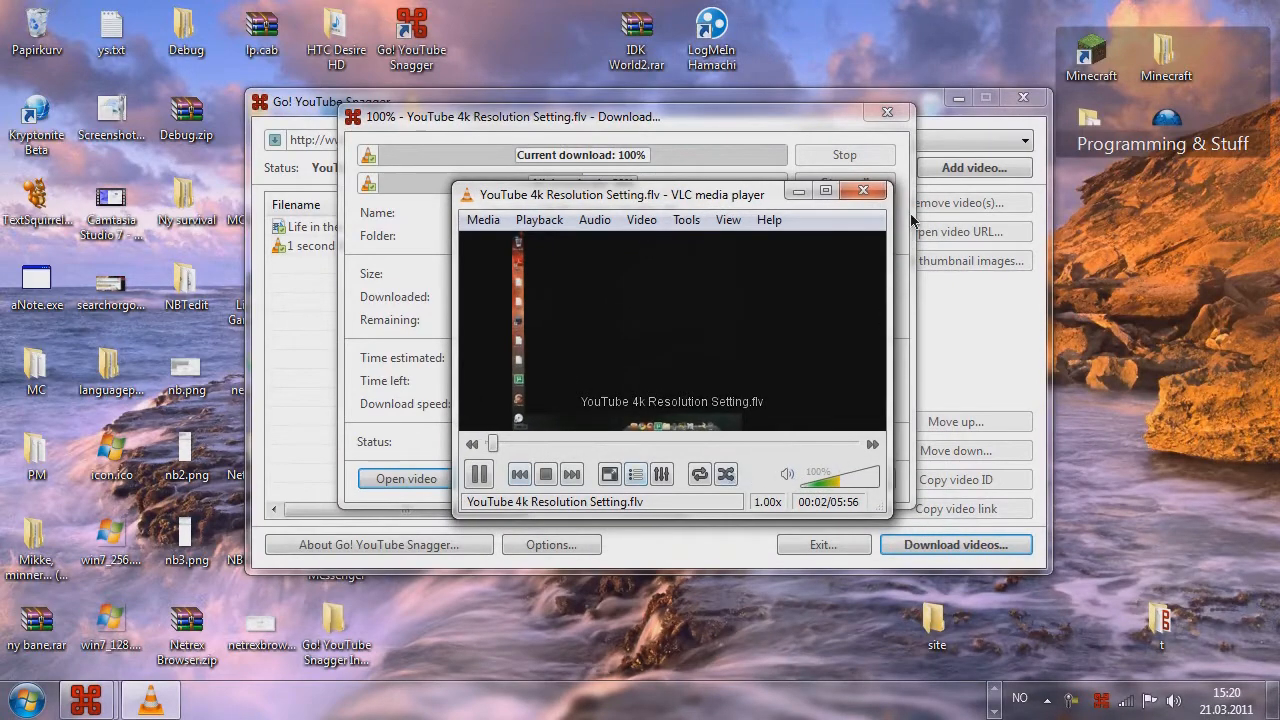
{"action": "left_click", "coordinate": [864, 192]}
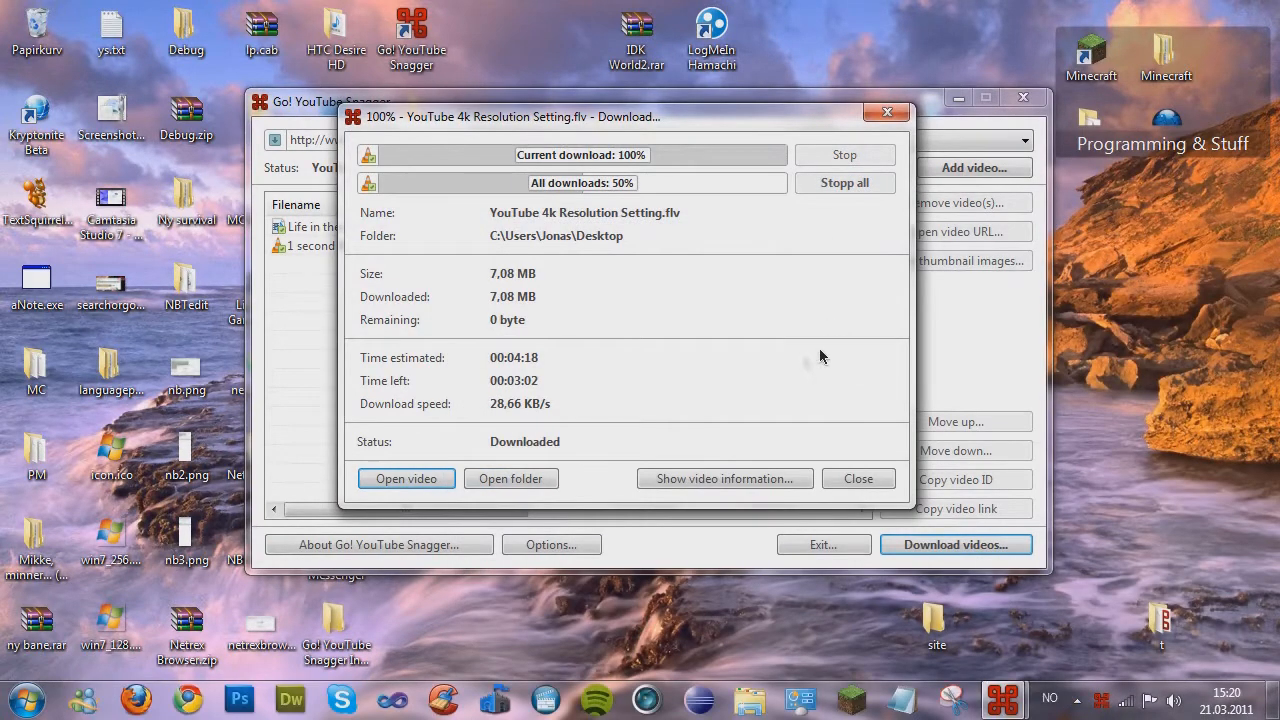
{"action": "mouse_move", "coordinate": [1210, 478]}
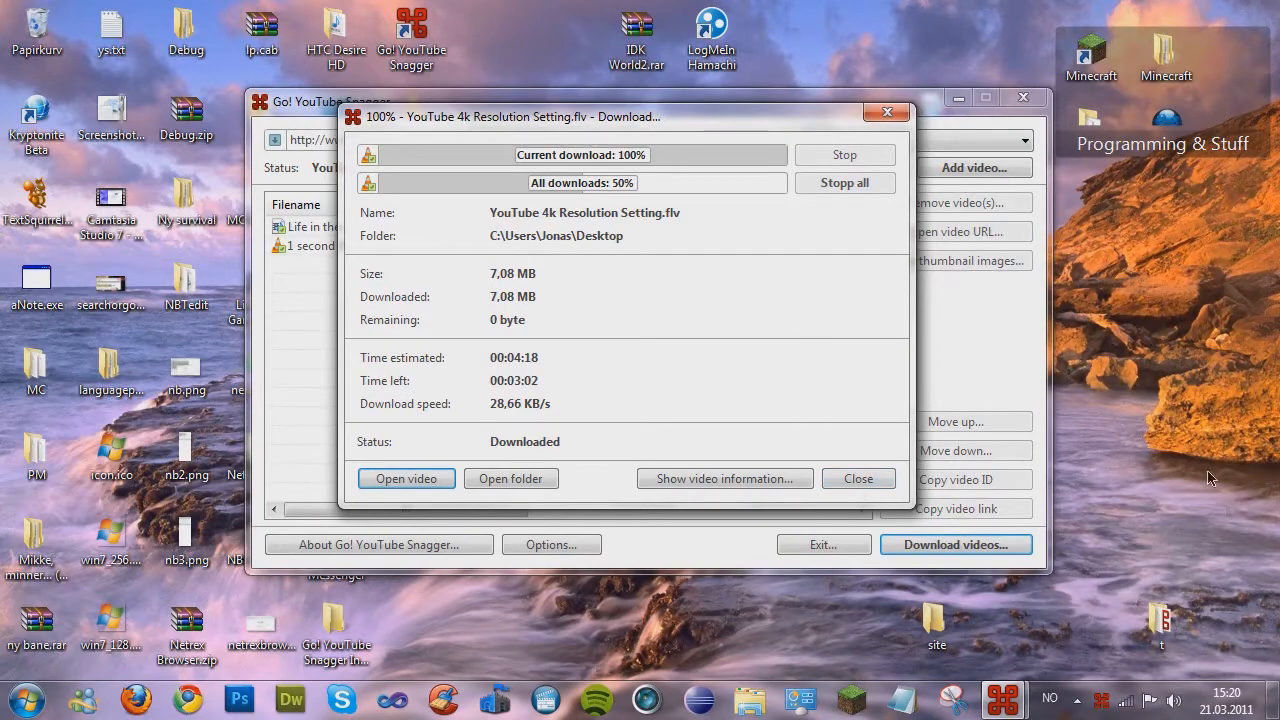
{"action": "left_click", "coordinate": [856, 478]}
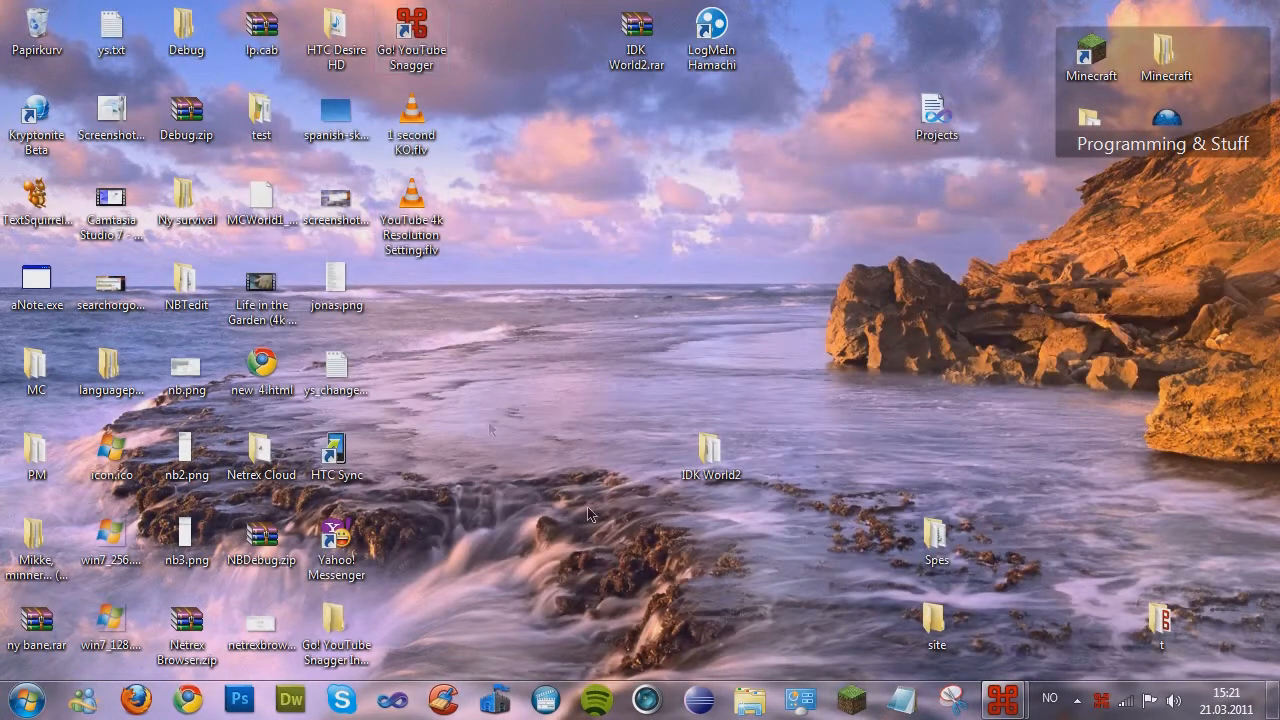
{"action": "left_click", "coordinate": [260, 290]}
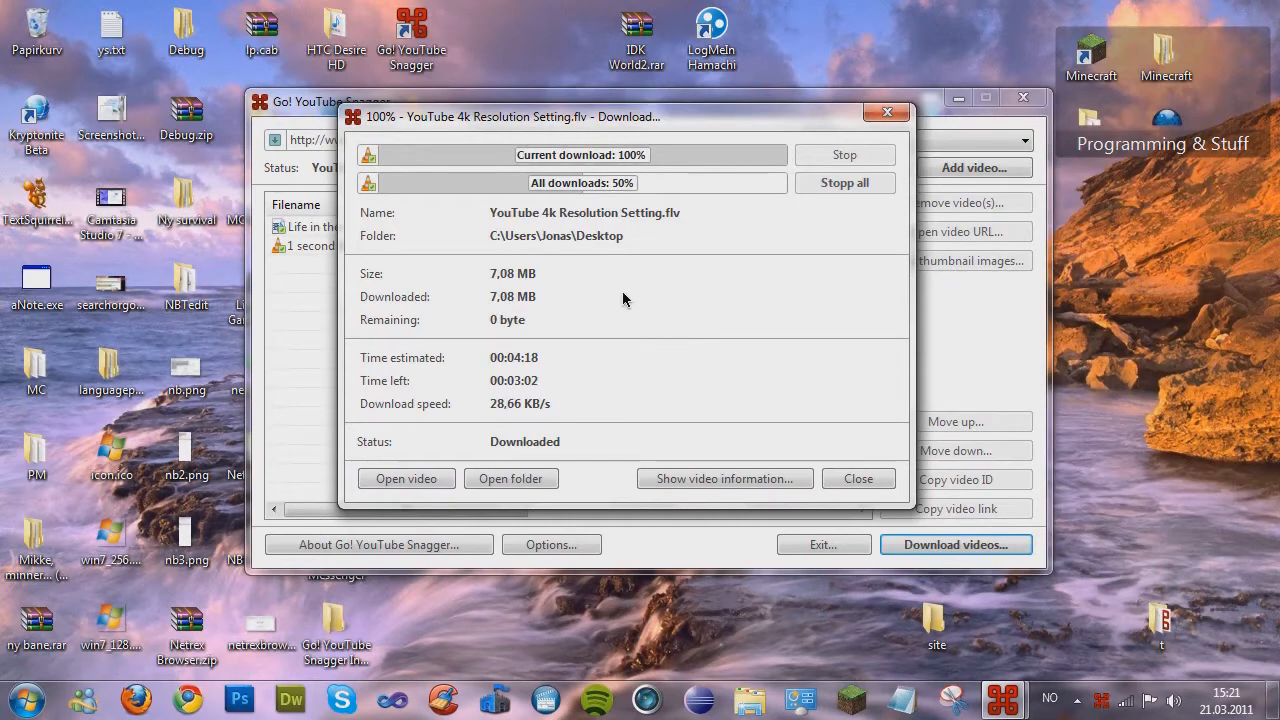
Close the finished download window and exit Go! YouTube Snagger to the desktop.
{"action": "left_click", "coordinate": [856, 478]}
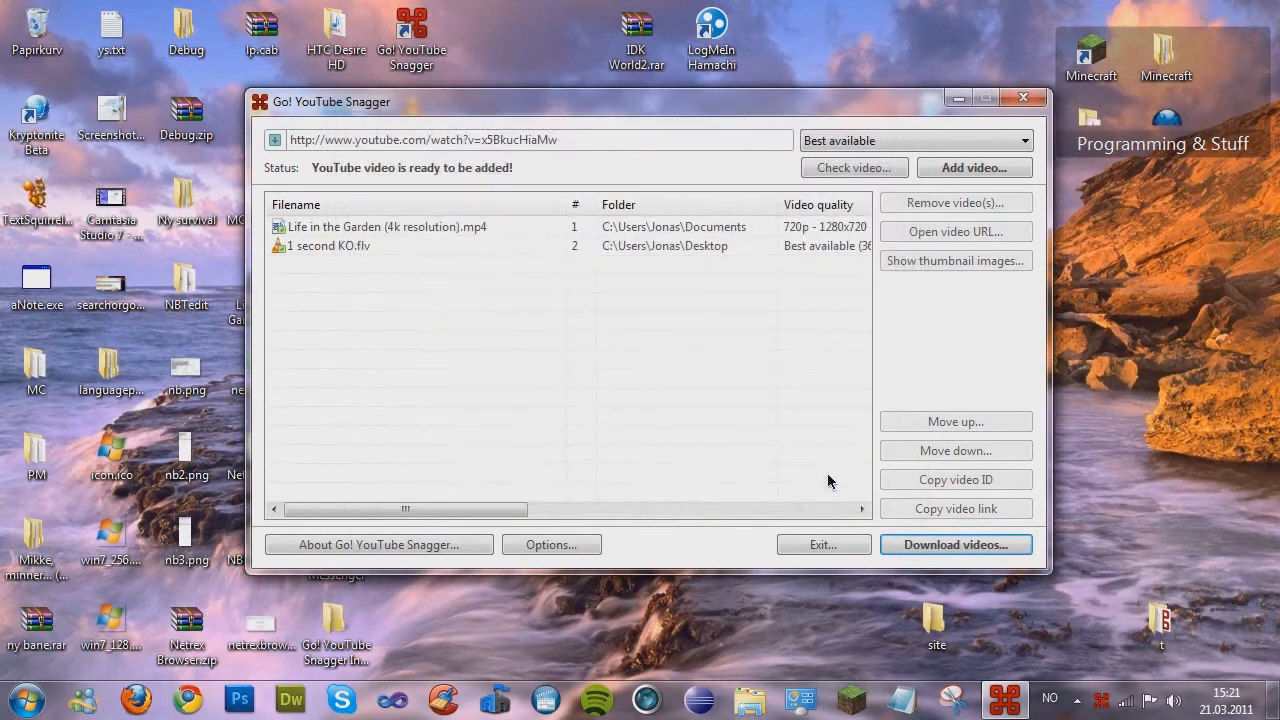
{"action": "mouse_move", "coordinate": [824, 544]}
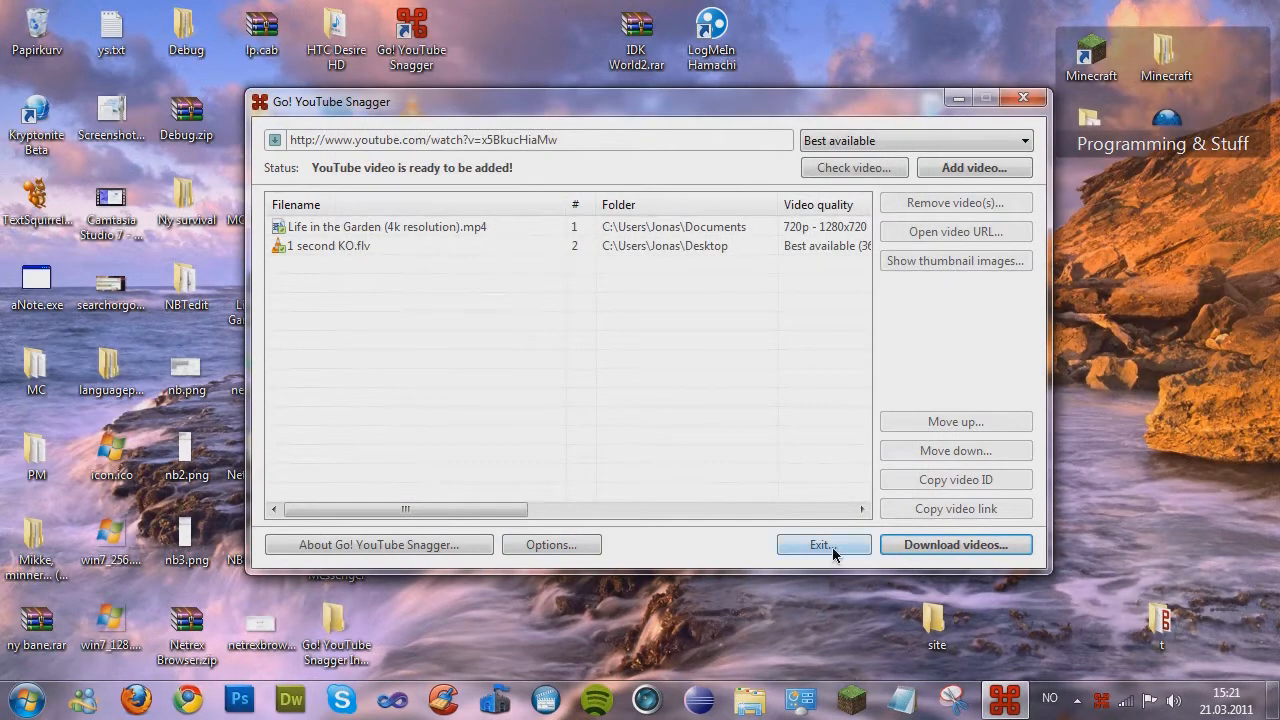
{"action": "left_click", "coordinate": [820, 544]}
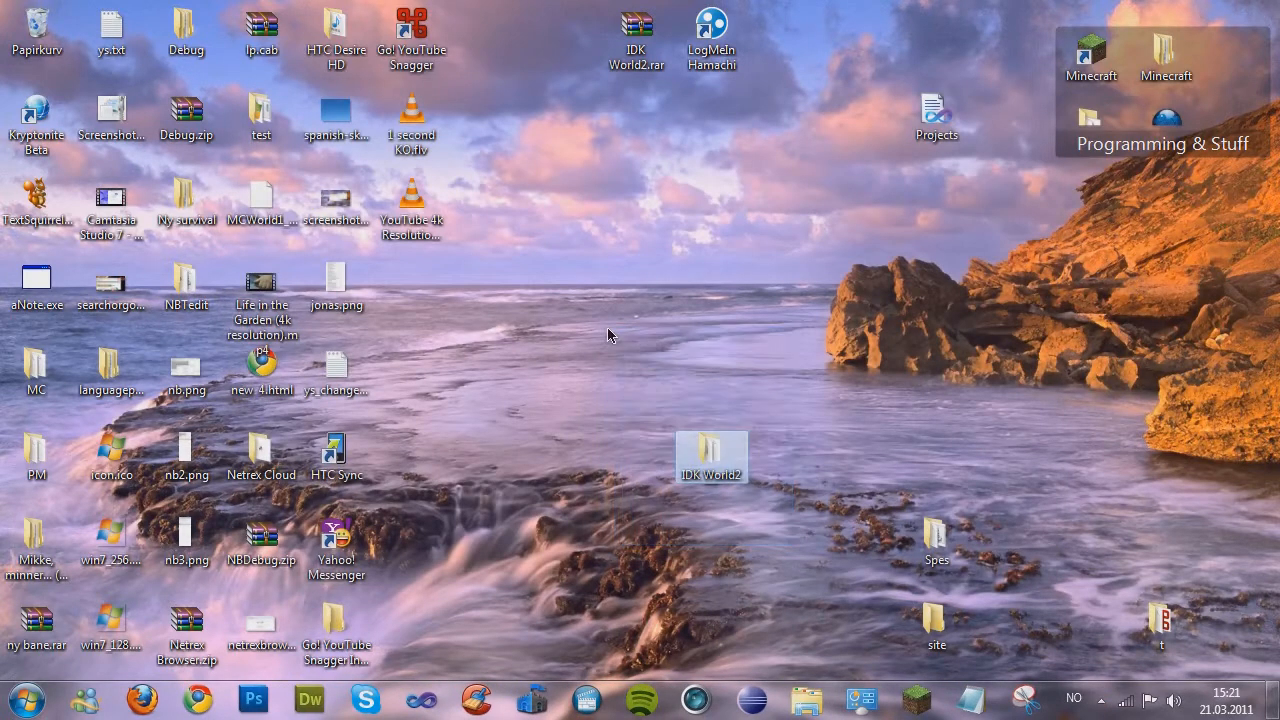